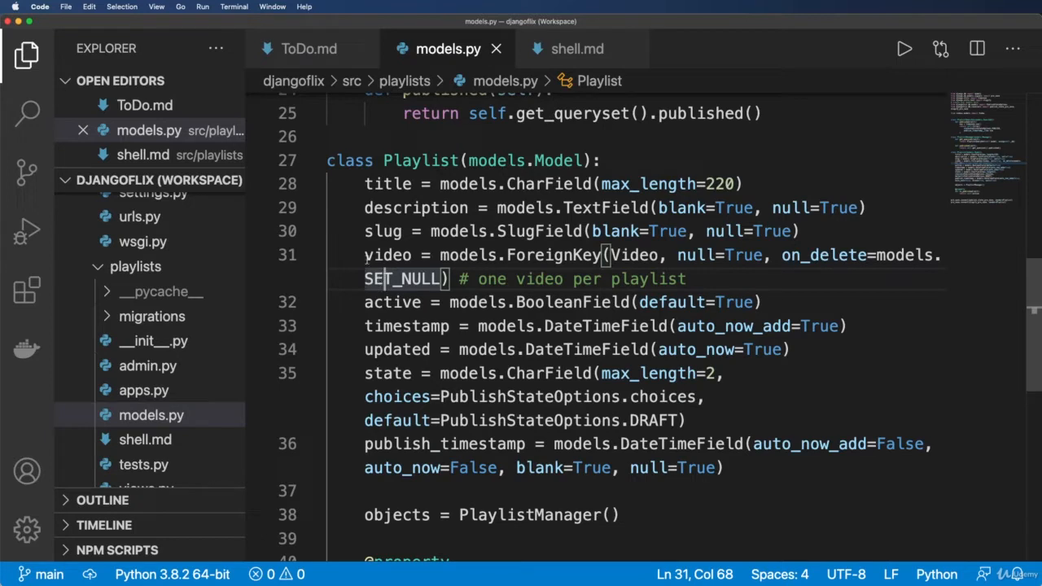
# Review the Video class and Playlist model files to decide where the new field goes
pyautogui.moveTo(364, 254); pyautogui.dragTo(448, 279)
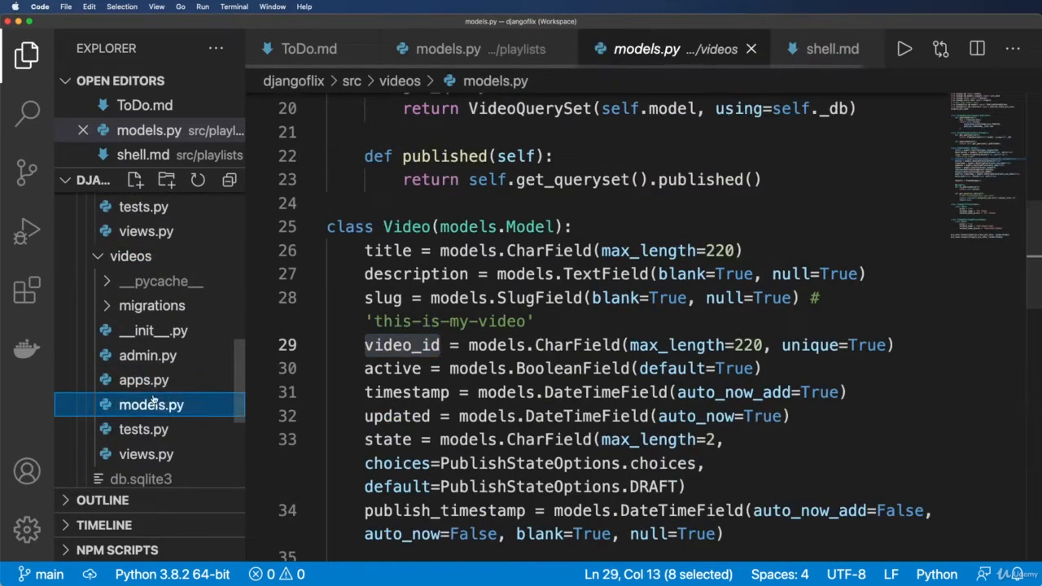
pyautogui.scroll(-3)
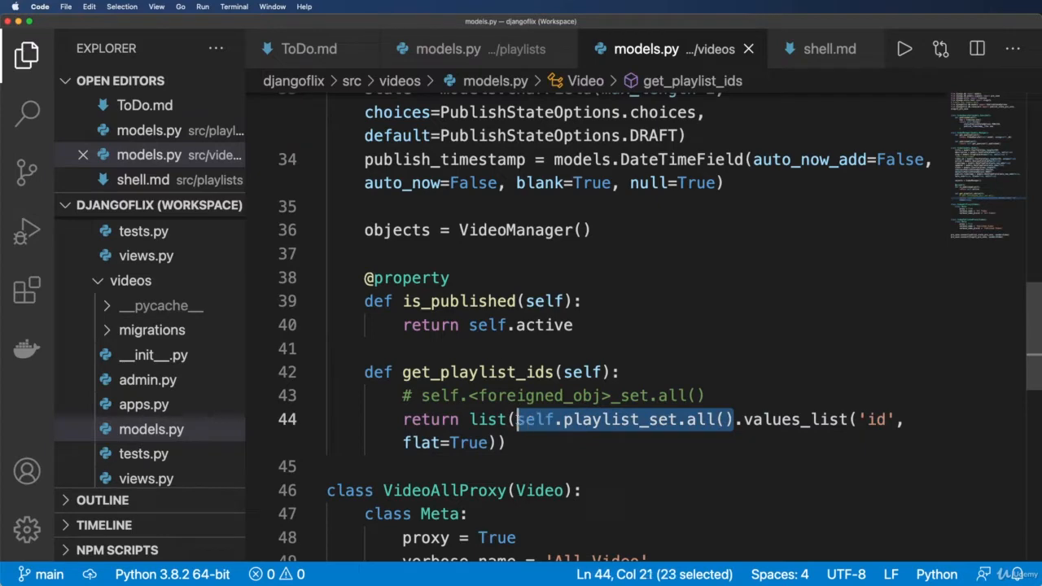
pyautogui.click(600, 443)
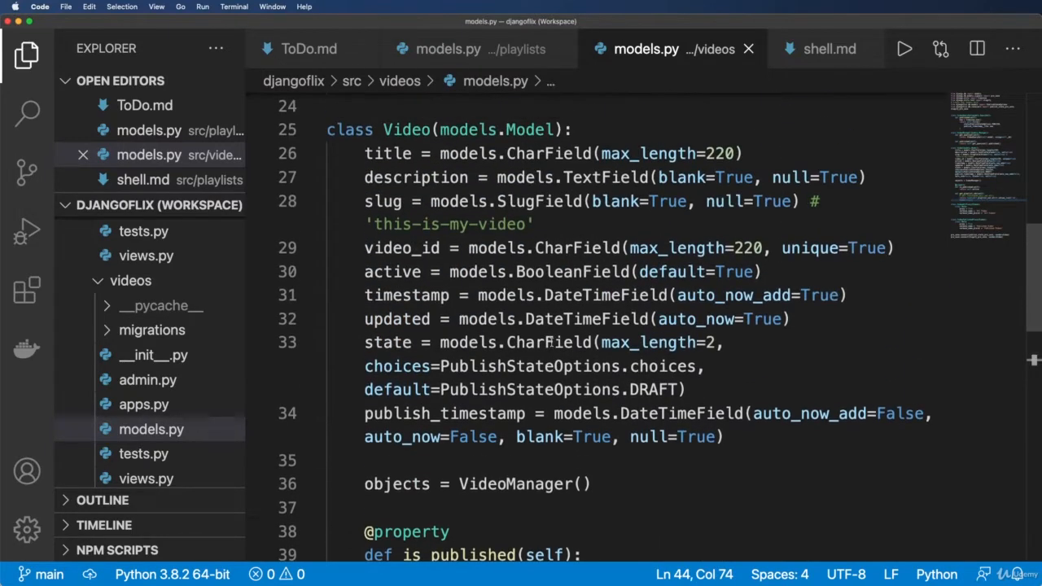
pyautogui.click(444, 49)
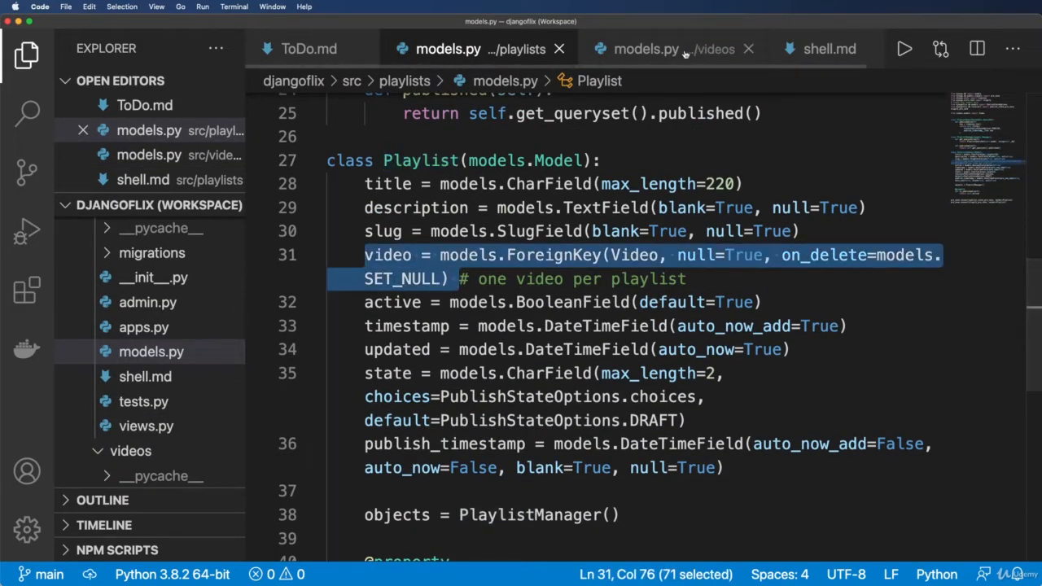
pyautogui.click(673, 49)
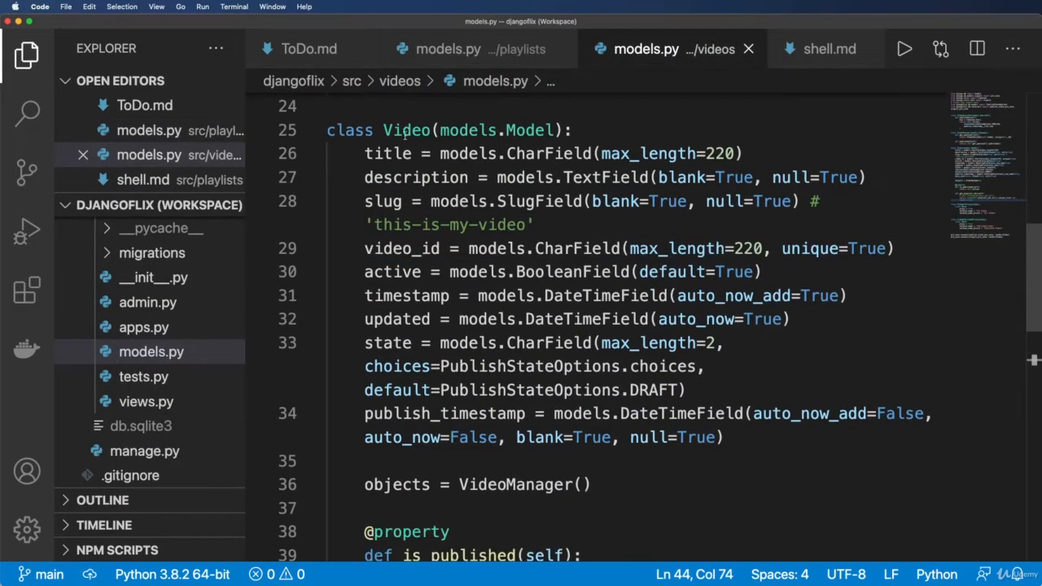
pyautogui.moveTo(462, 192)
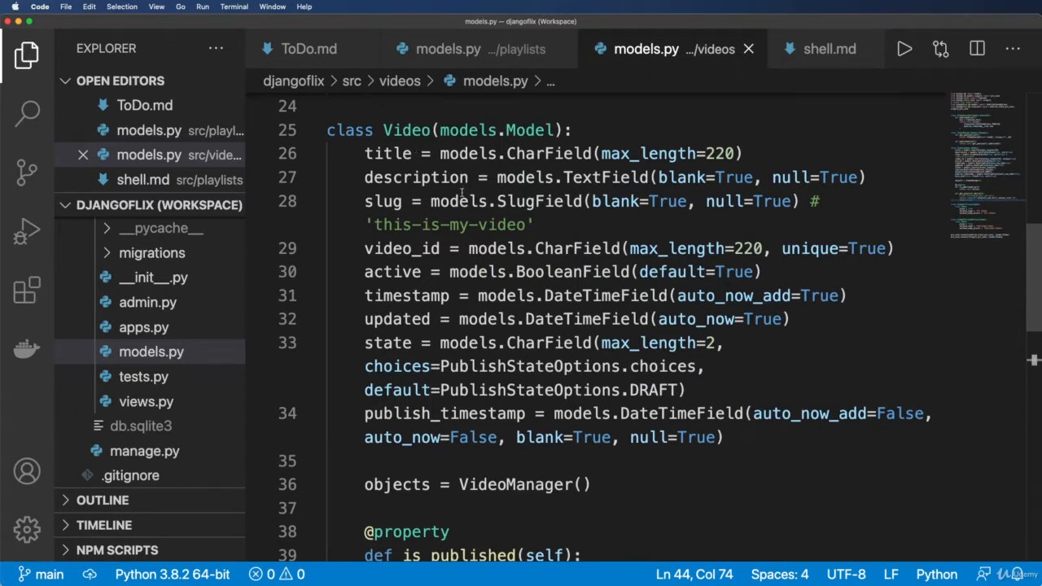
pyautogui.doubleClick(405, 130)
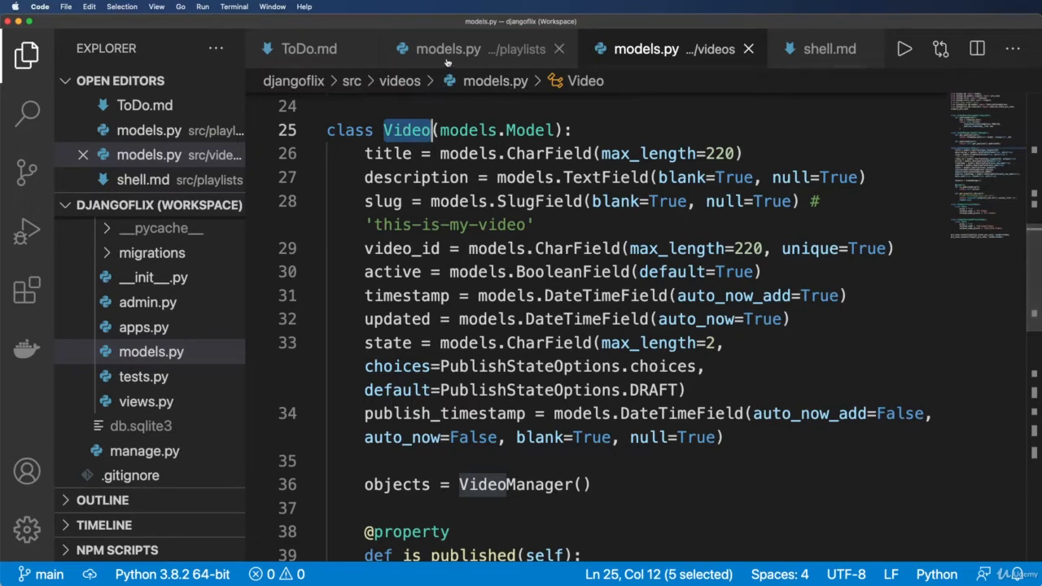
pyautogui.click(448, 49)
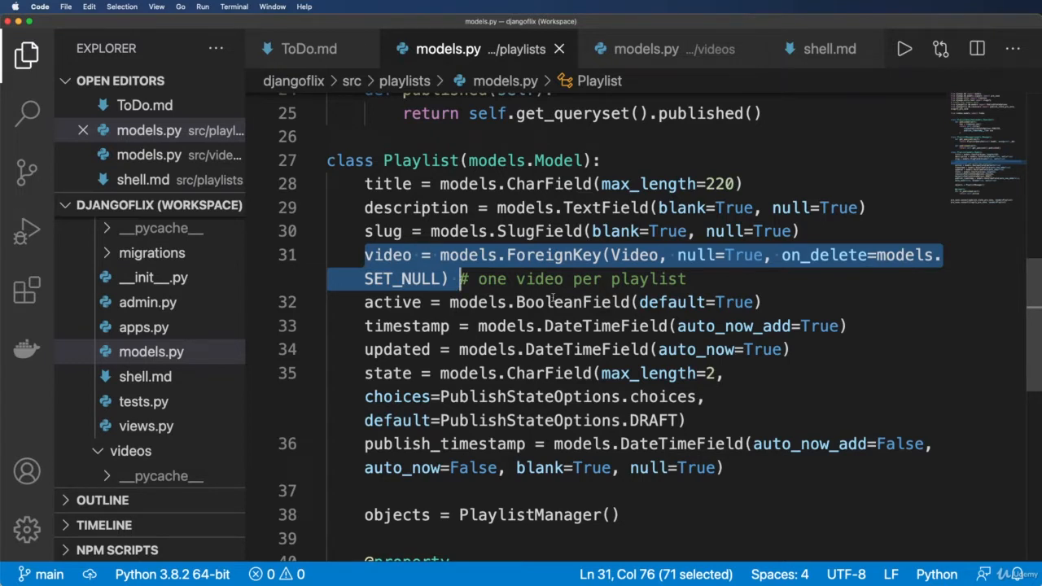
# Add videos = models.ManyToManyField(Video, blank=True) under the video foreign key
pyautogui.doubleClick(553, 254)
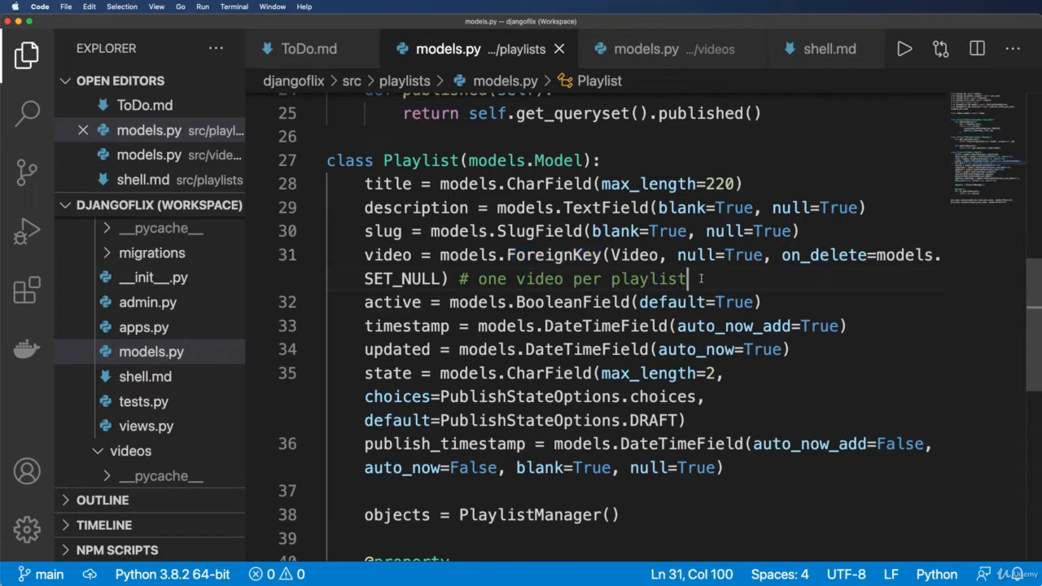
pyautogui.press('Enter')
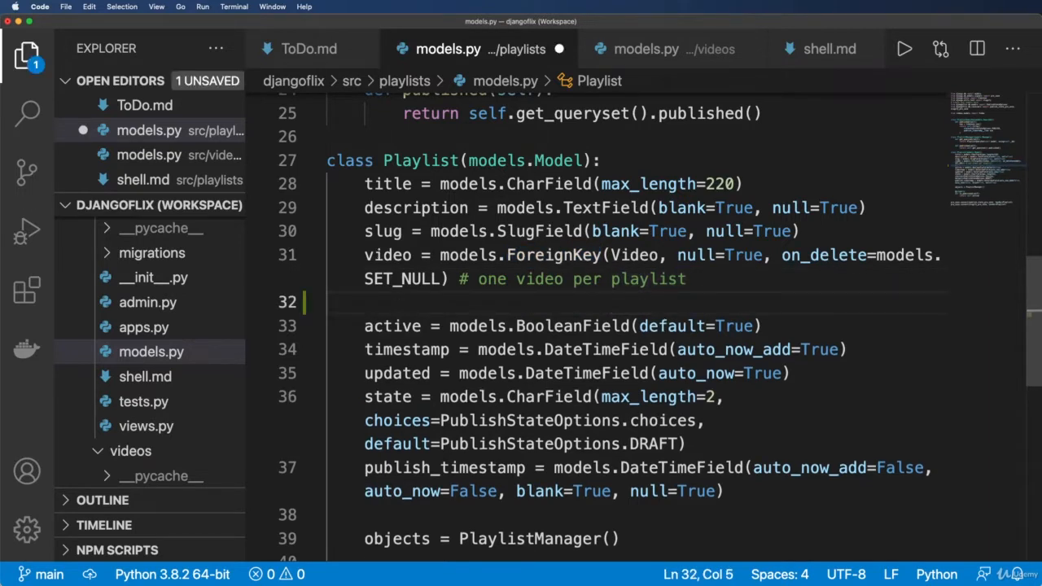
pyautogui.write('videos =')
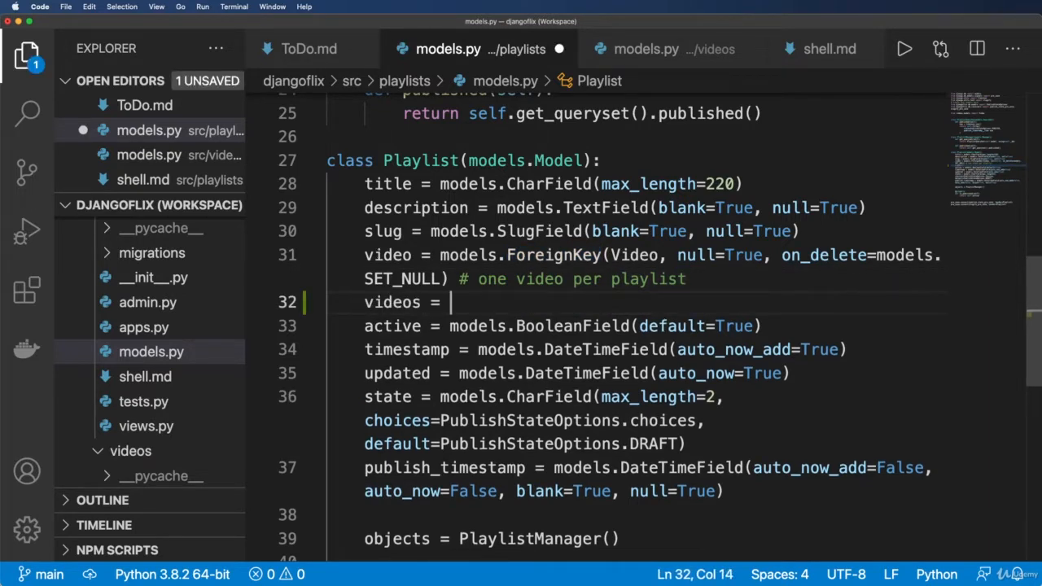
pyautogui.write('models.')
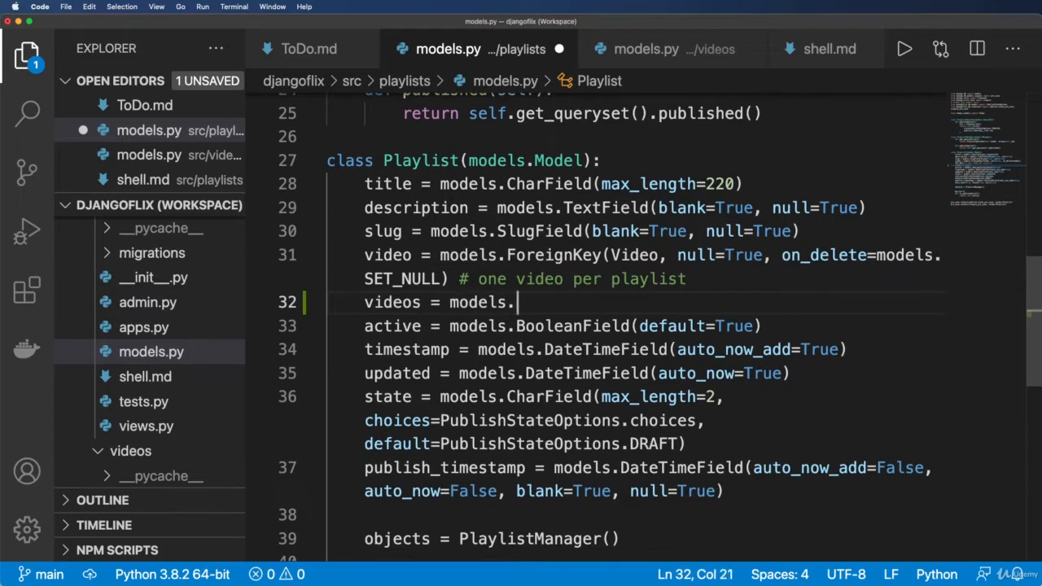
pyautogui.write('ManyToManyField(')
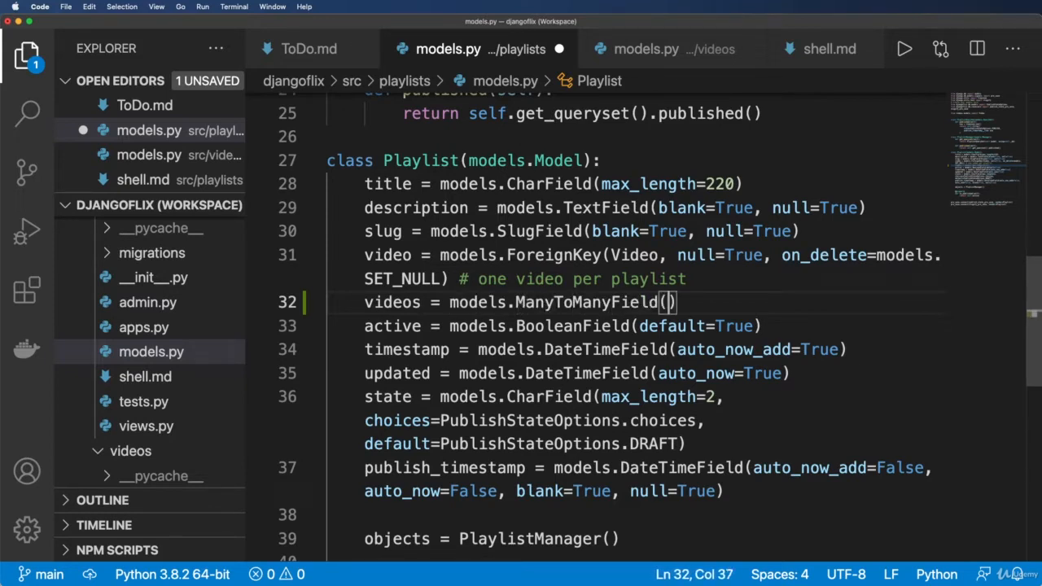
pyautogui.write('Video')
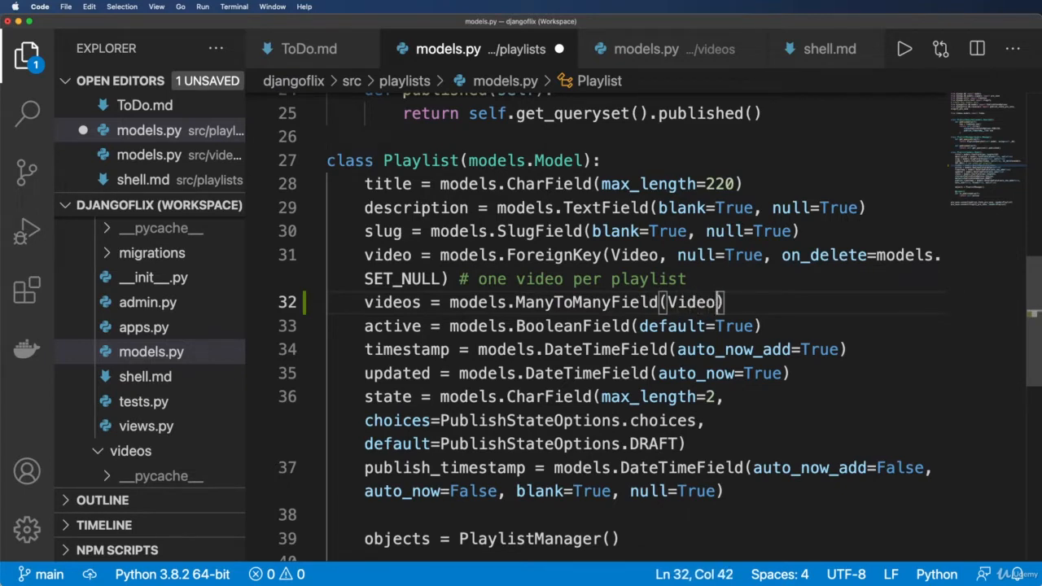
pyautogui.write(', blank=True')
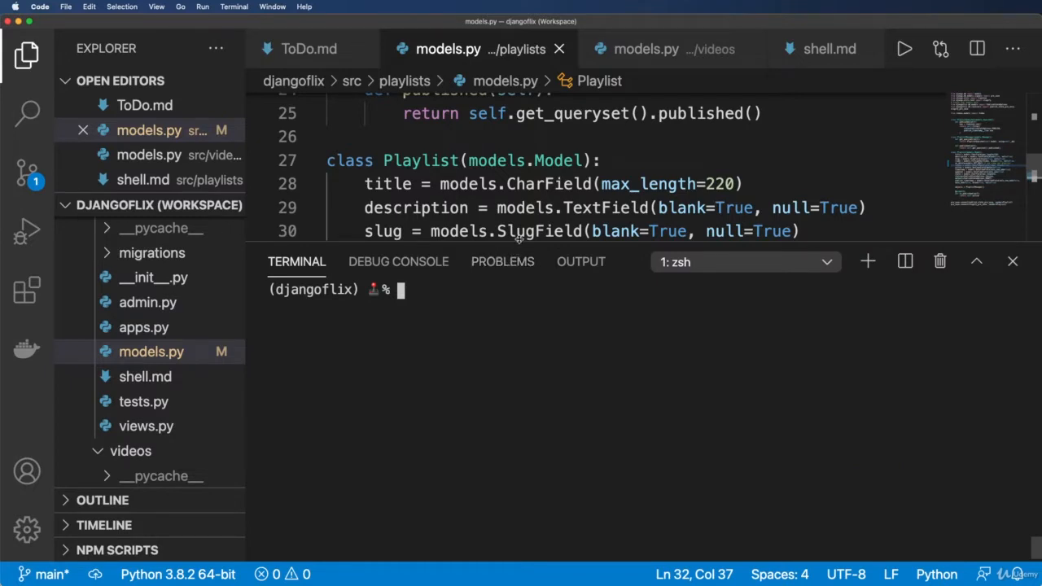
# Run python manage.py makemigrations for the updated Playlist model
pyautogui.scroll(-3)
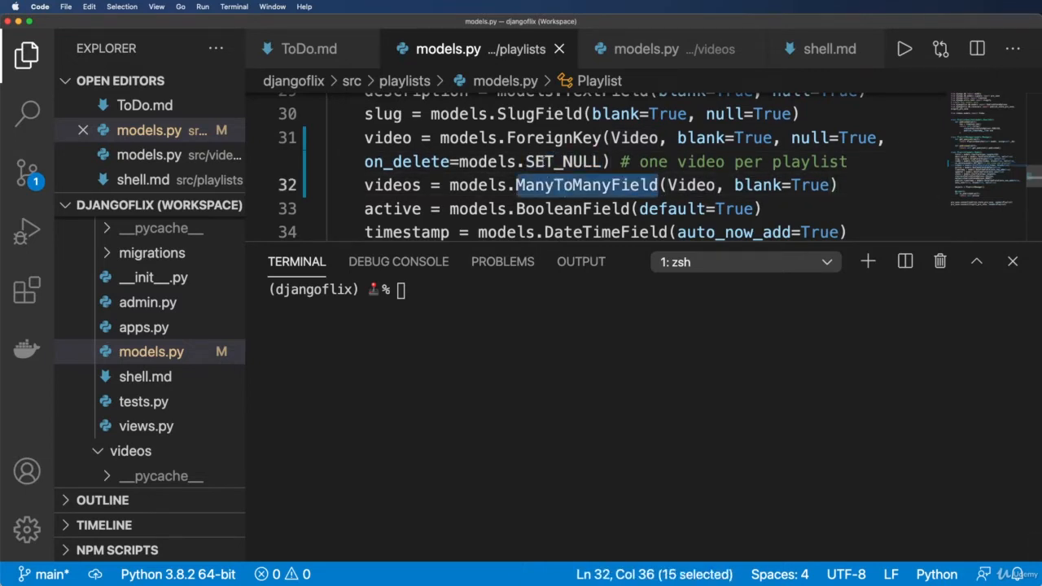
pyautogui.click(545, 136)
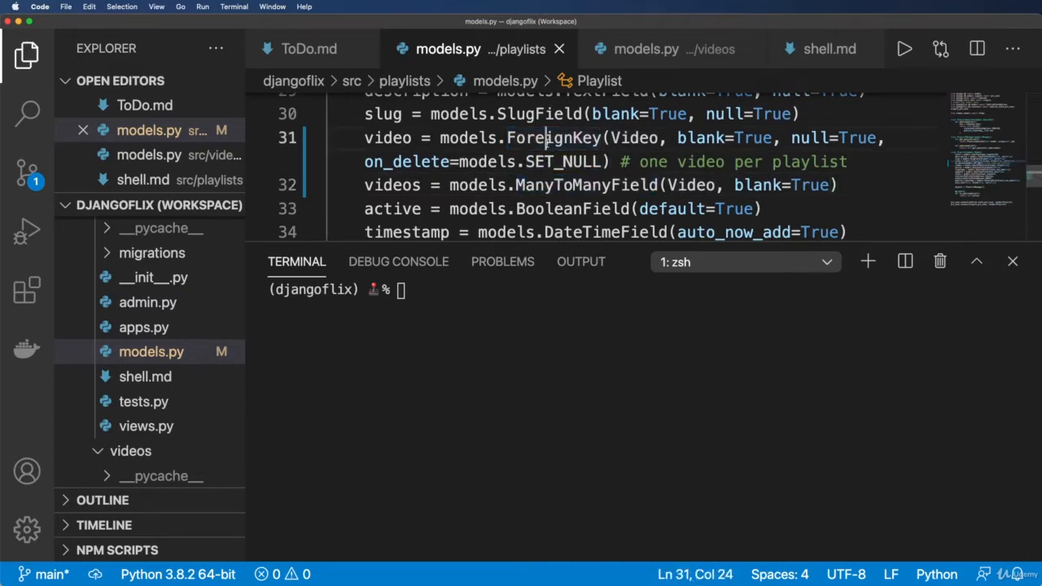
pyautogui.doubleClick(583, 186)
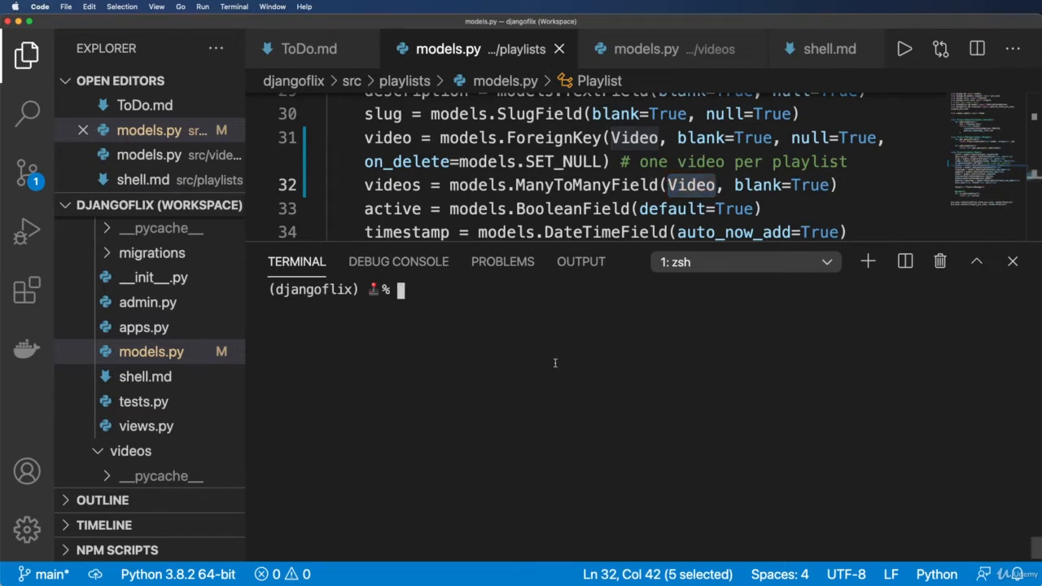
pyautogui.write('python manage.py mak')
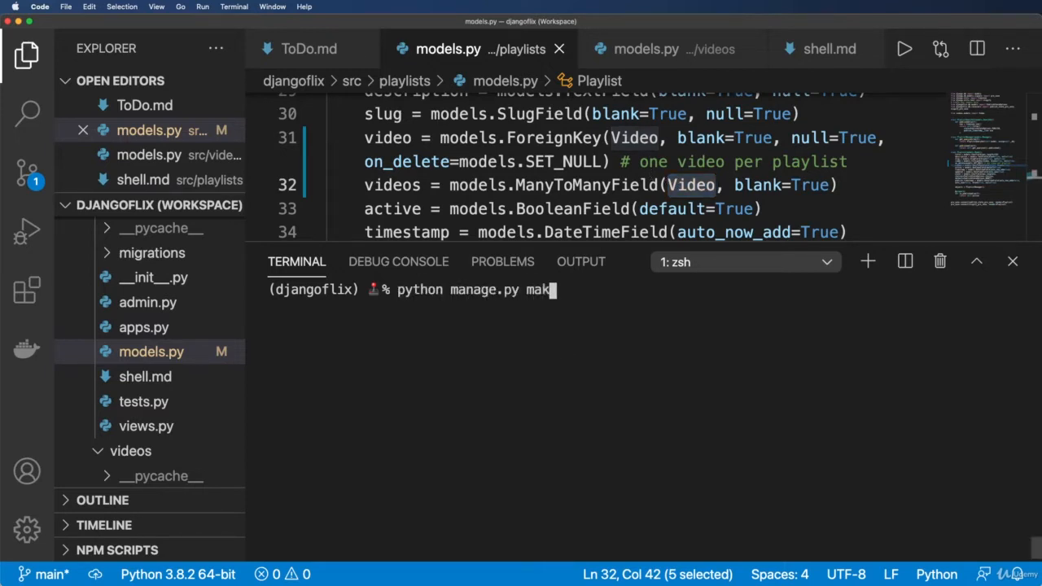
pyautogui.press('Enter')
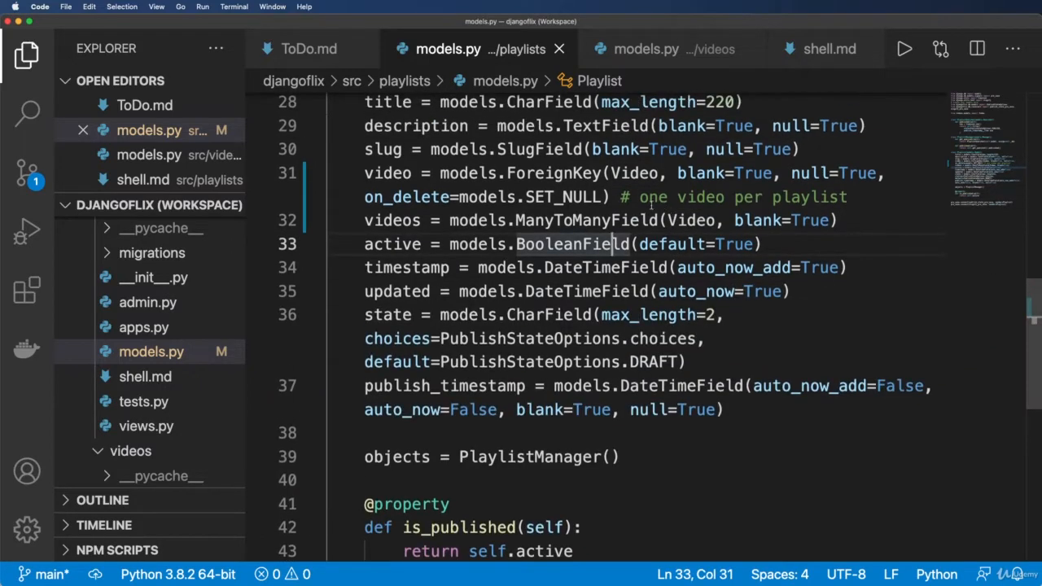
# Try a print(video_a.) line in shell.md, discard it, and view the Video model
pyautogui.click(825, 49)
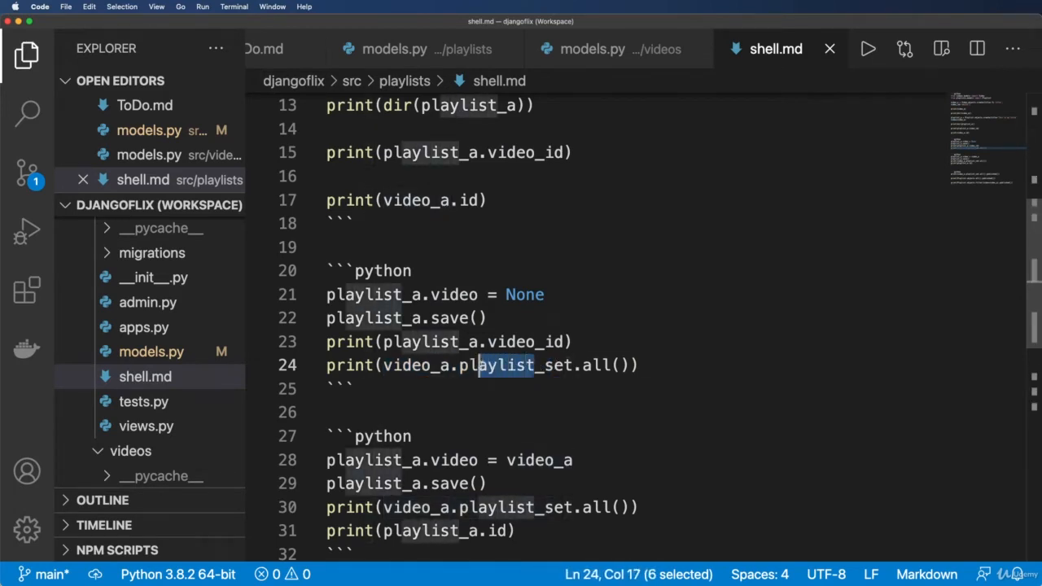
pyautogui.click(674, 364)
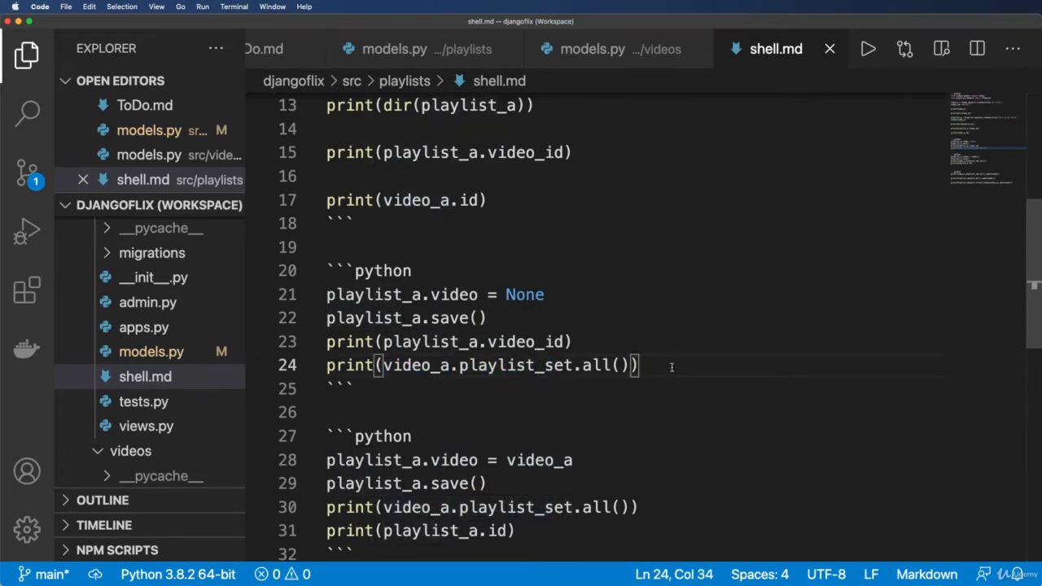
pyautogui.press('Enter')
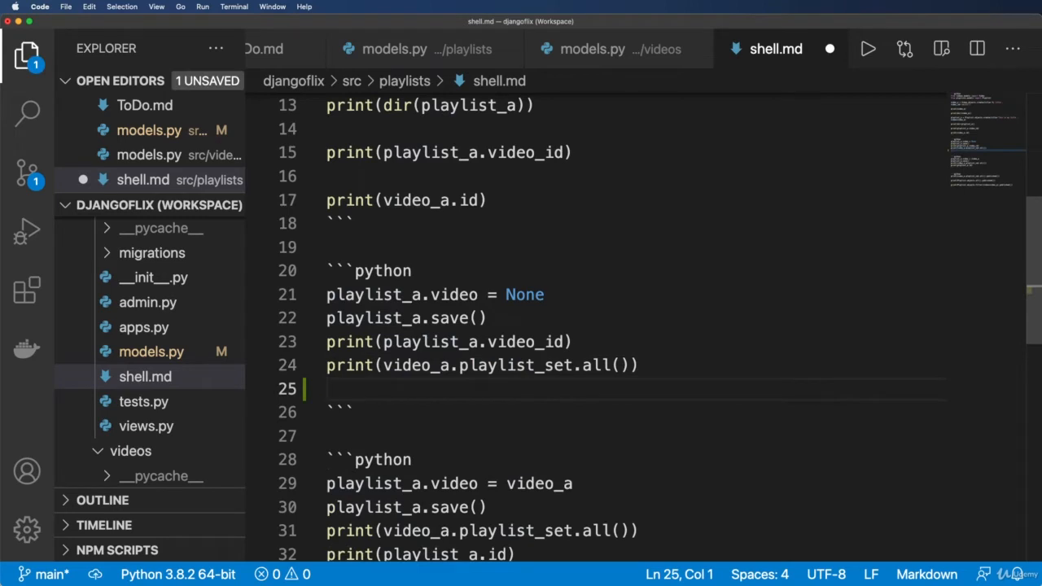
pyautogui.write('print(video_a)')
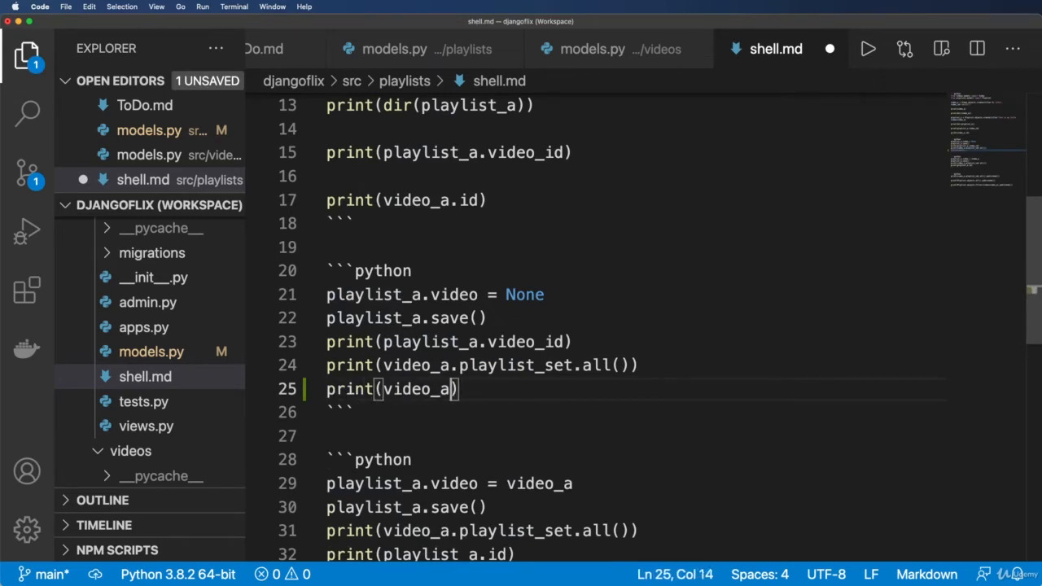
pyautogui.write('.')
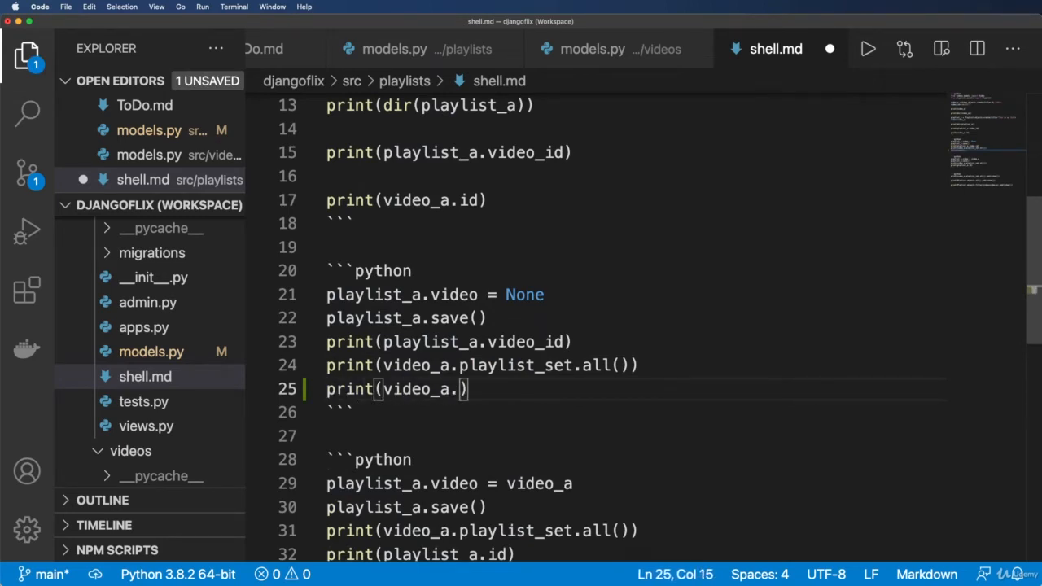
pyautogui.moveTo(622, 62)
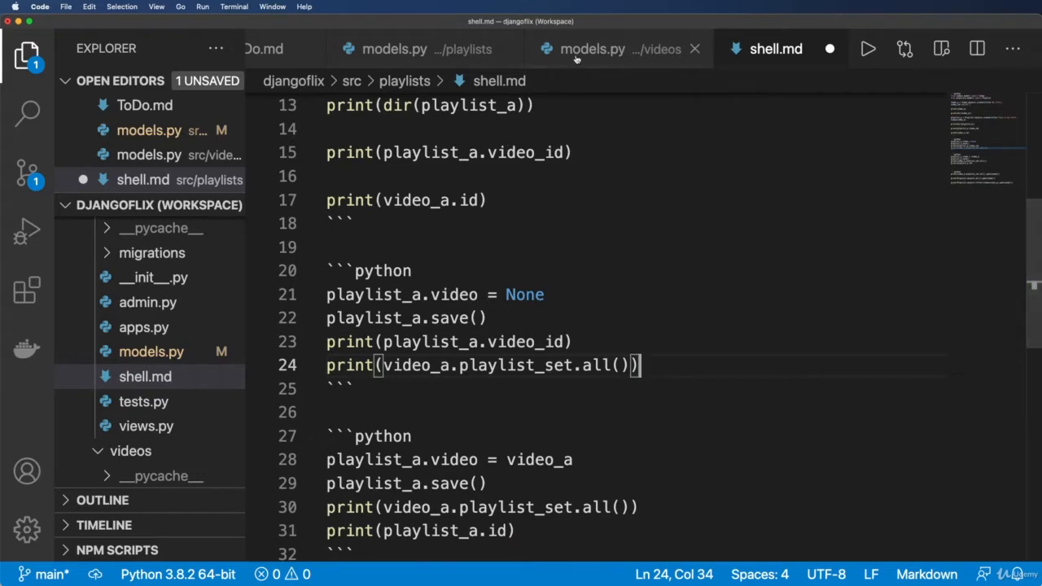
pyautogui.click(592, 49)
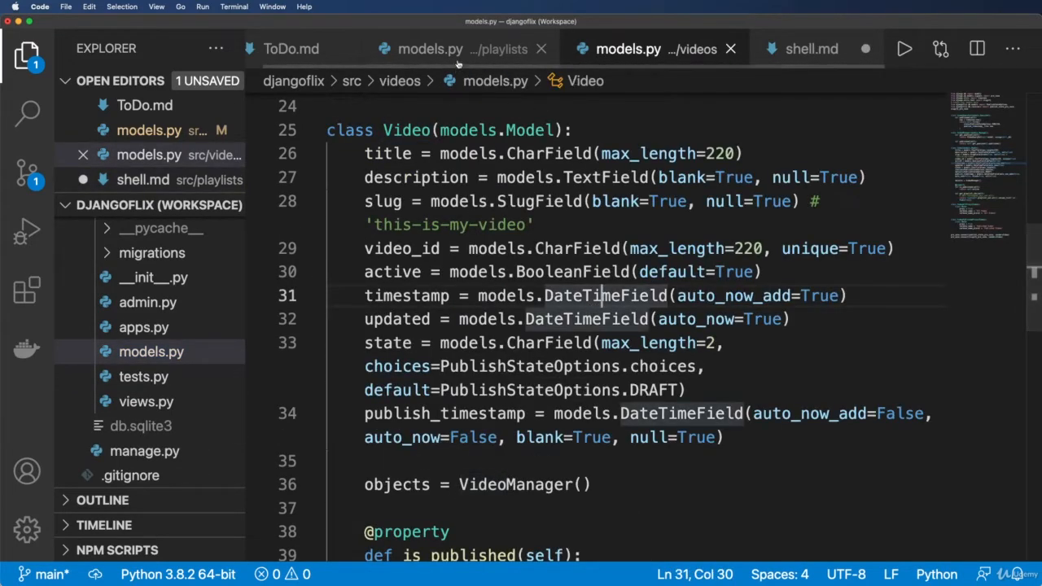
# Add related_name='playlist_item' to the Playlist videos ManyToManyField
pyautogui.click(432, 49)
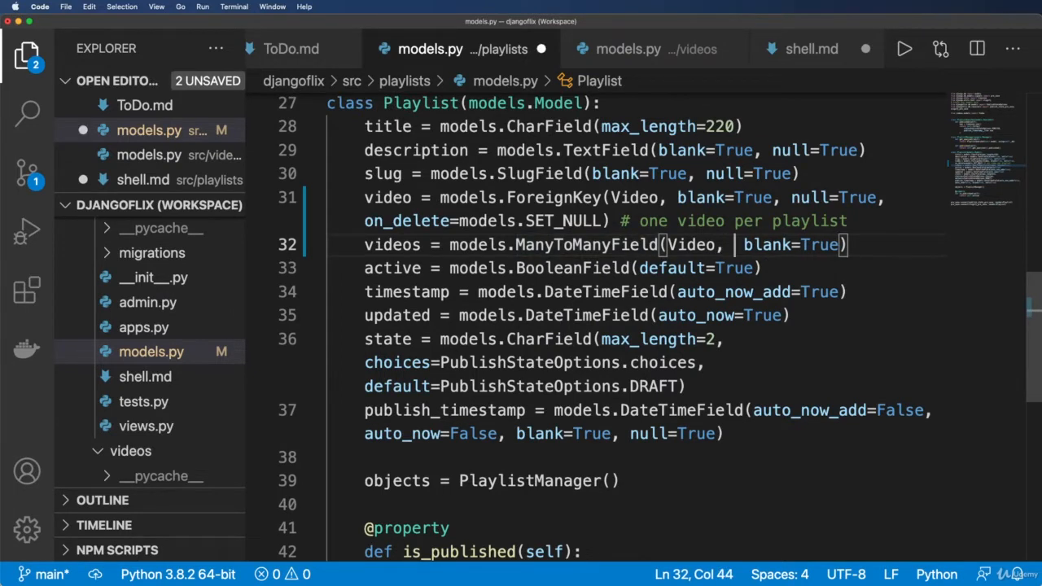
pyautogui.write("related_name='")
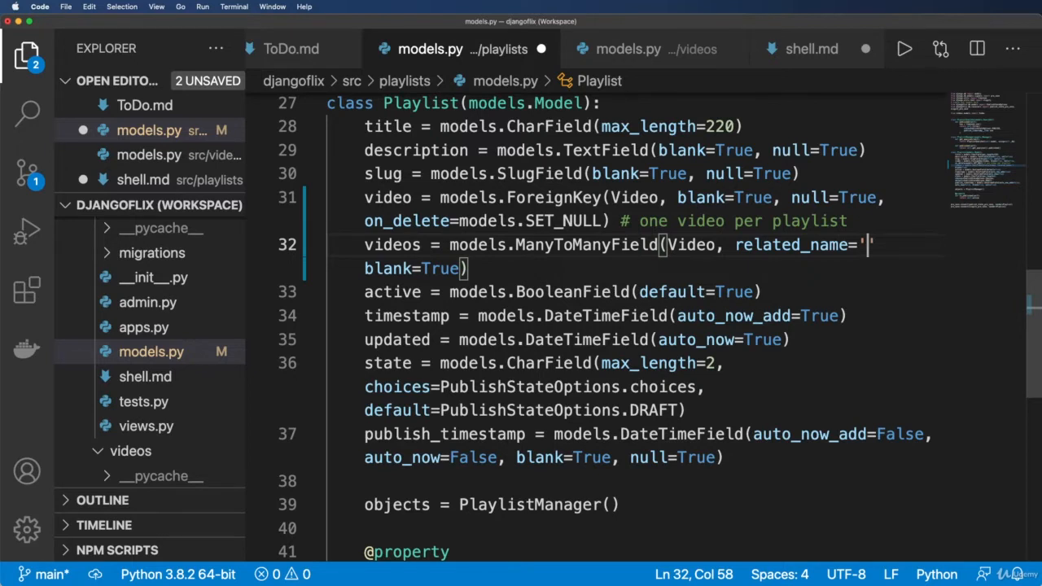
pyautogui.write('pal')
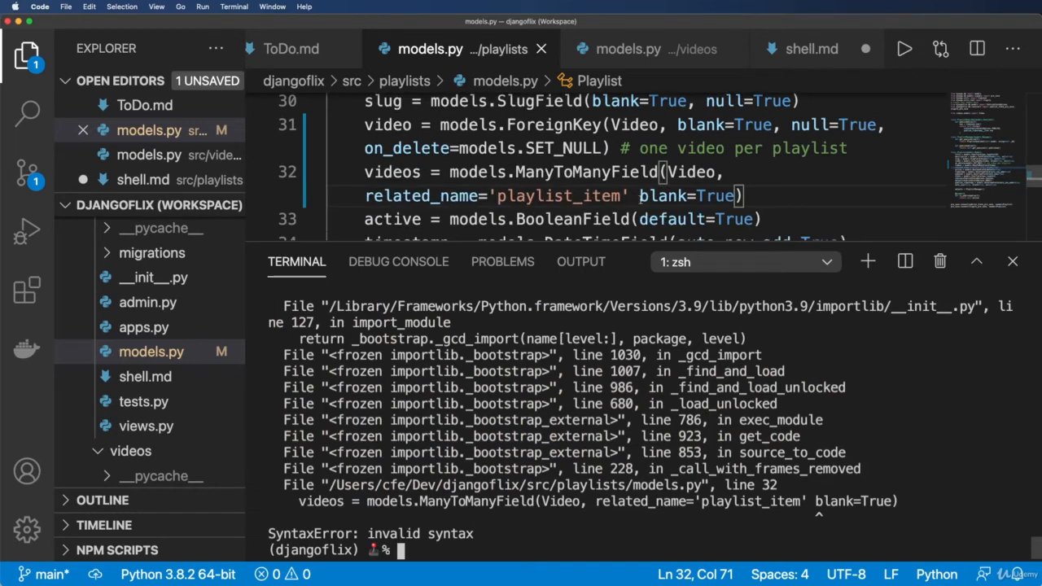
# Fix the missing comma, run makemigrations, and give the video ForeignKey related_name 'featured_playist'
pyautogui.write(',')
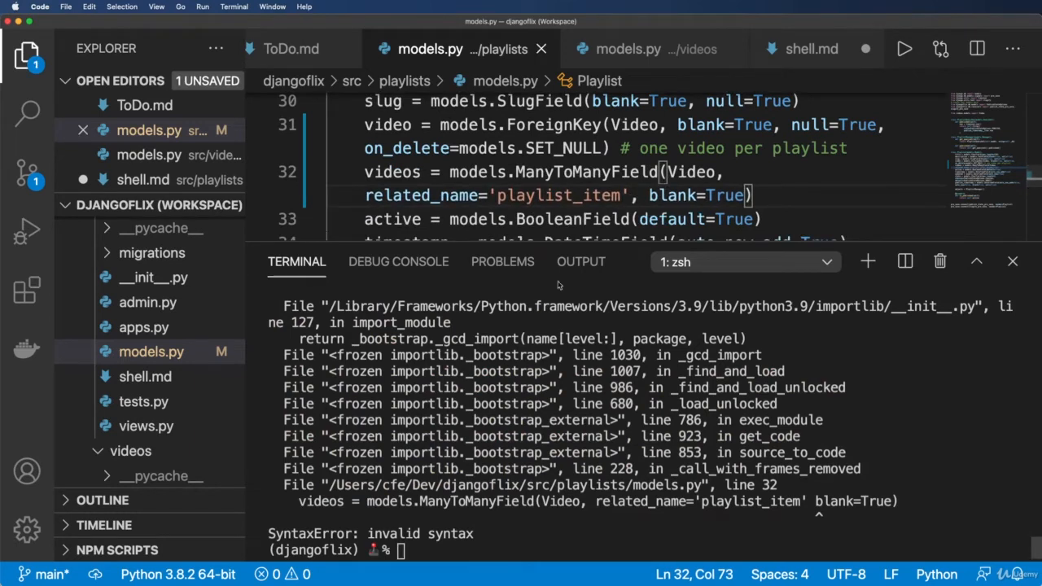
pyautogui.write('python manage.py makemigrations')
pyautogui.click(625, 137)
pyautogui.write("related_name='featured_pla")
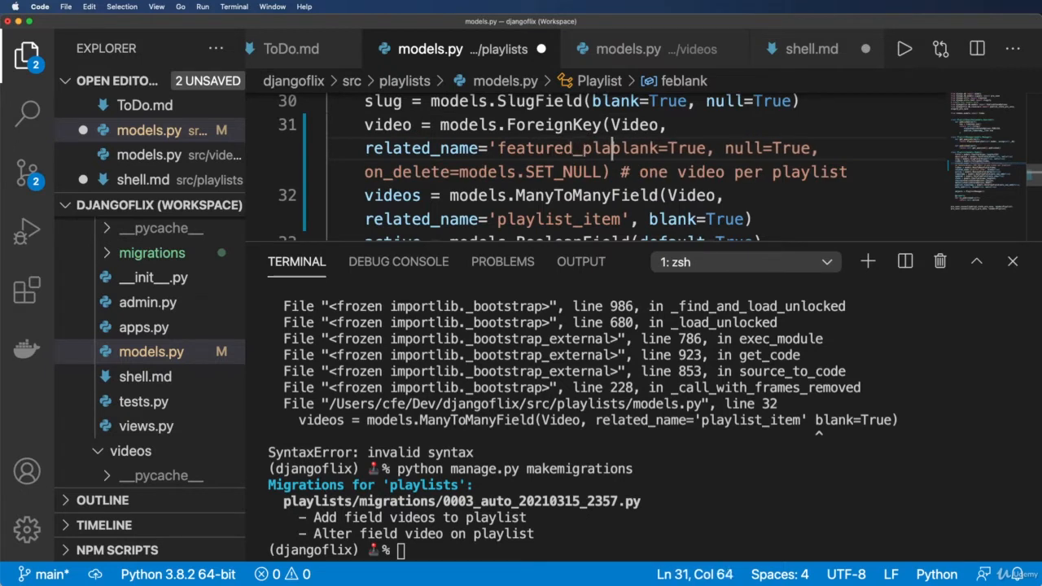
pyautogui.write("ylist',")
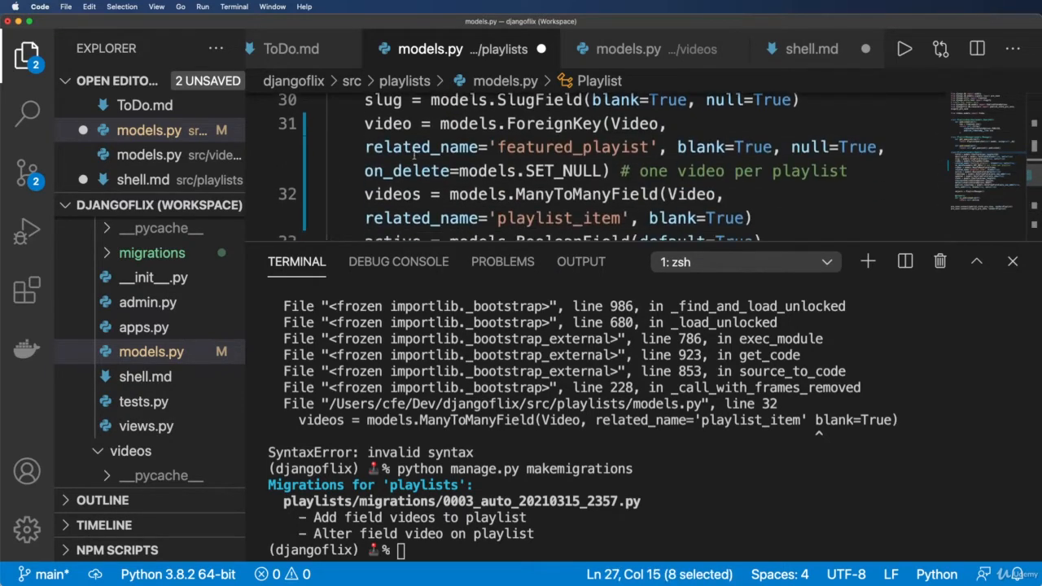
pyautogui.doubleClick(392, 177)
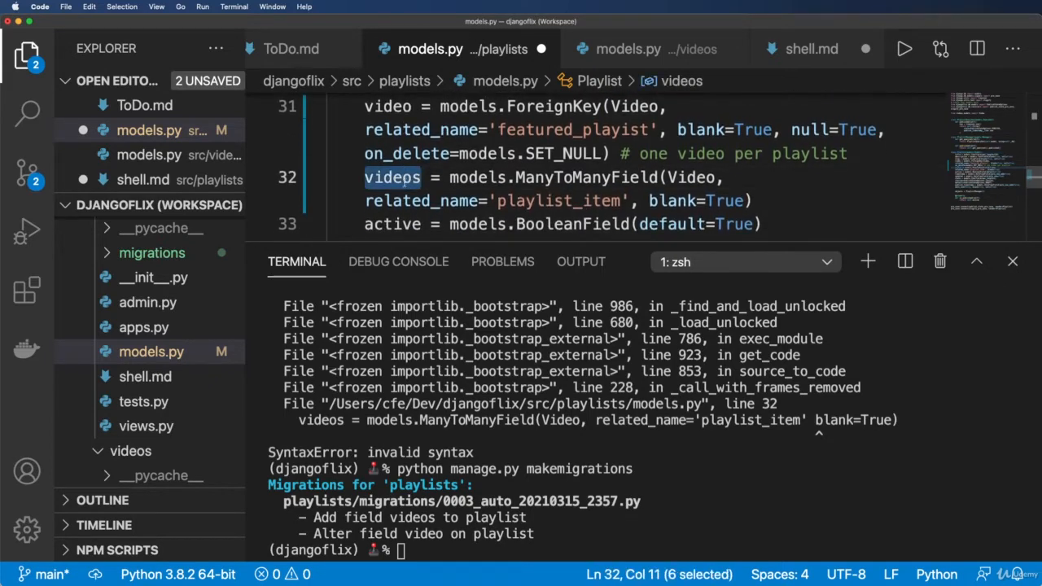
pyautogui.click(638, 49)
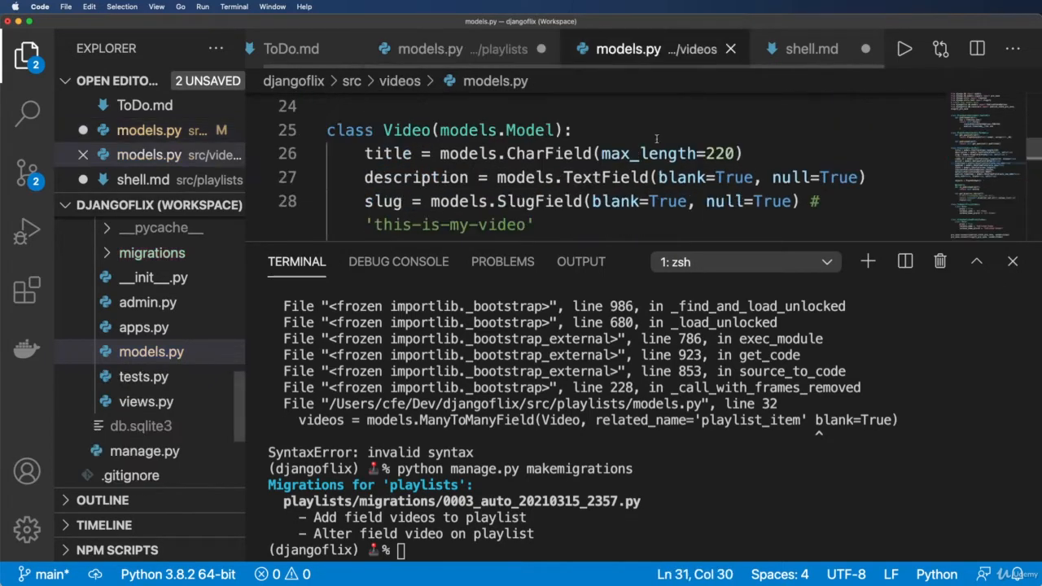
pyautogui.click(811, 49)
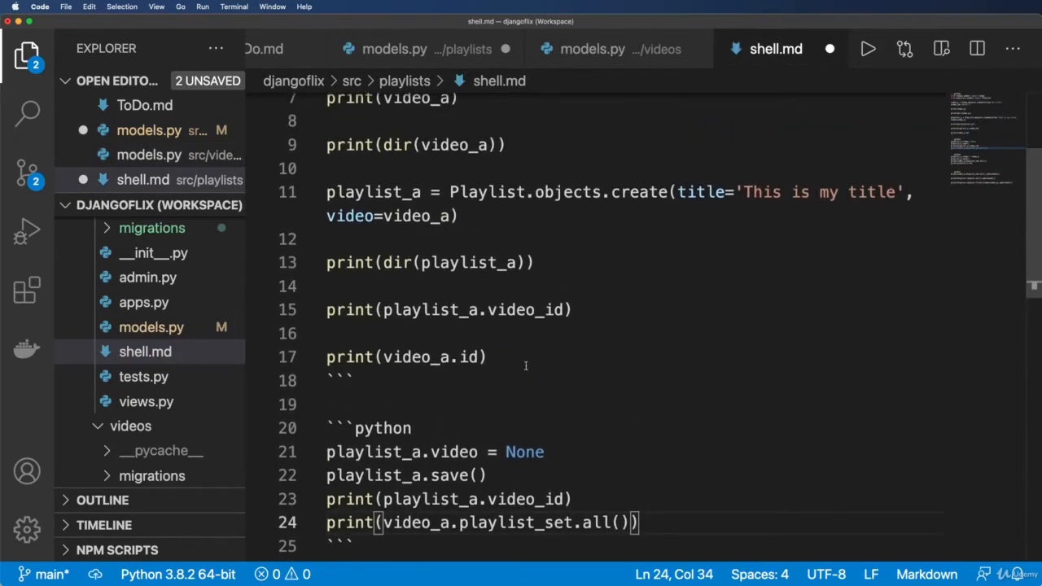
pyautogui.doubleClick(514, 446)
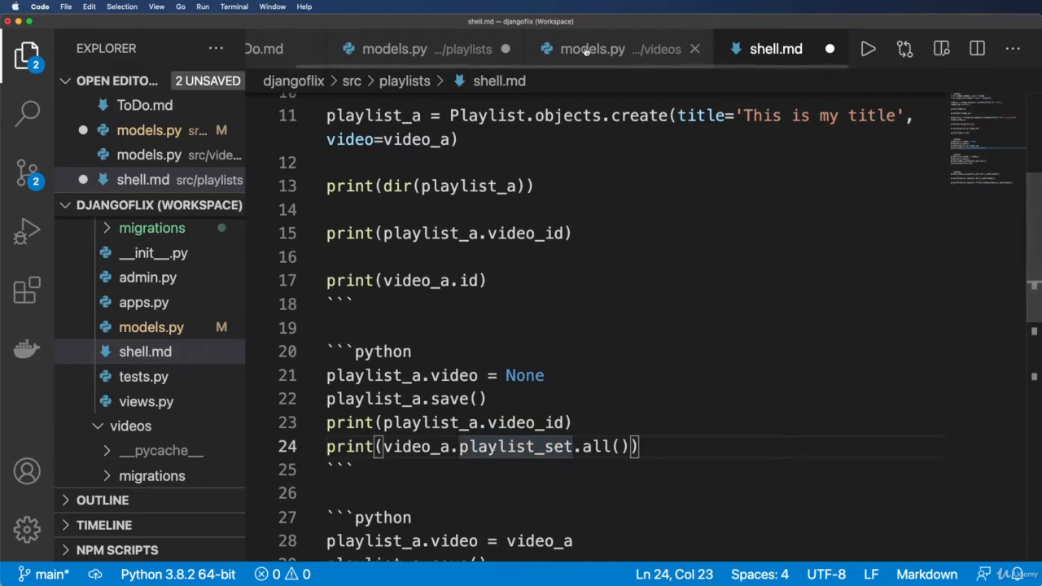
pyautogui.click(592, 49)
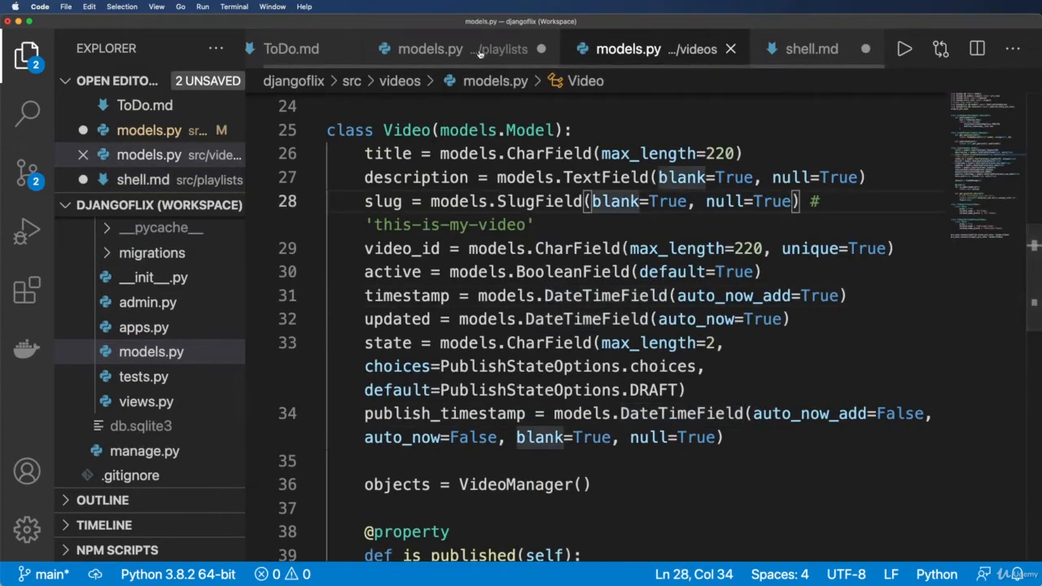
pyautogui.click(429, 49)
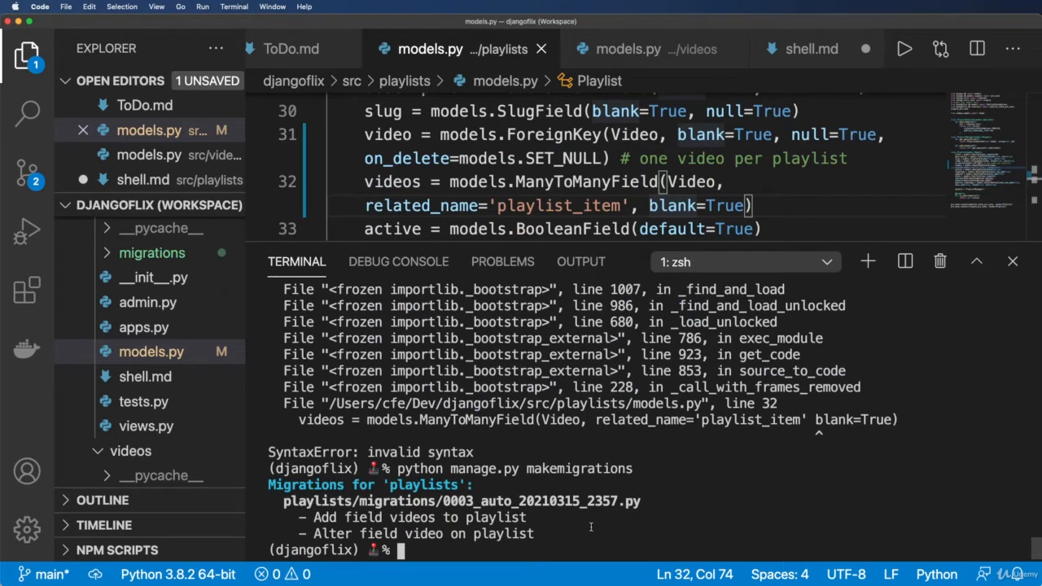
# Run python manage.py migrate, then python manage.py test playlists with all 8 tests passing
pyautogui.write('python manage.py migrat')
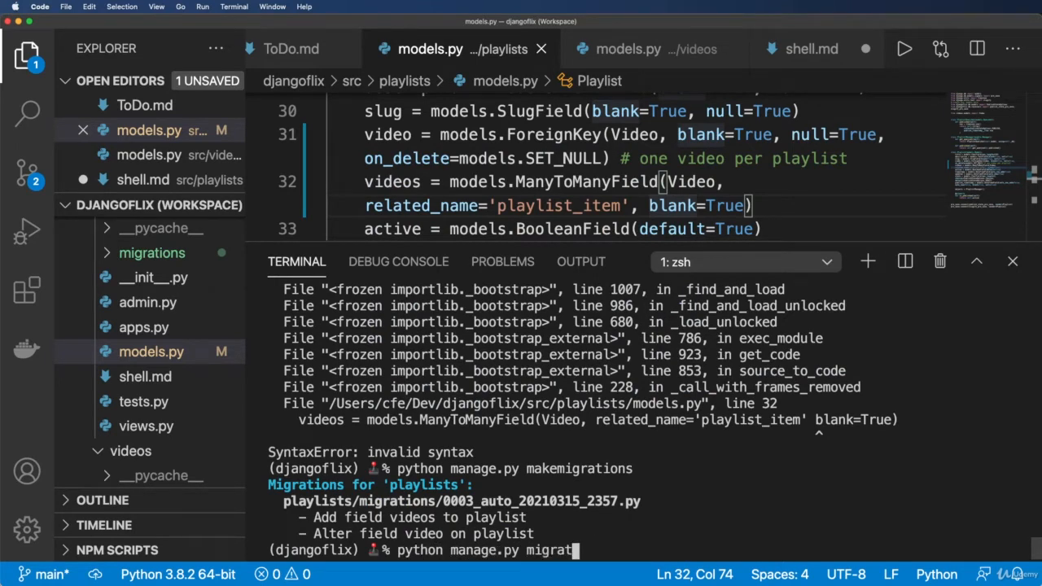
pyautogui.press('Enter')
pyautogui.write('python manage.py test p')
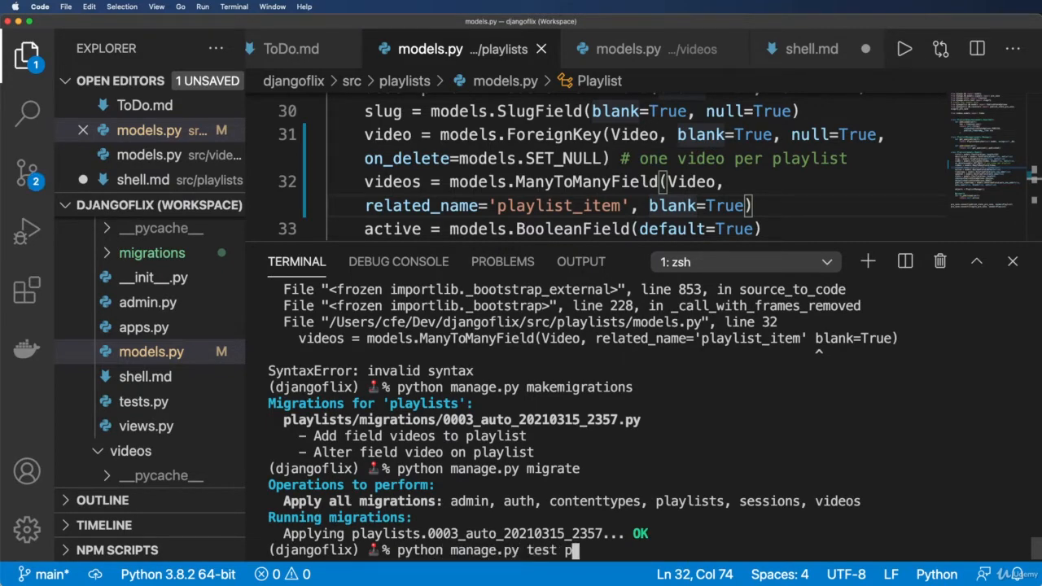
pyautogui.press('Enter')
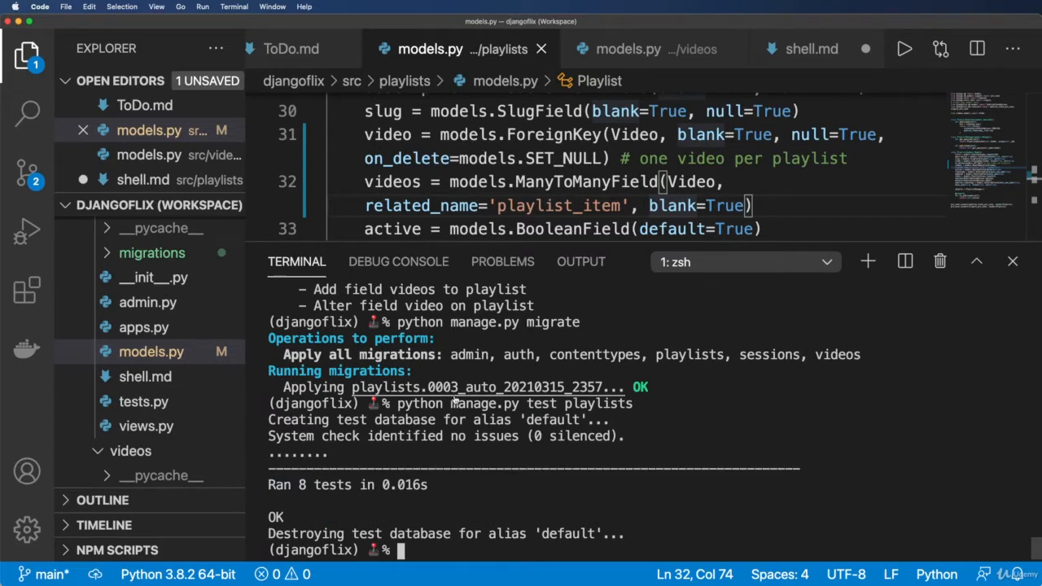
pyautogui.write('pyt')
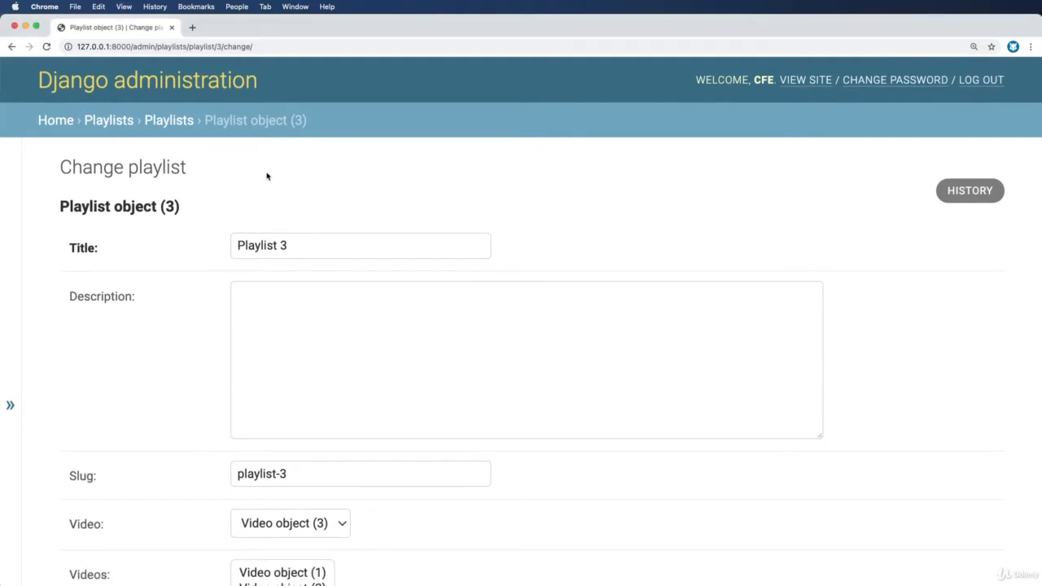
# Add Videos 1–5 to Playlist 3 in the admin, save, and reopen Playlist object (3)
pyautogui.scroll(-3)
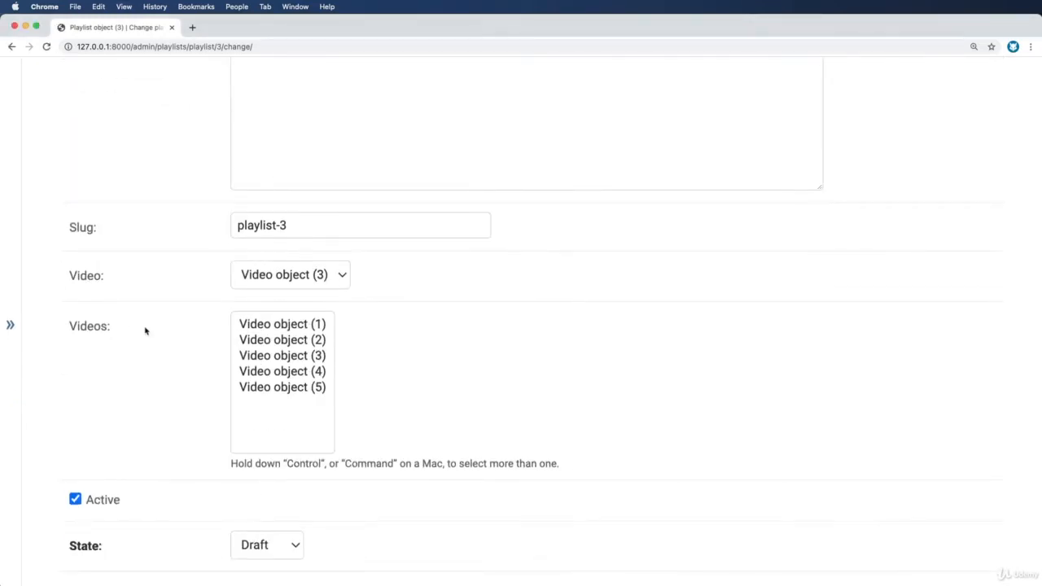
pyautogui.moveTo(300, 324)
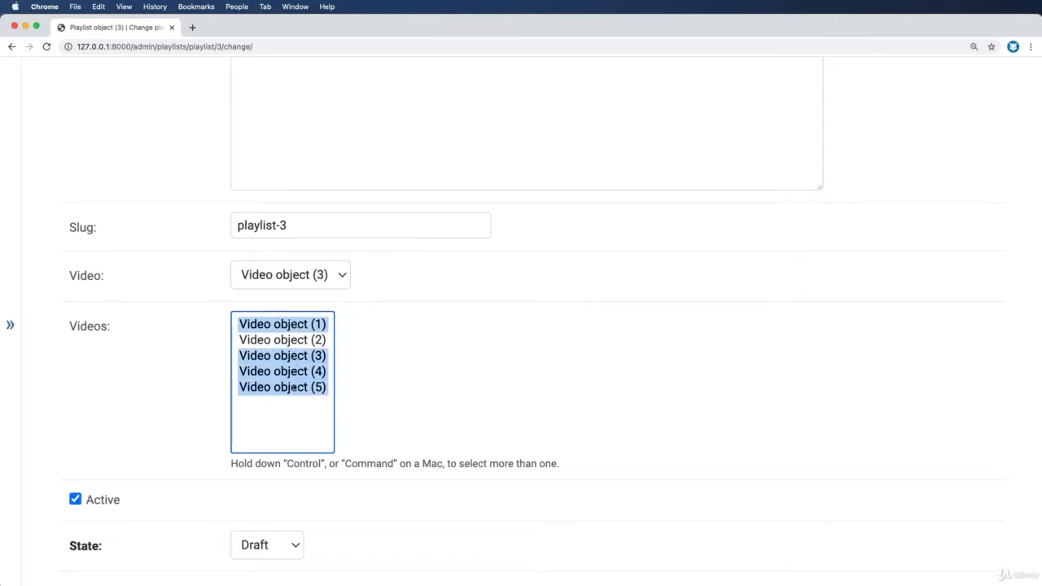
pyautogui.scroll(-3)
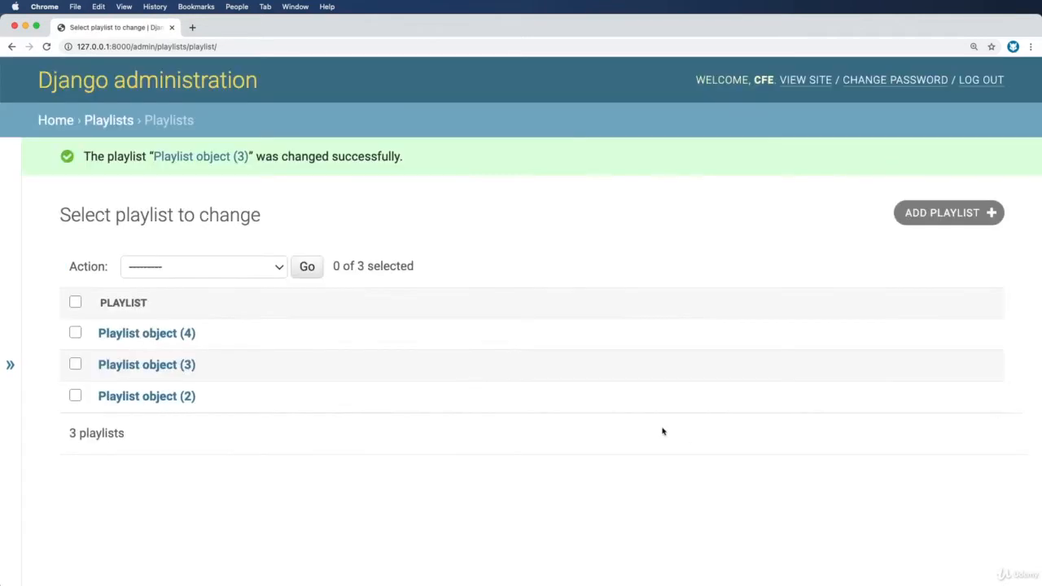
pyautogui.click(146, 364)
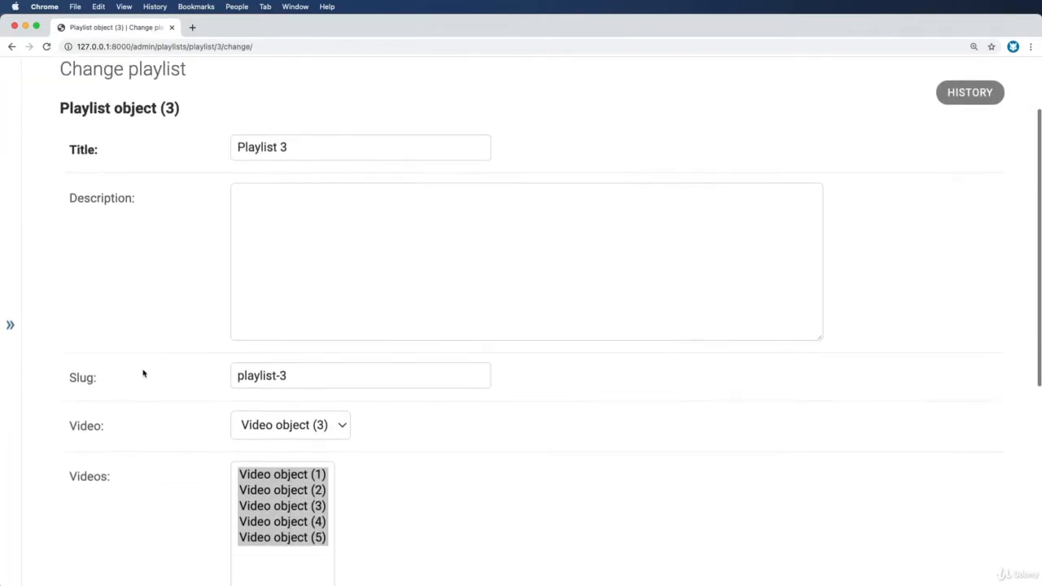
pyautogui.scroll(-3)
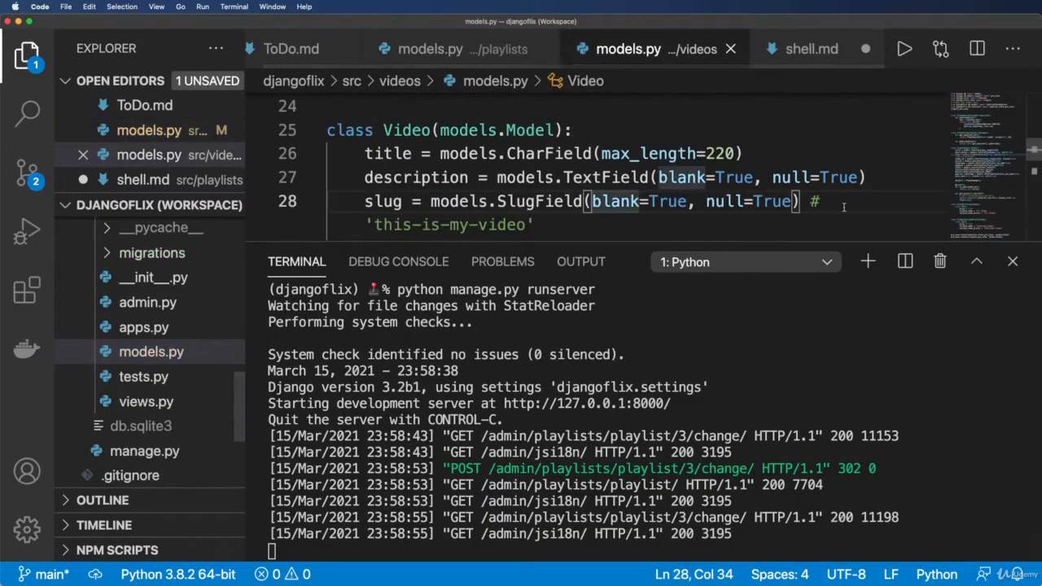
pyautogui.moveTo(488, 59)
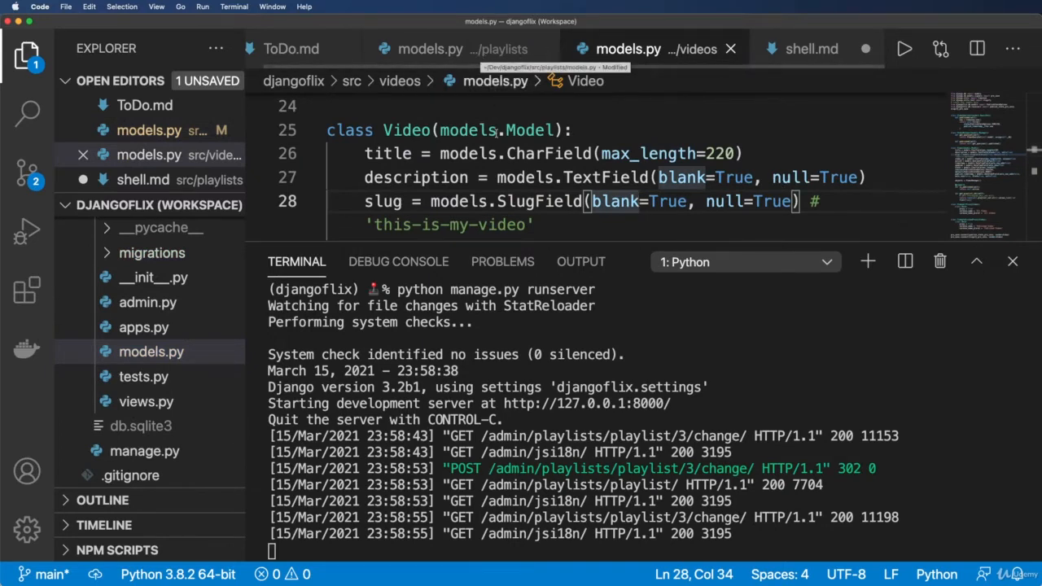
# Stop the server, start python manage.py shell and import Video from videos.models
pyautogui.press('ctrl+c')
pyautogui.write('p')
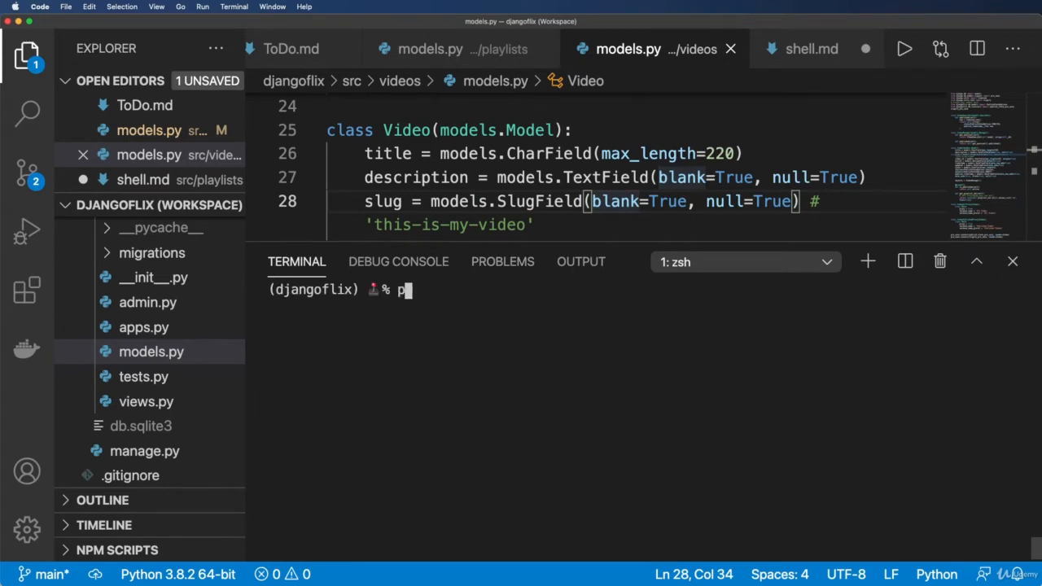
pyautogui.write('ython manage.py hs')
pyautogui.write('f')
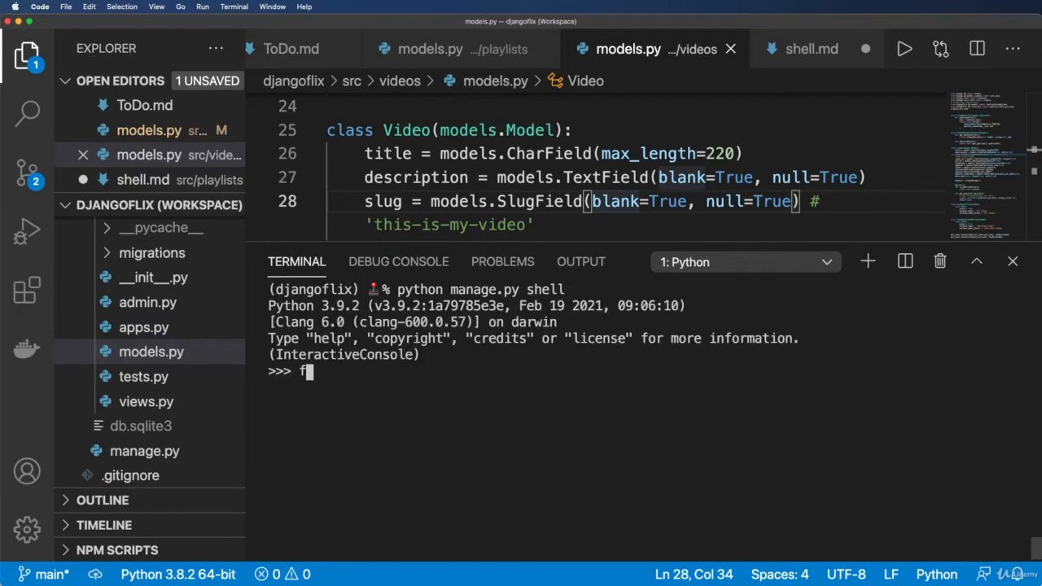
pyautogui.write('rom videos.m')
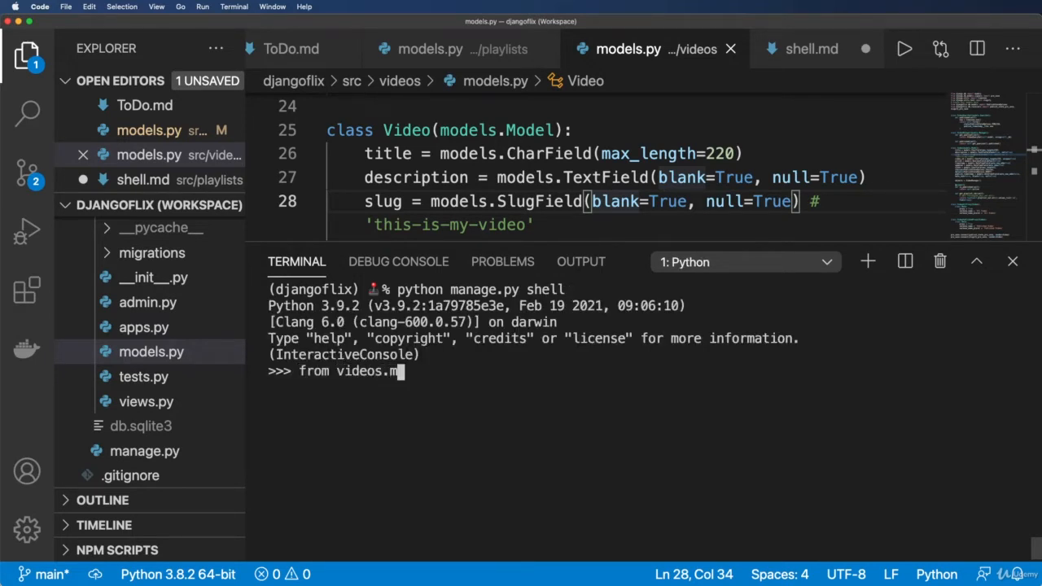
pyautogui.write('odels import VIdeo')
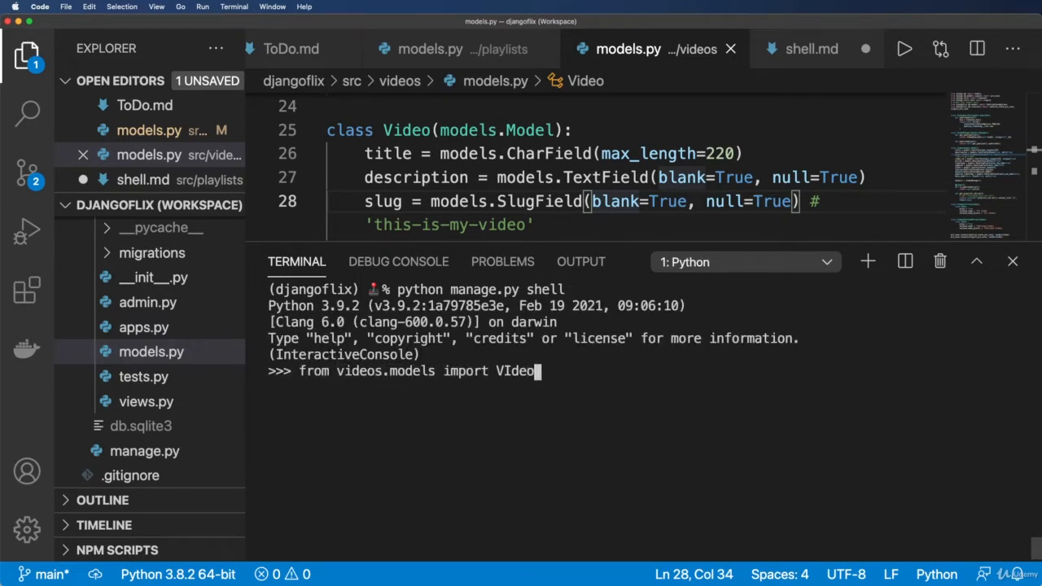
pyautogui.press('Enter')
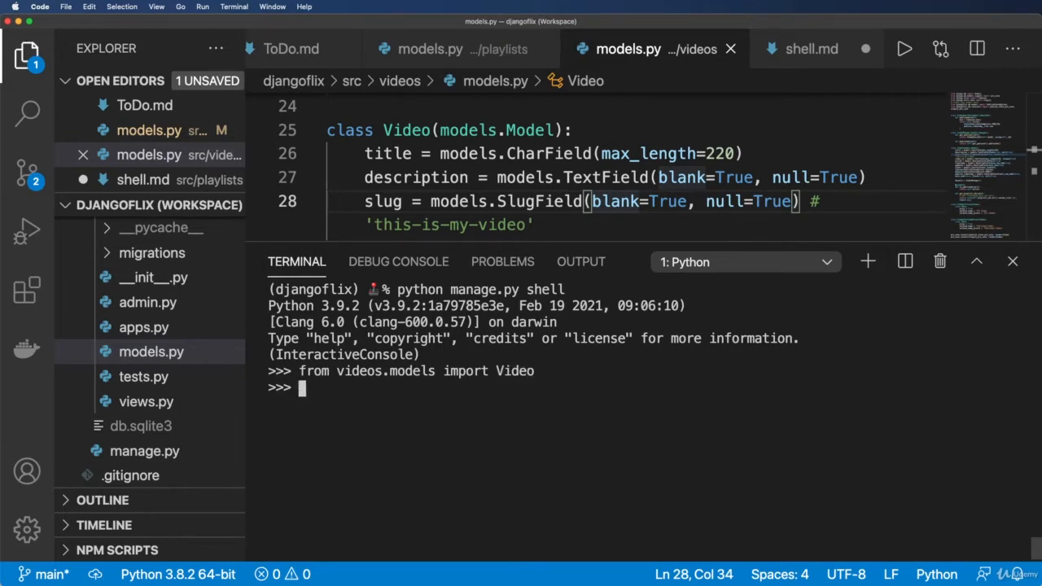
# Load obj = Video.objects.get(id='3') and display the object
pyautogui.write('obj =')
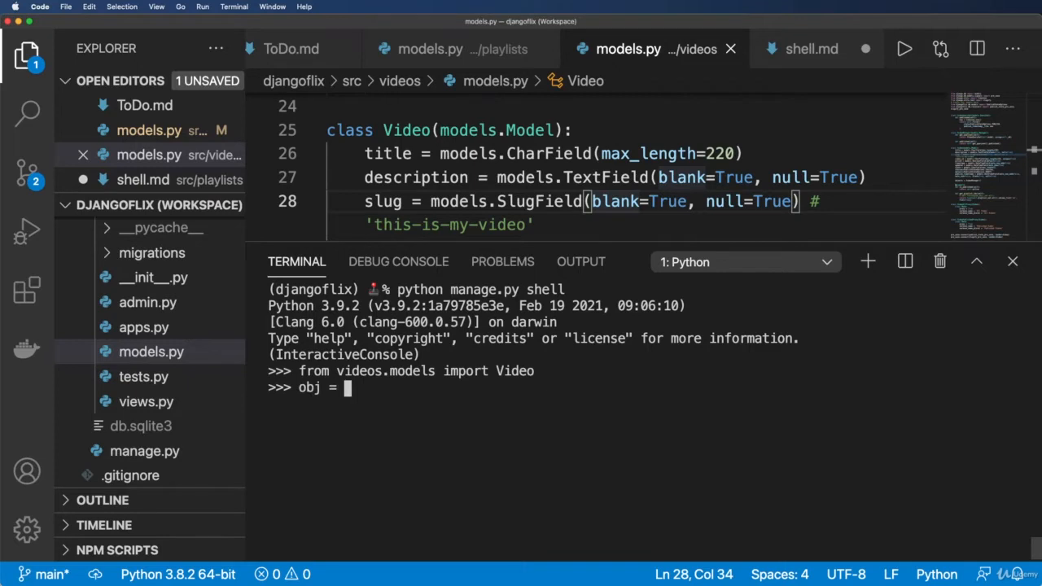
pyautogui.write('Video.objects.ge')
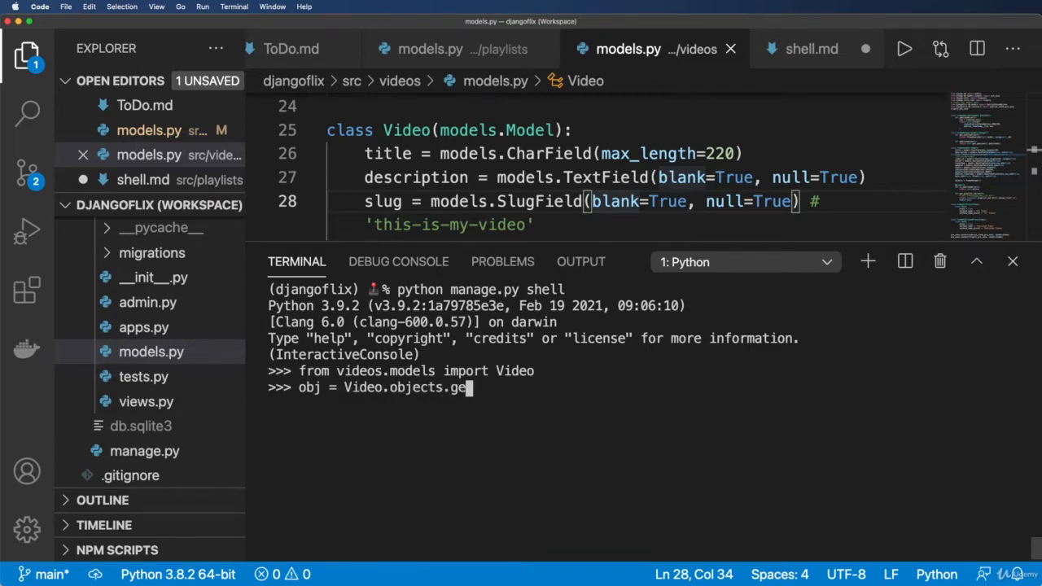
pyautogui.write("t(id='3'")
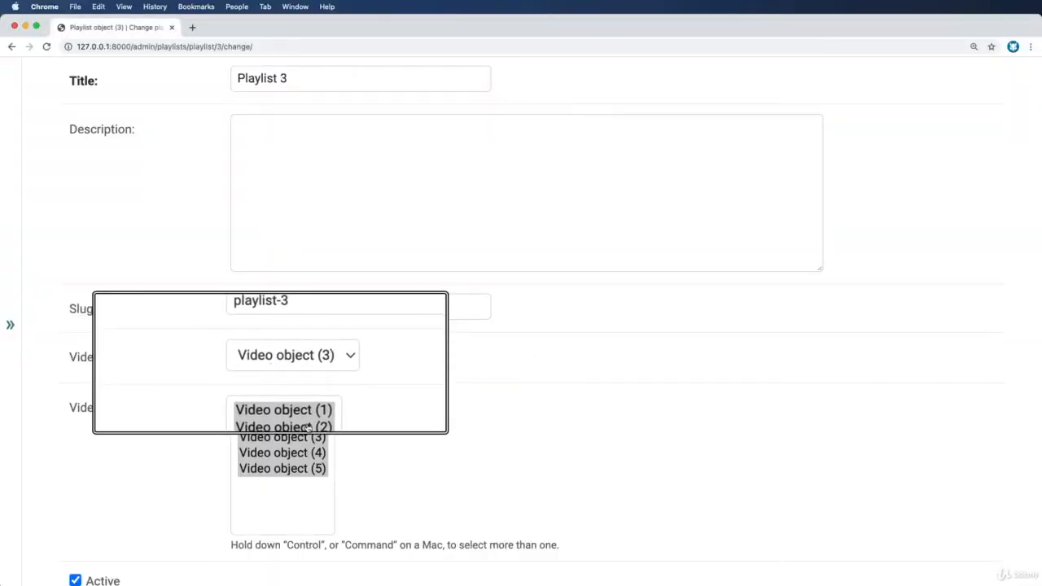
pyautogui.press('cmd+tab')
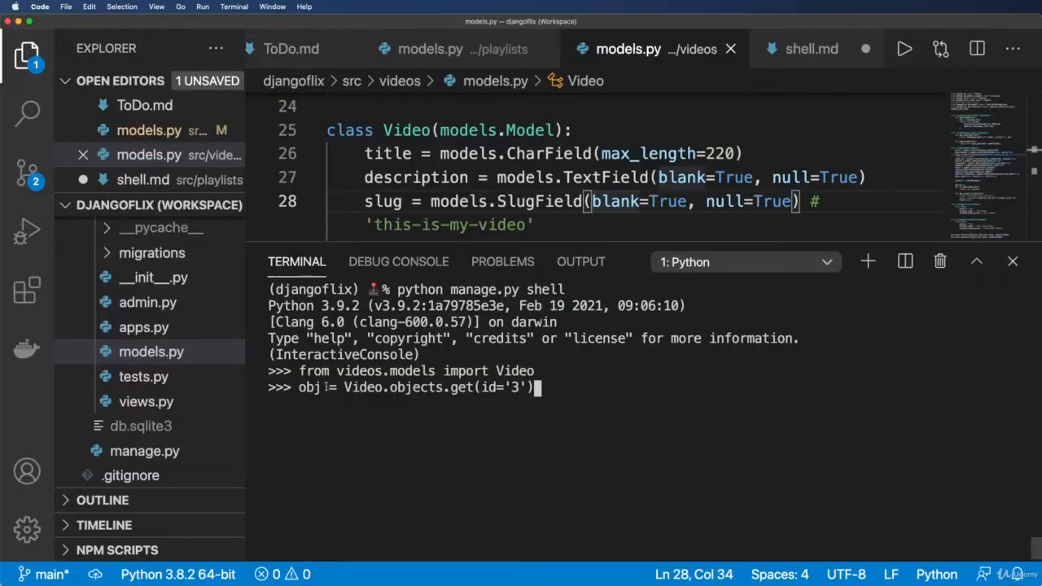
pyautogui.write('obj')
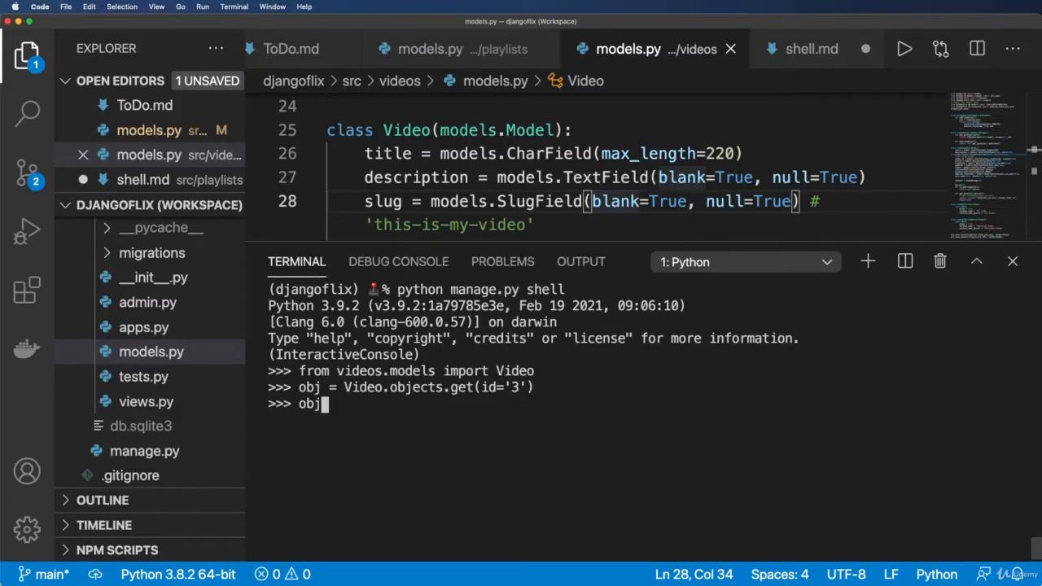
pyautogui.press('Enter')
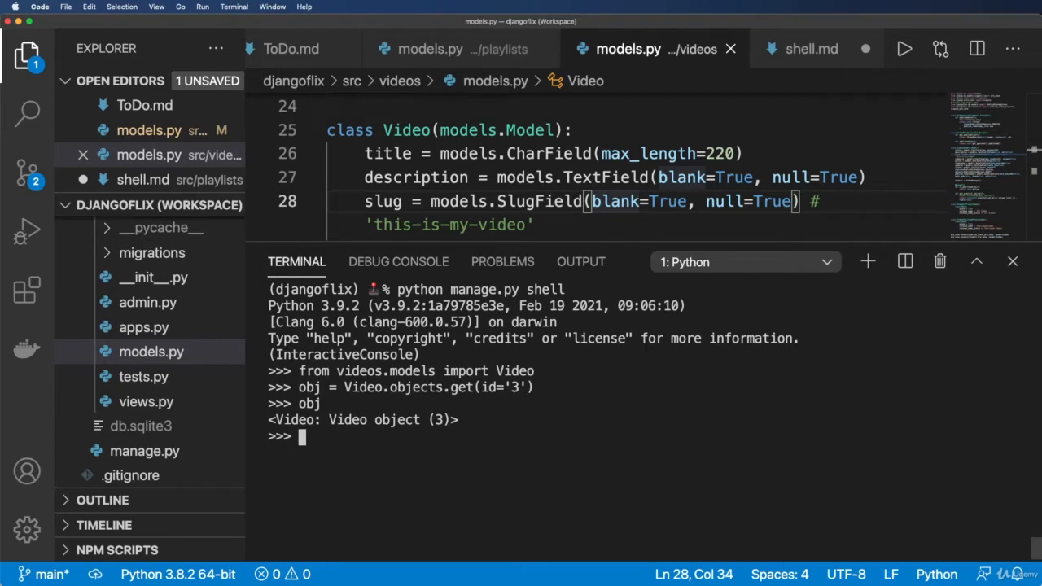
# Run dir(obj) and locate playlist_item among the video's attributes
pyautogui.write('dir(obj)')
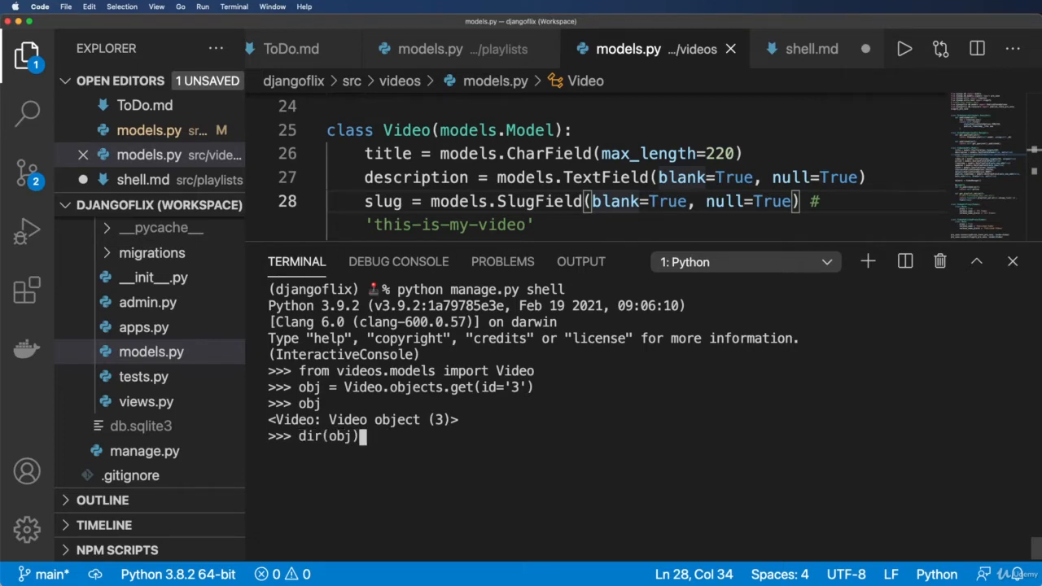
pyautogui.press('Enter')
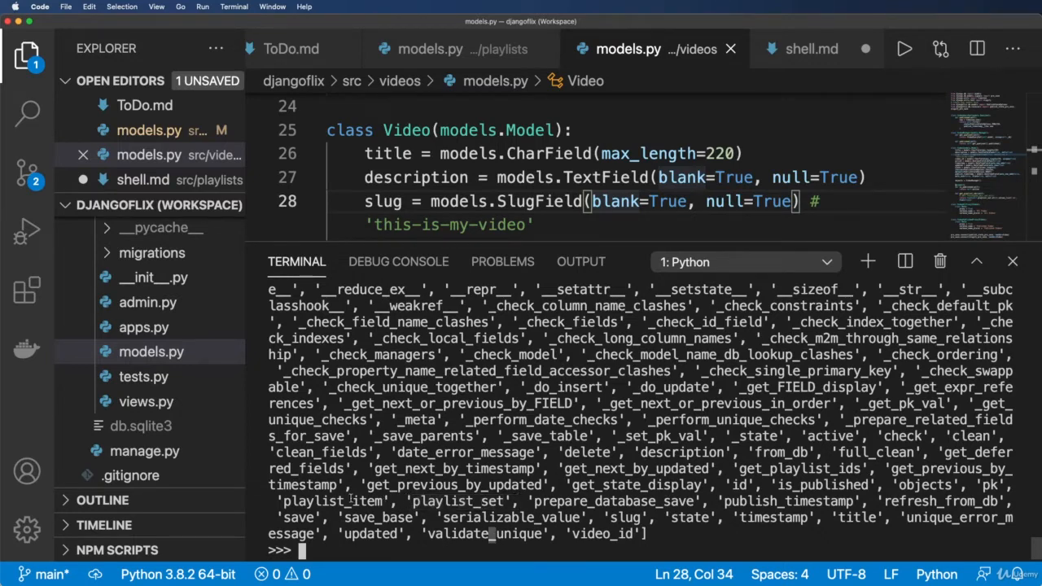
pyautogui.doubleClick(341, 502)
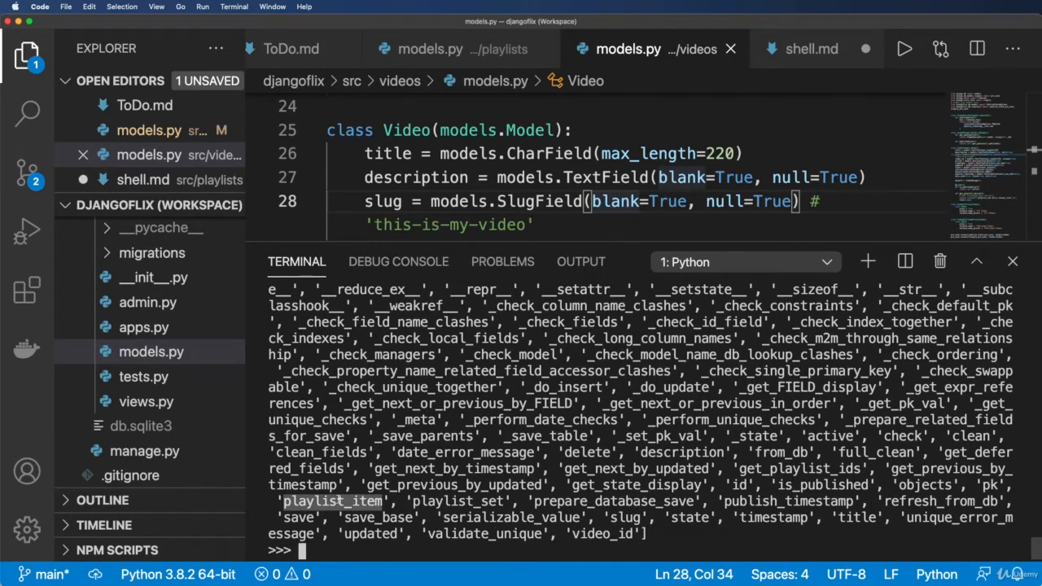
# Query obj.playlist_item.all() after the video NameError, returning Playlist object (3)
pyautogui.write('video')
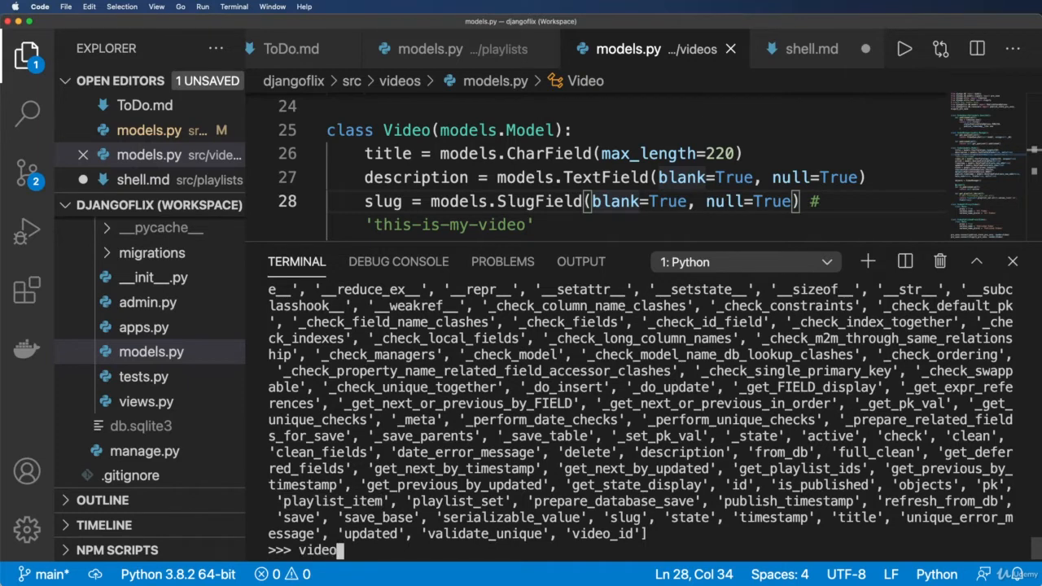
pyautogui.write('.play')
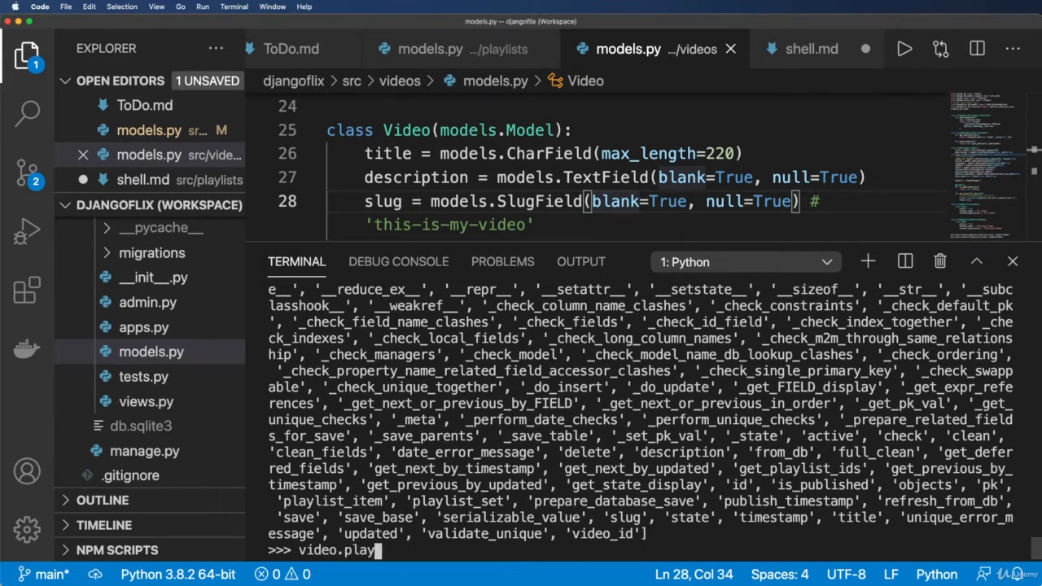
pyautogui.write('list')
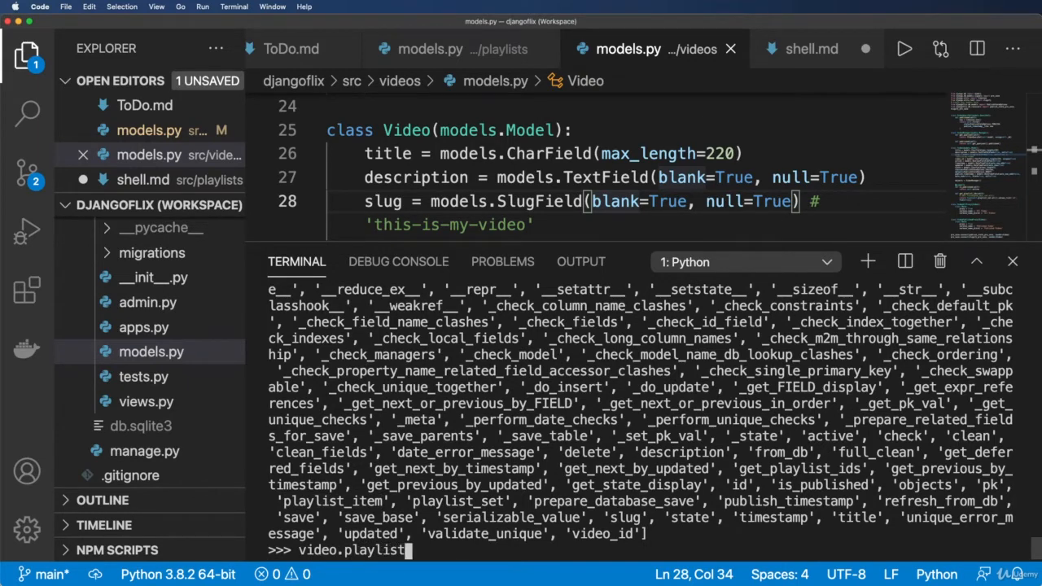
pyautogui.write('_item.all()')
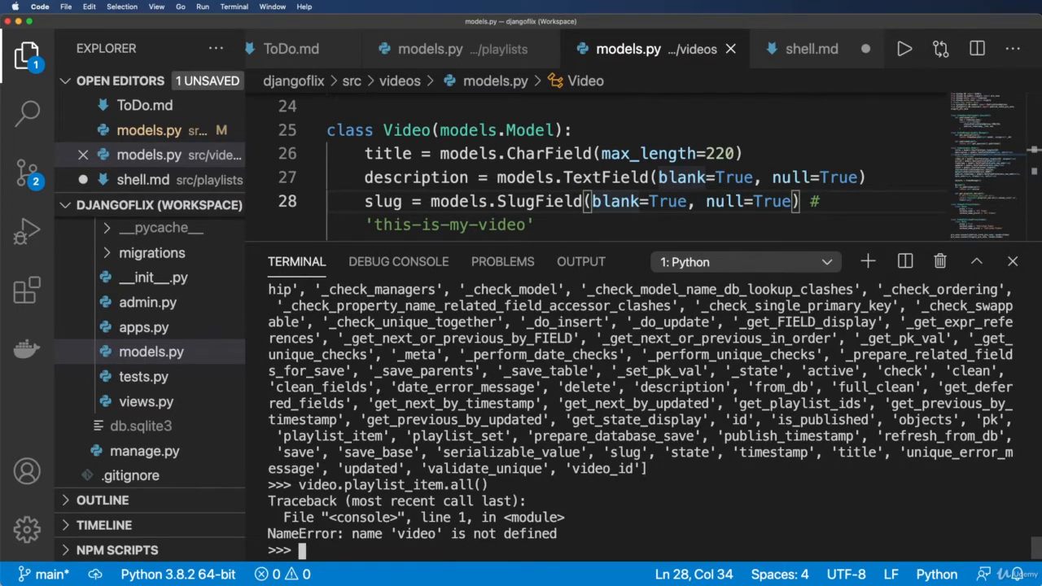
pyautogui.write('obj.playlist_item.a')
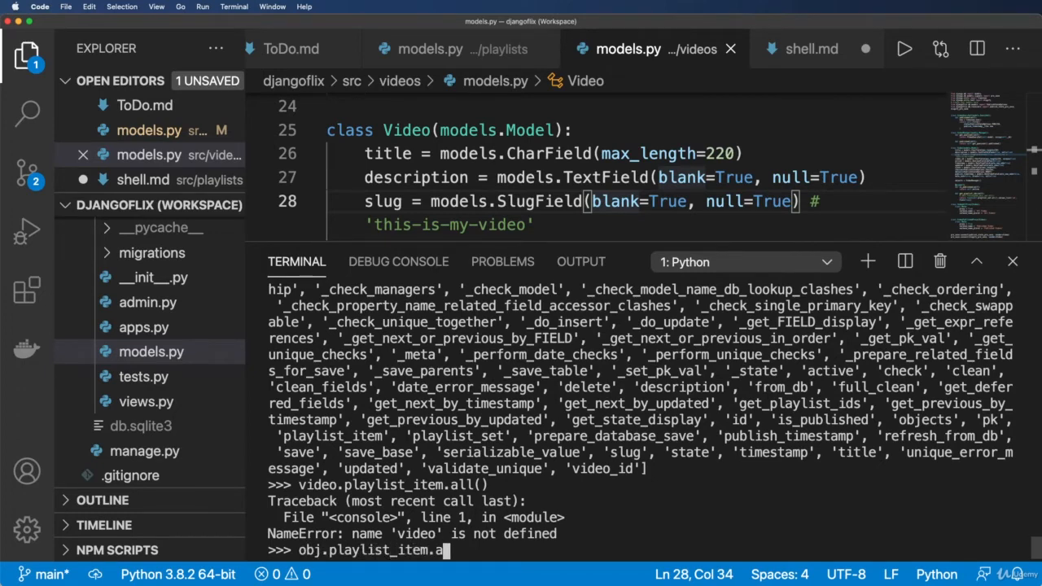
pyautogui.press('Enter')
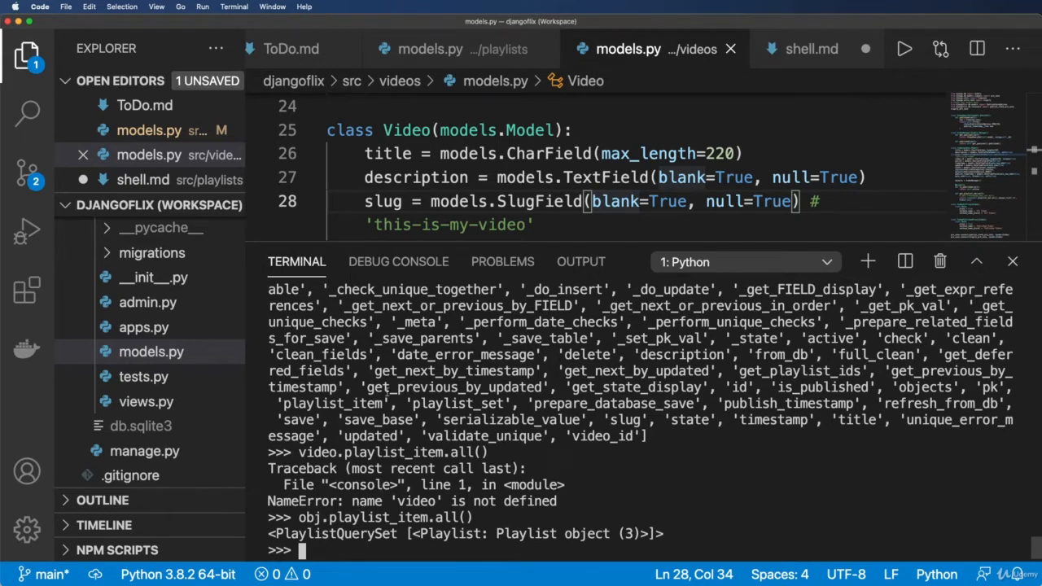
pyautogui.doubleClick(456, 403)
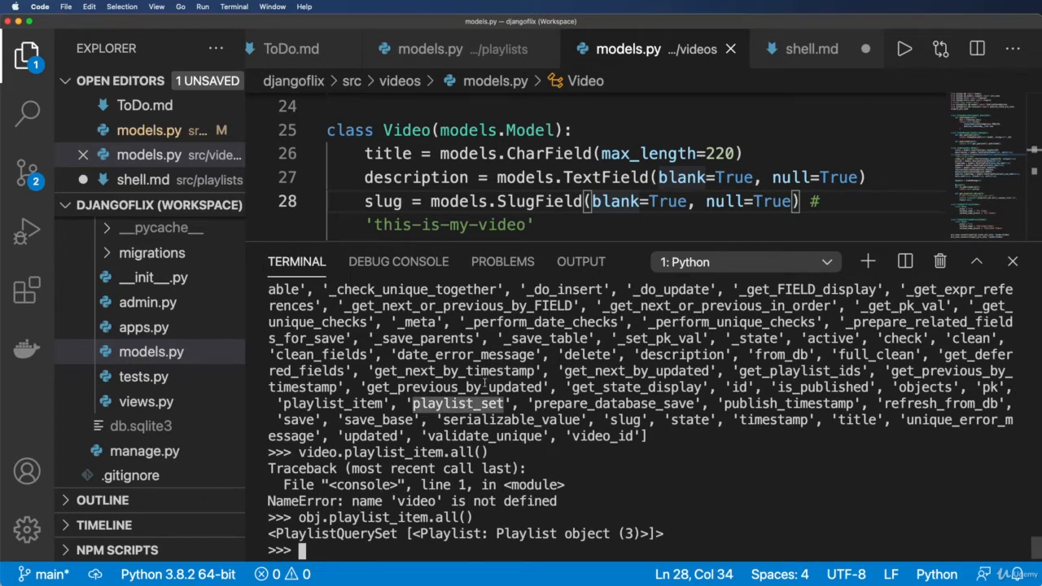
pyautogui.click(1006, 260)
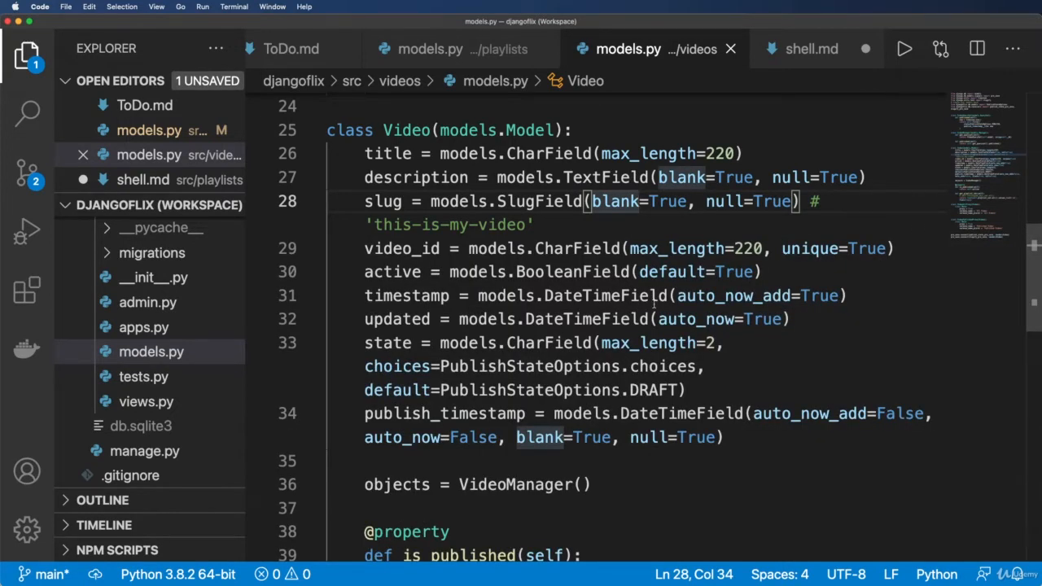
# Set the Playlist video ForeignKey related_name to 'playlist_featured'
pyautogui.click(430, 49)
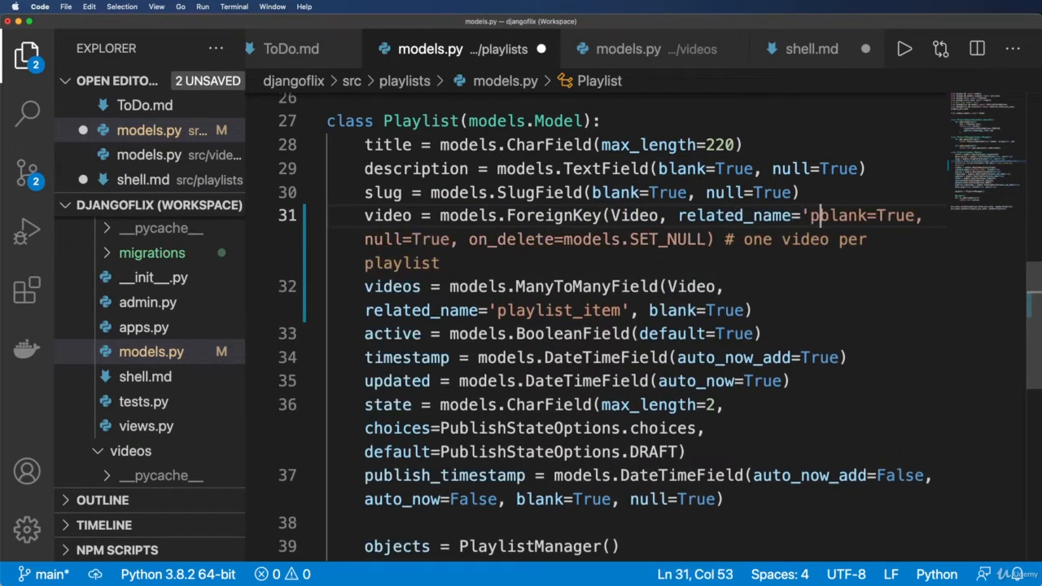
pyautogui.write("playlist_featured',")
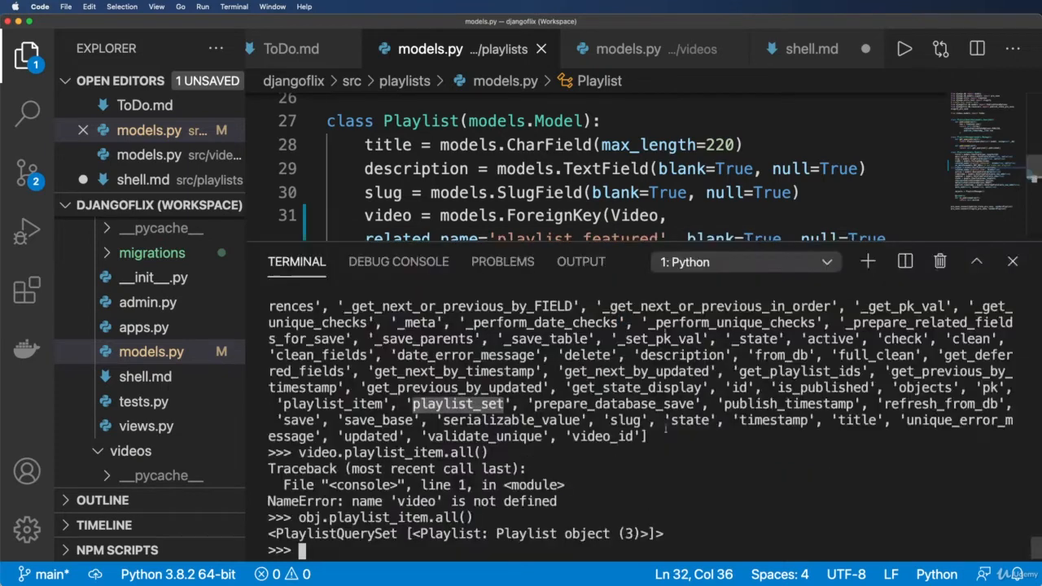
# Exit the shell, generate the playlists migration with makemigrations, and start a manage.py test run
pyautogui.write('exit()')
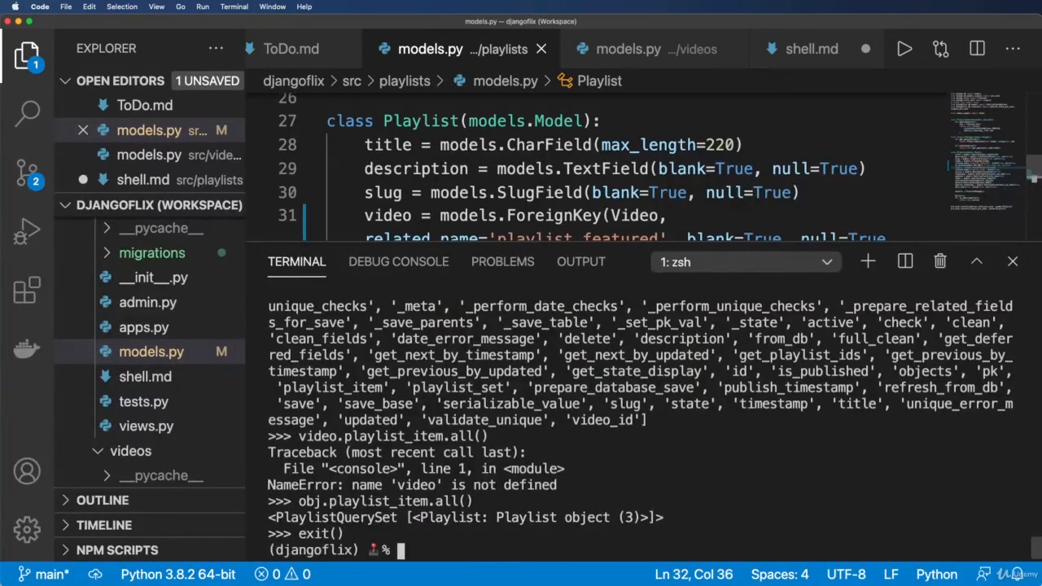
pyautogui.write('python man')
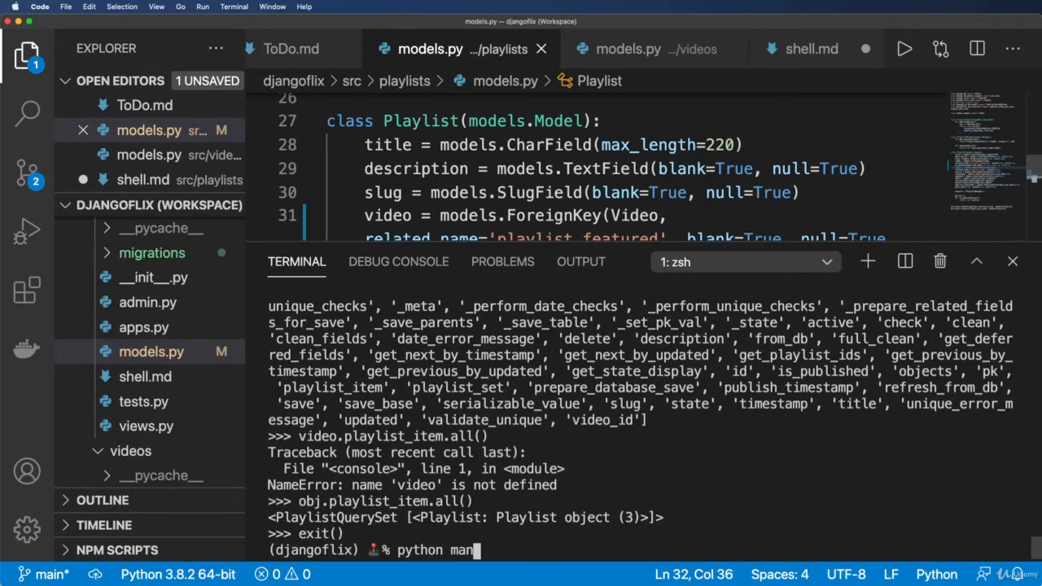
pyautogui.write('age.py makemigration')
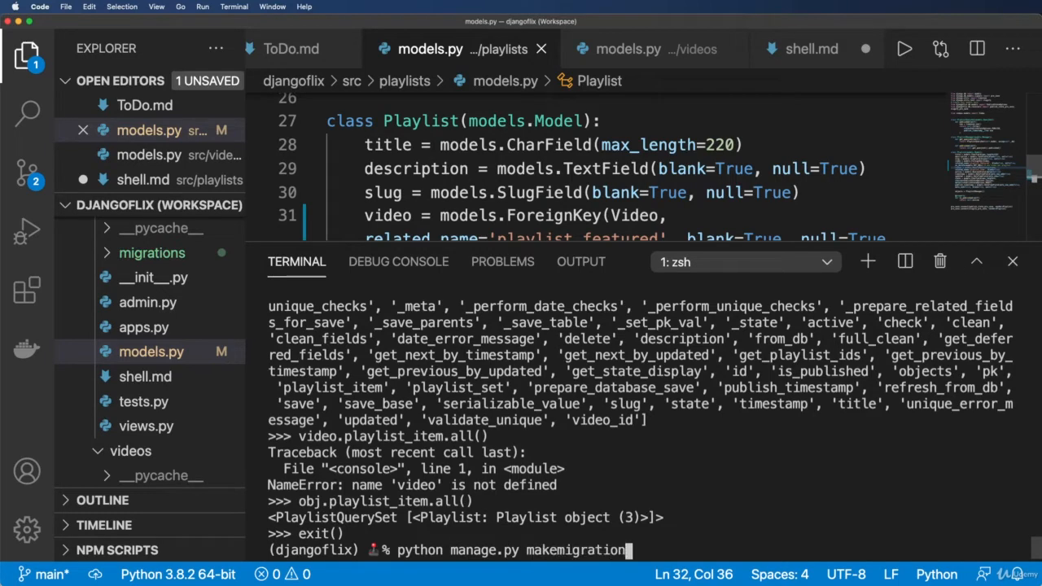
pyautogui.press('Enter')
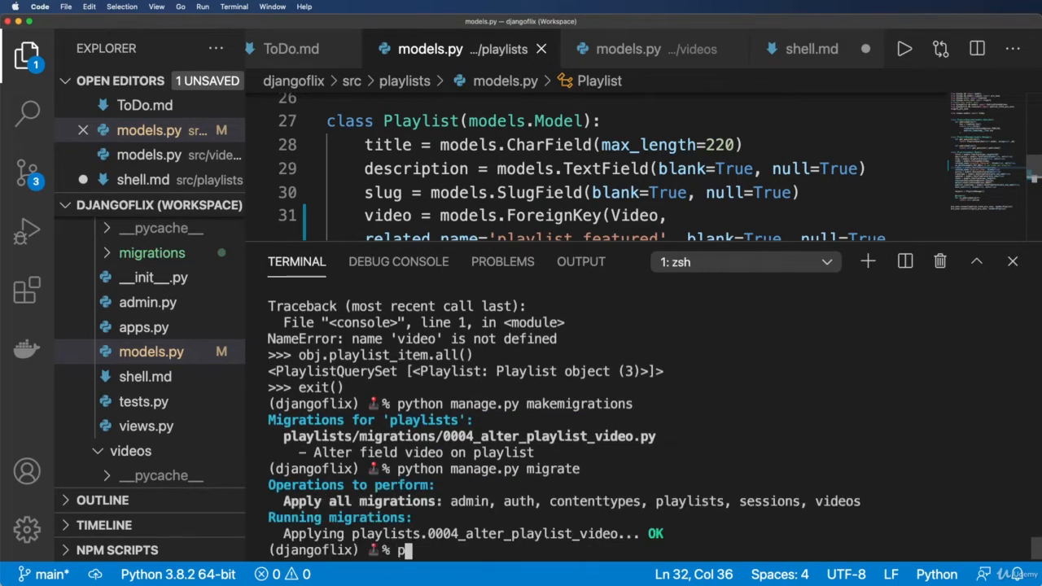
pyautogui.write('python manage.py test')
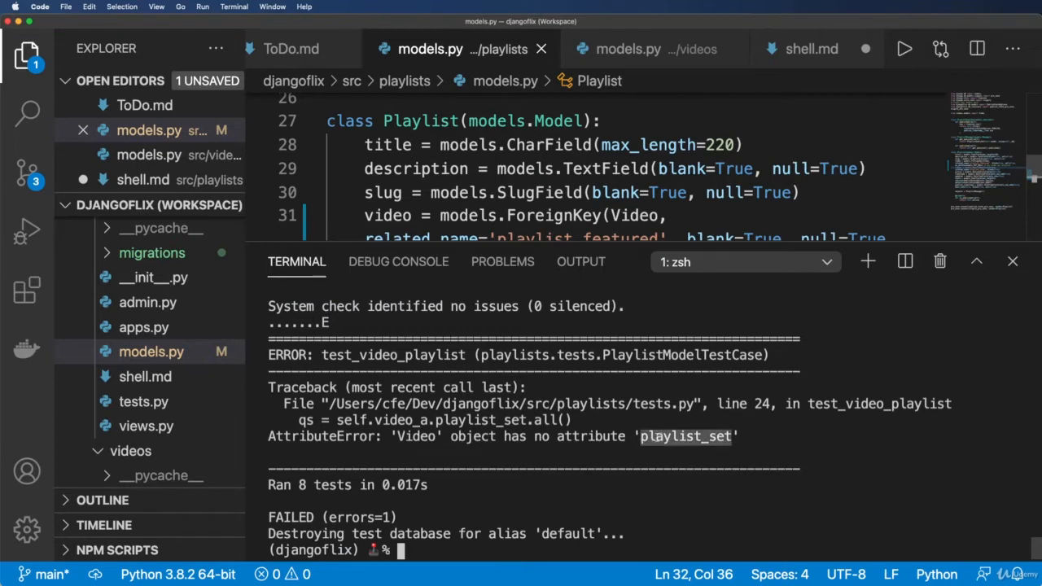
# Select the playlist_featured related name in the model, then bring up playlists/tests.py
pyautogui.scroll(-3)
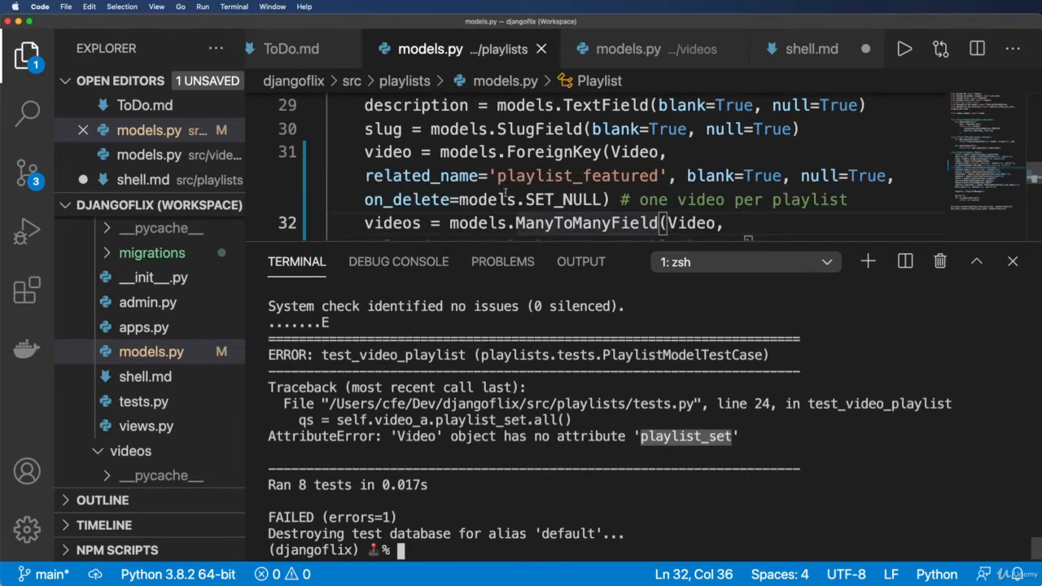
pyautogui.moveTo(365, 176); pyautogui.dragTo(658, 175)
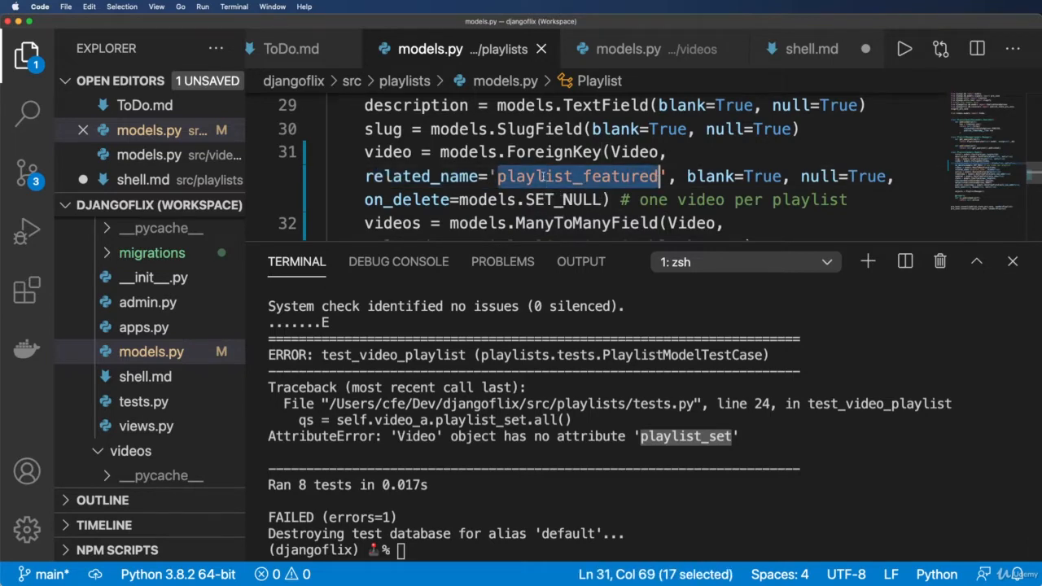
pyautogui.click(143, 400)
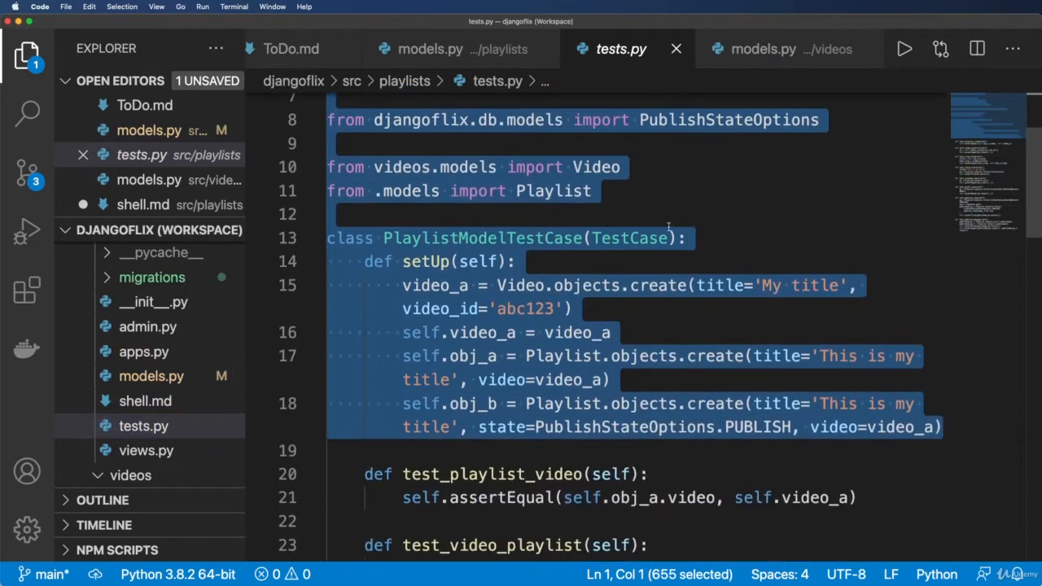
pyautogui.scroll(-3)
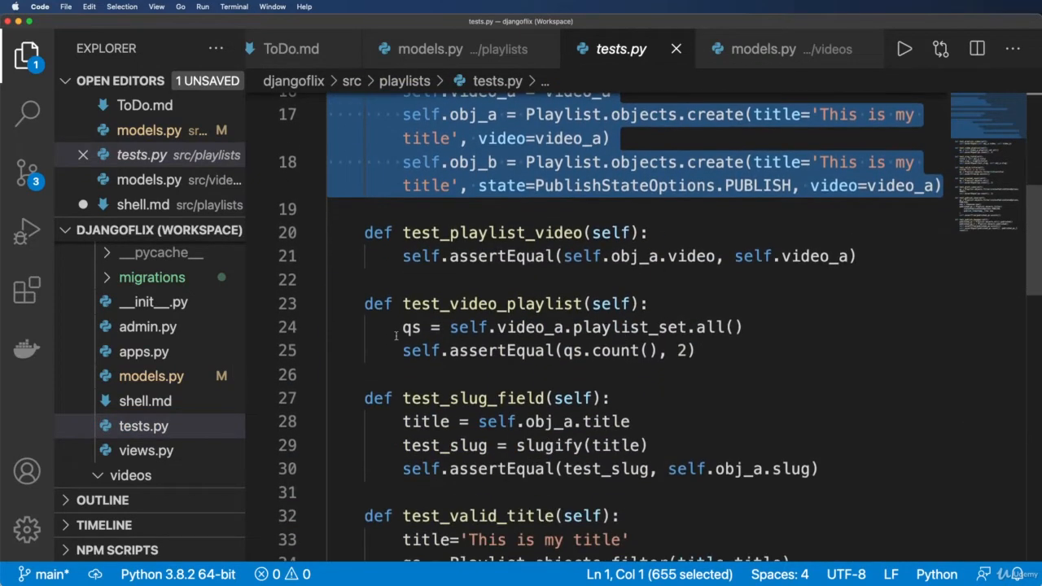
pyautogui.click(660, 328)
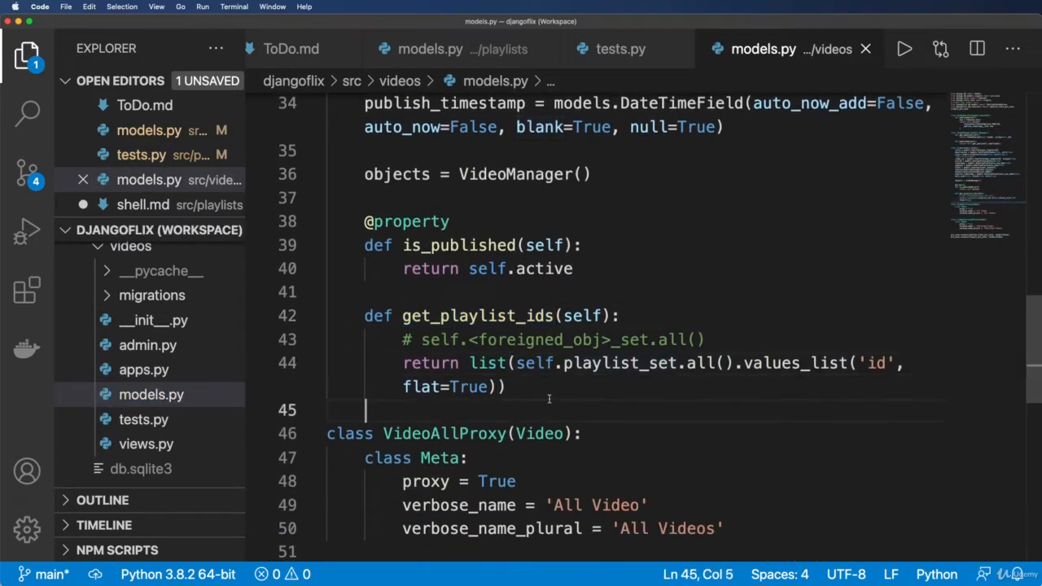
pyautogui.doubleClick(479, 316)
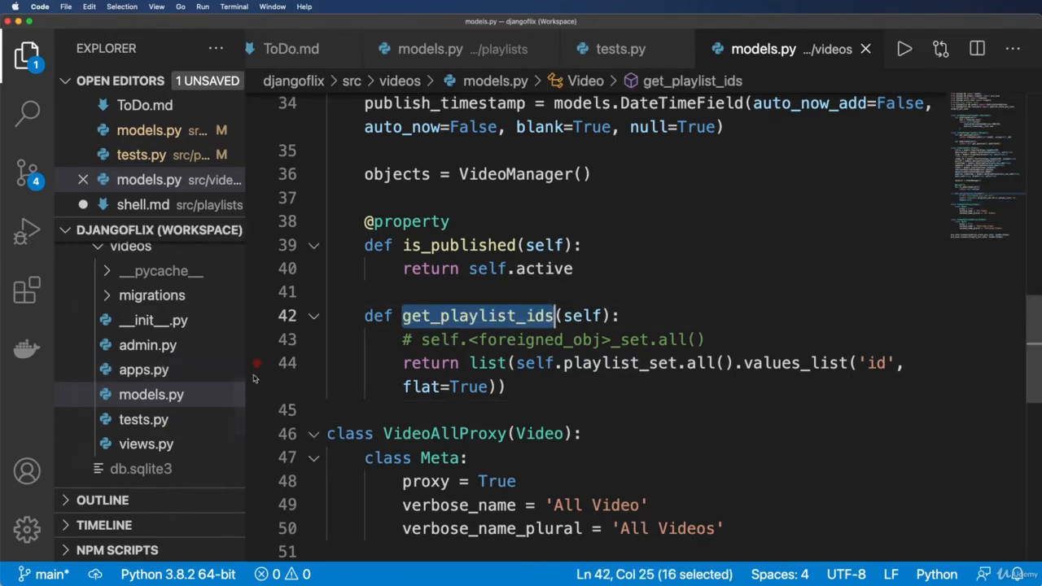
pyautogui.moveTo(82, 393)
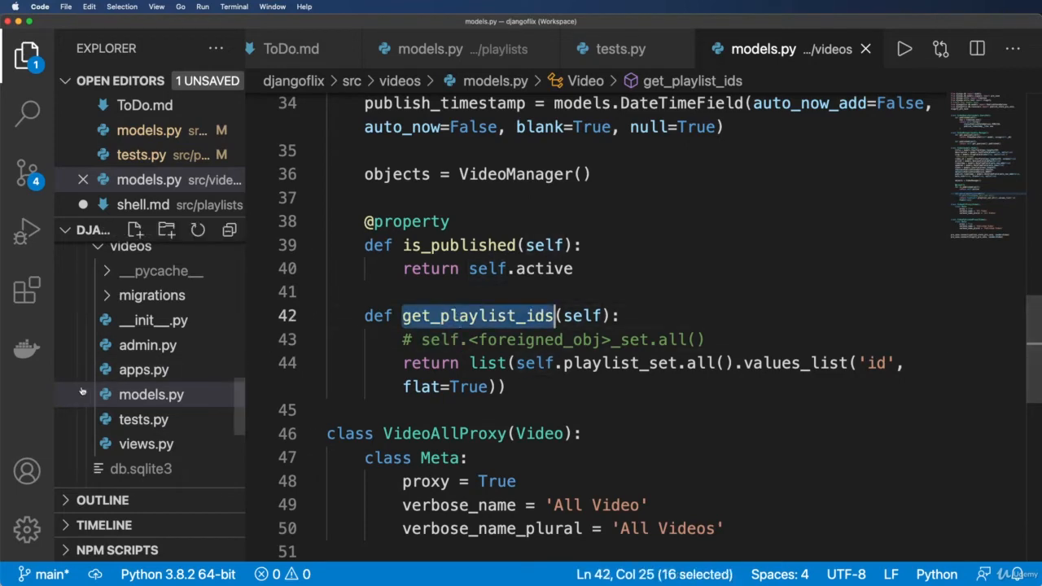
pyautogui.scroll(-3)
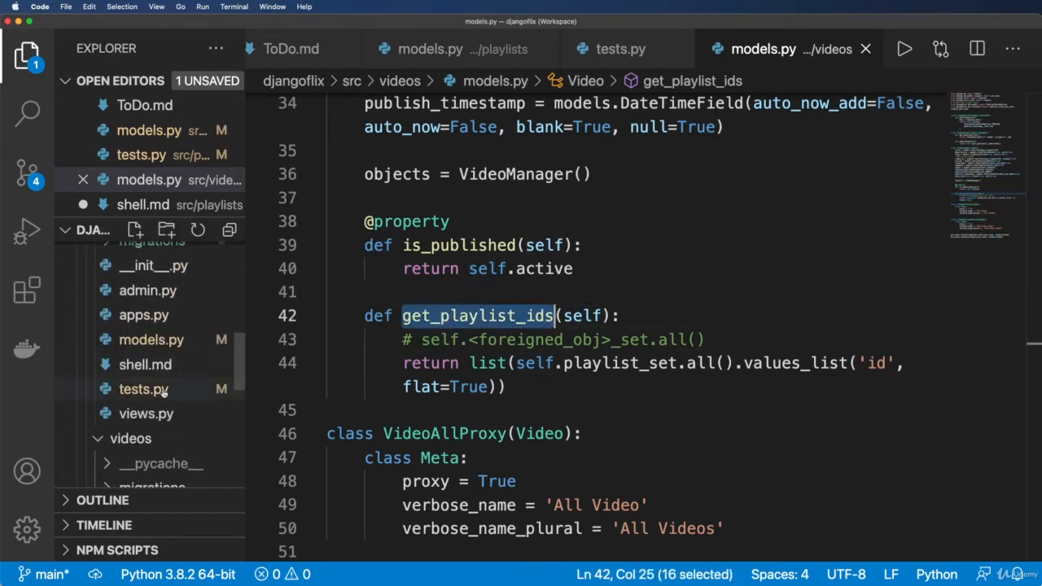
pyautogui.click(622, 48)
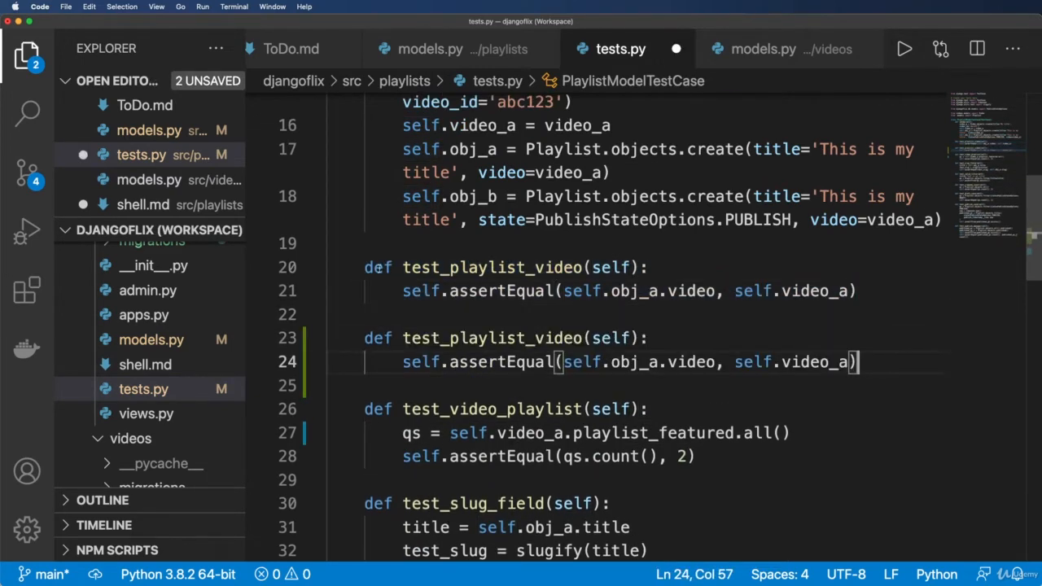
# Name the duplicated test test_video_playlist_ids_propery and assign ids = self.obj_a.video.get_playlist_ids()
pyautogui.doubleClick(487, 337)
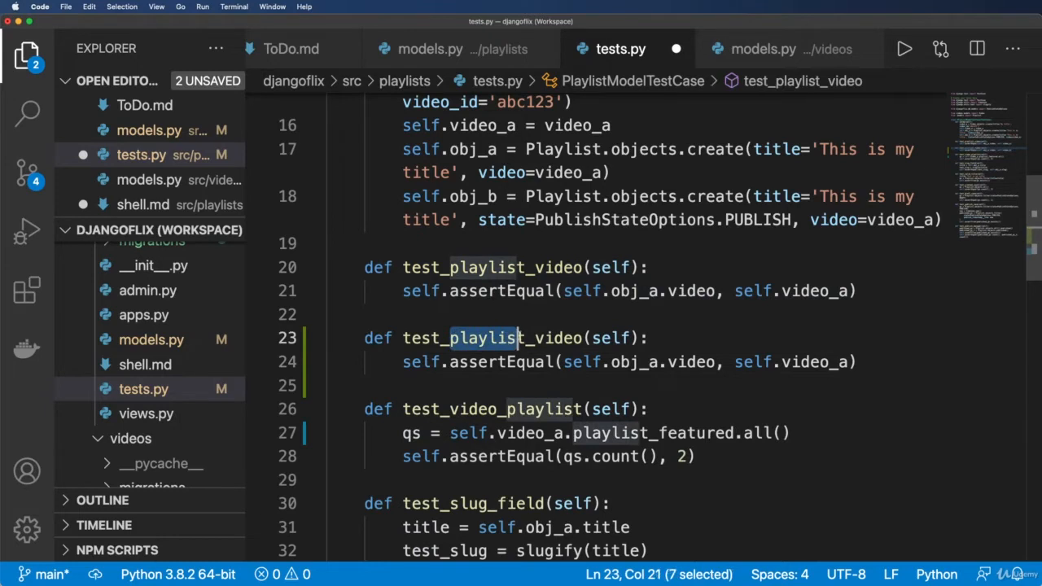
pyautogui.write('video_')
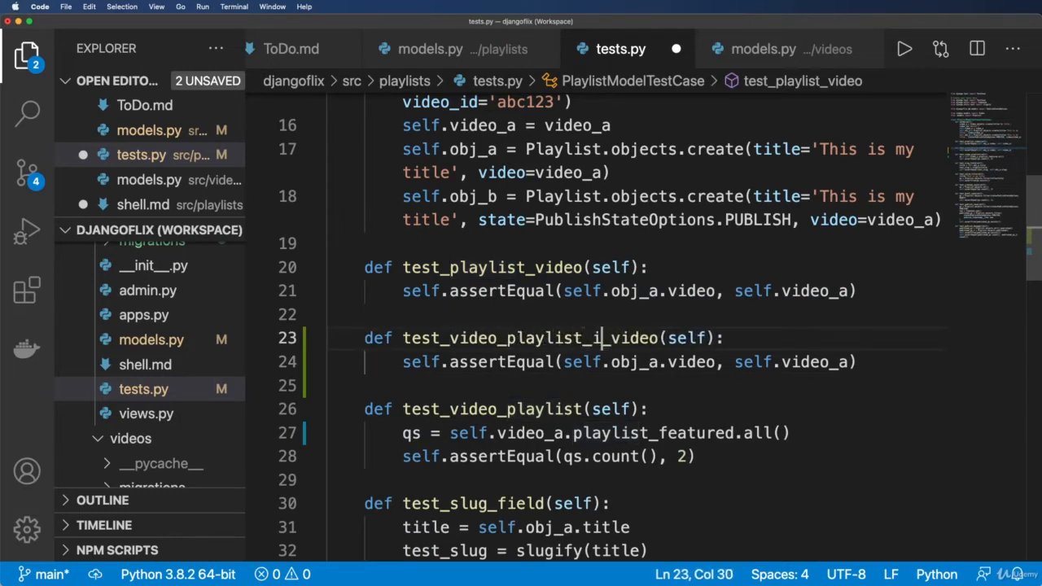
pyautogui.write('ds_property')
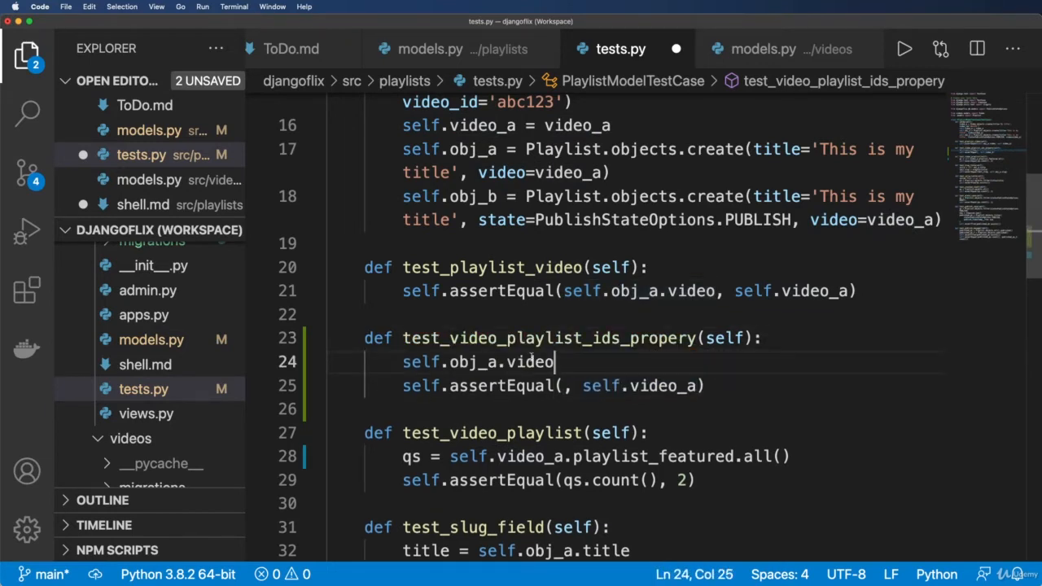
pyautogui.write('.playli')
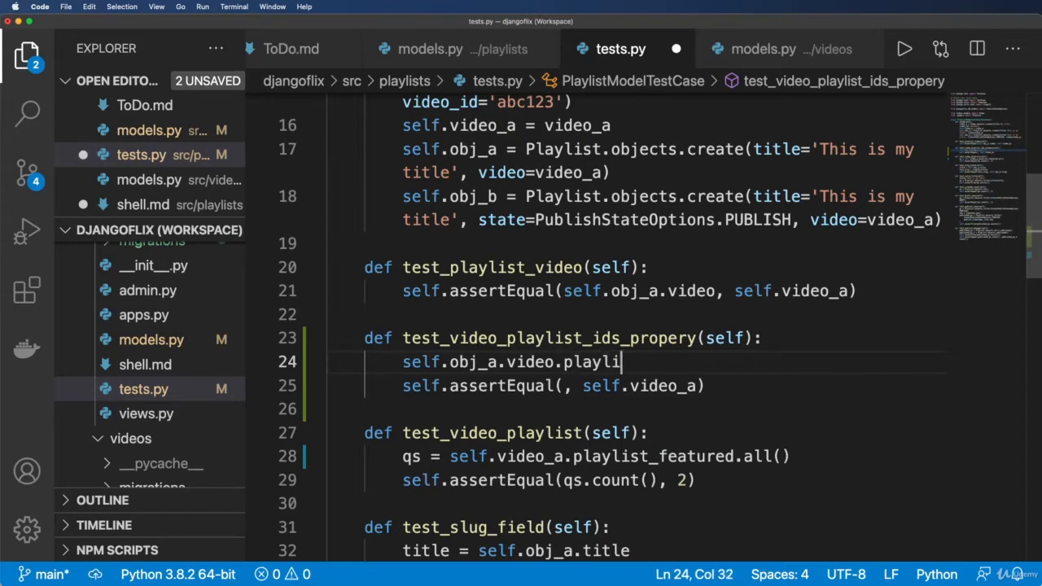
pyautogui.write('st_ids()')
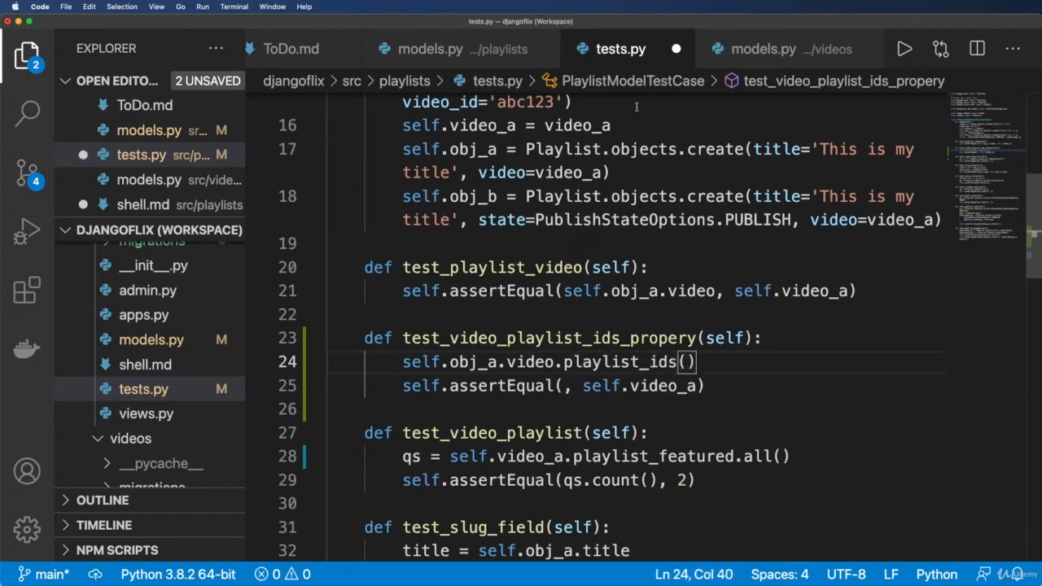
pyautogui.click(771, 49)
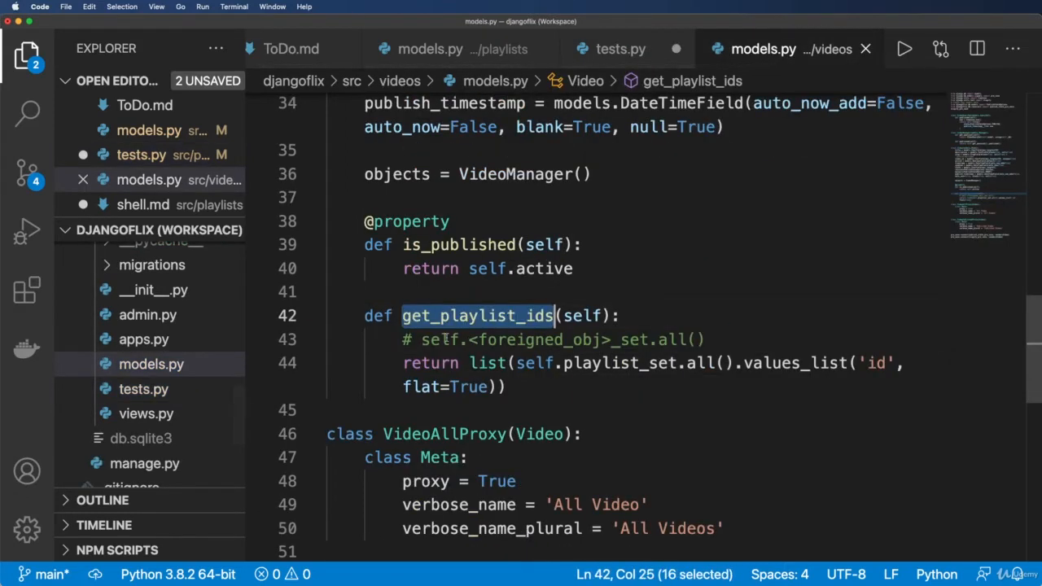
pyautogui.click(621, 49)
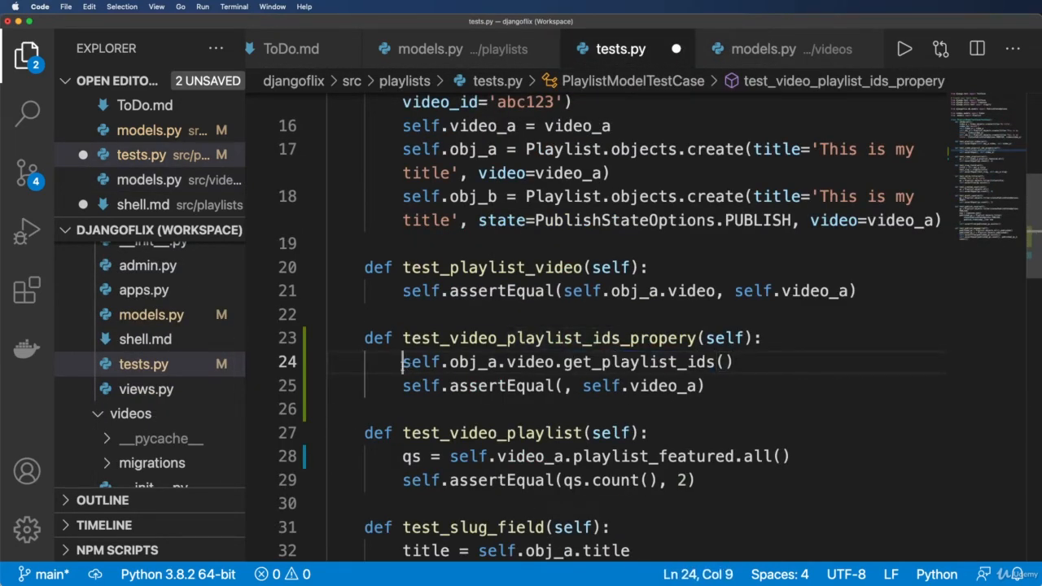
pyautogui.write('ids')
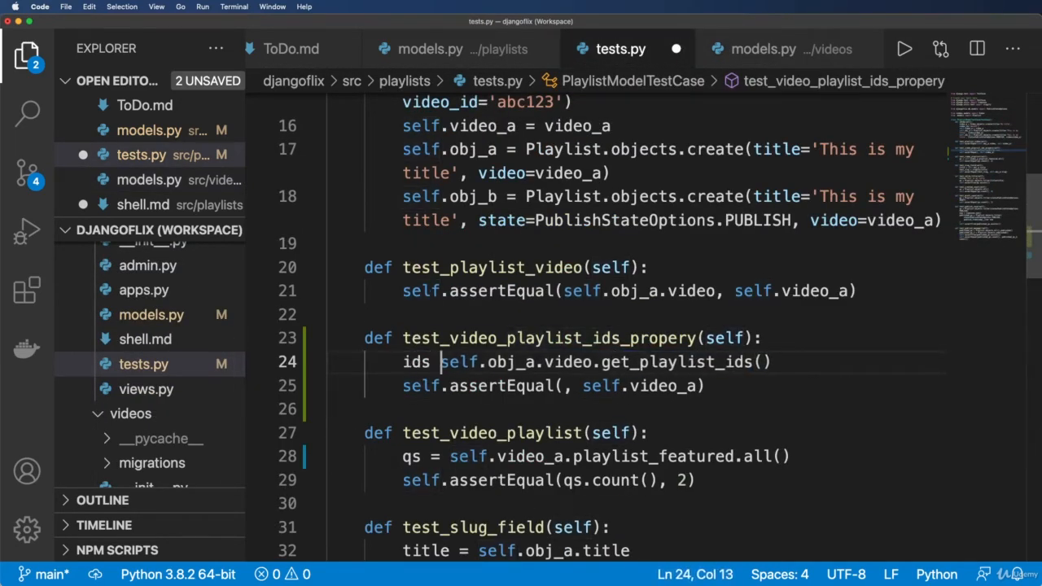
pyautogui.write('=')
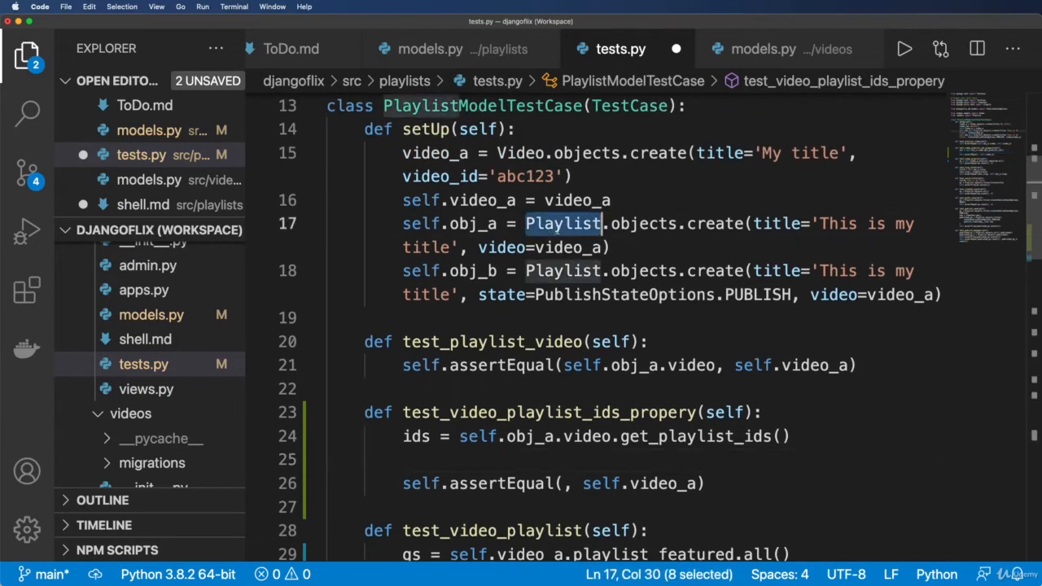
# Add acutal_ids as the flat list of Playlist ids filtered by video=self.video_a and assert it equals ids
pyautogui.click(456, 459)
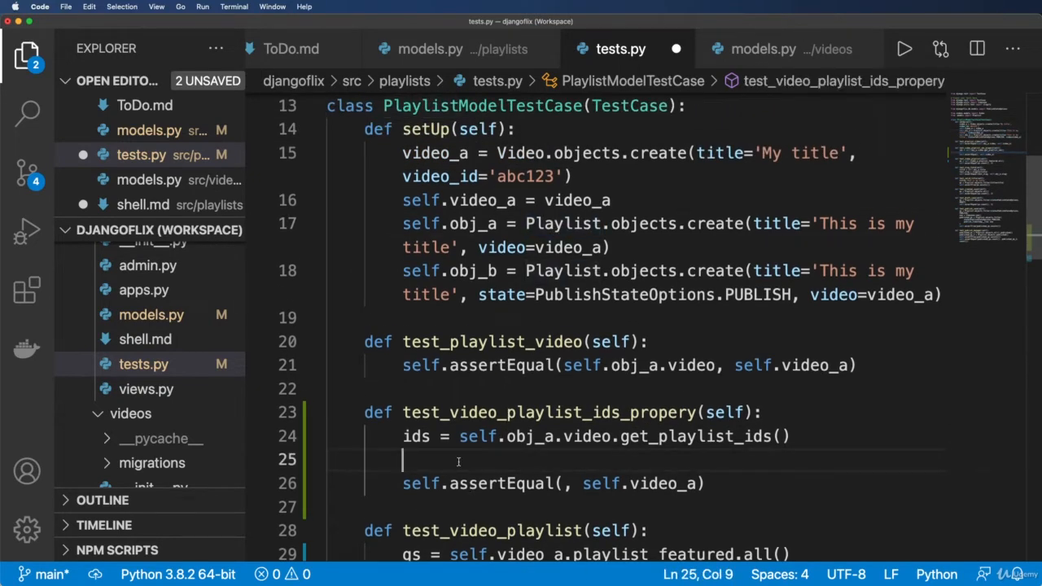
pyautogui.write('acutal_ids')
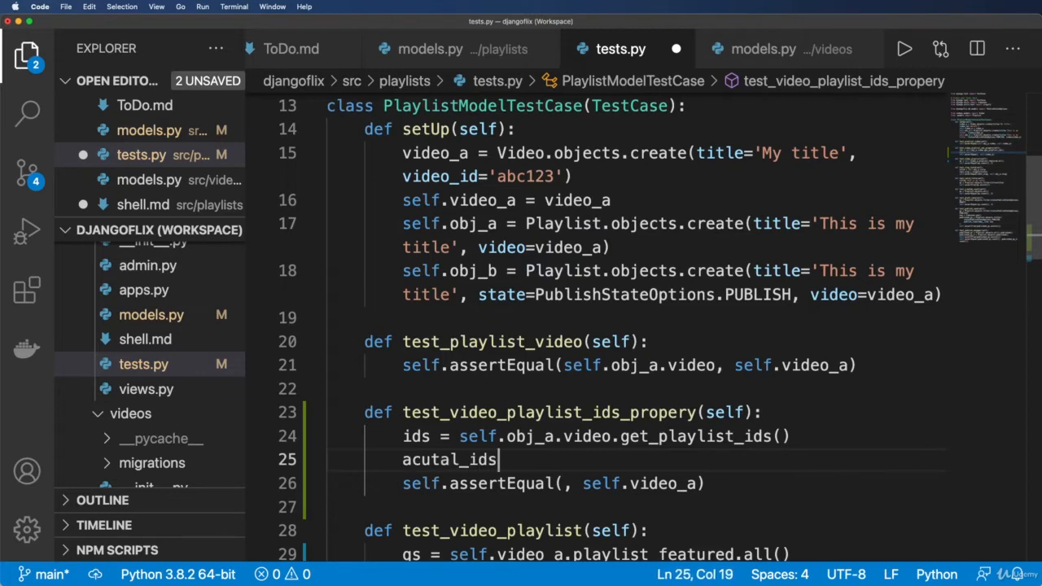
pyautogui.write('= Playlist')
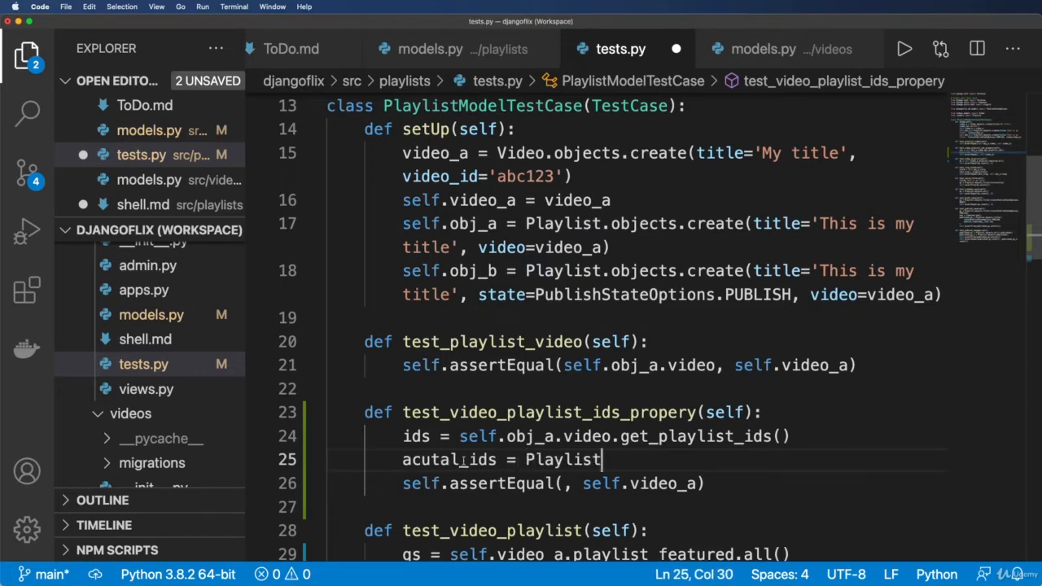
pyautogui.write('.objects.fi')
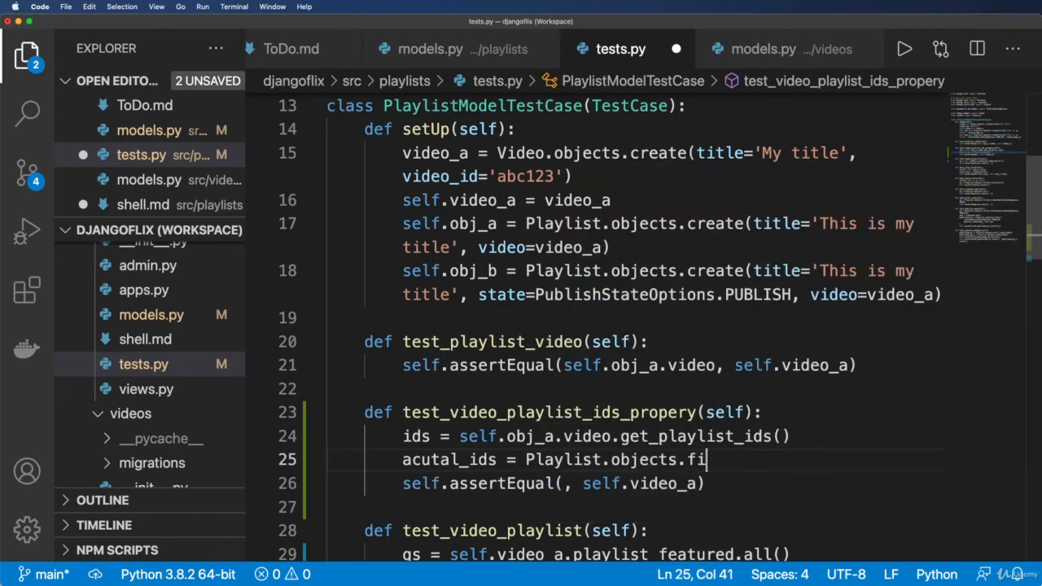
pyautogui.write('lter(video=')
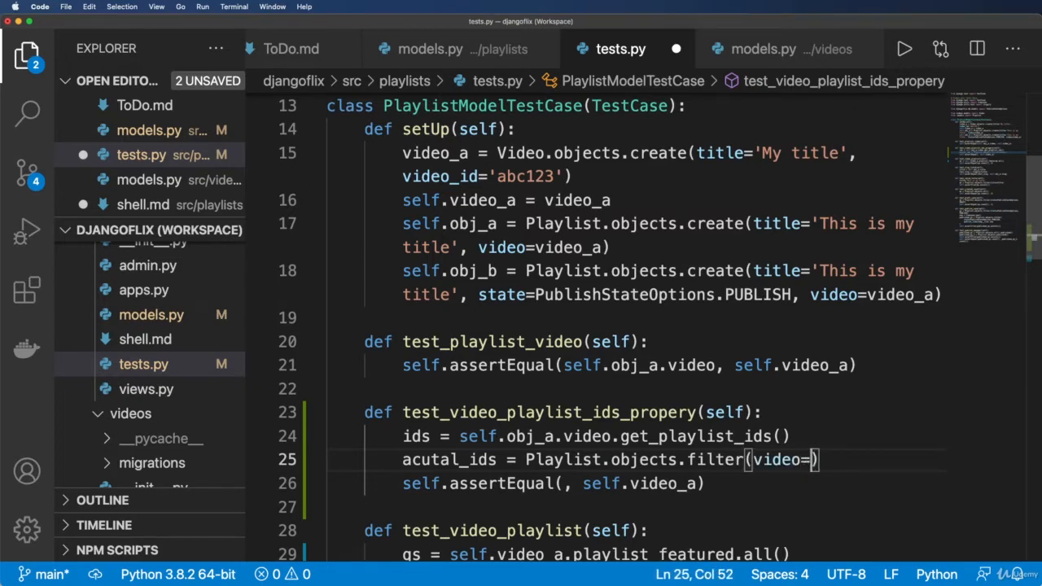
pyautogui.write('self.video_a')
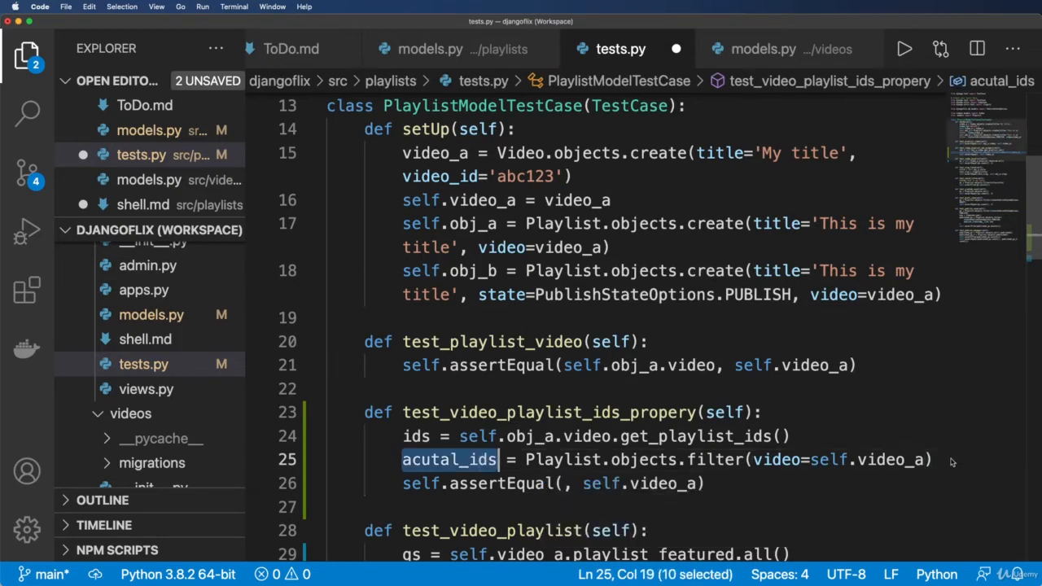
pyautogui.write('.values_')
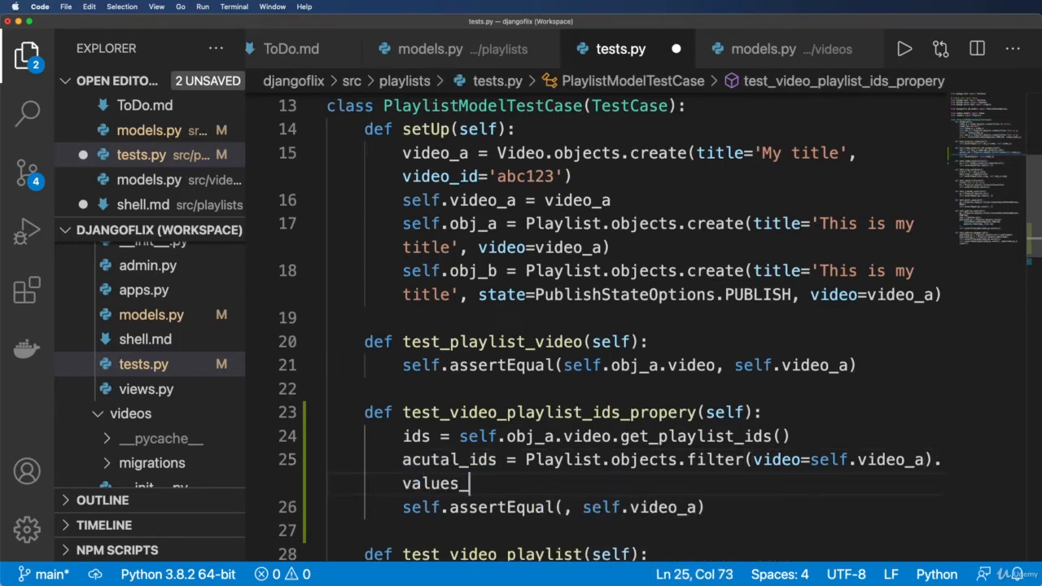
pyautogui.write("list('id')")
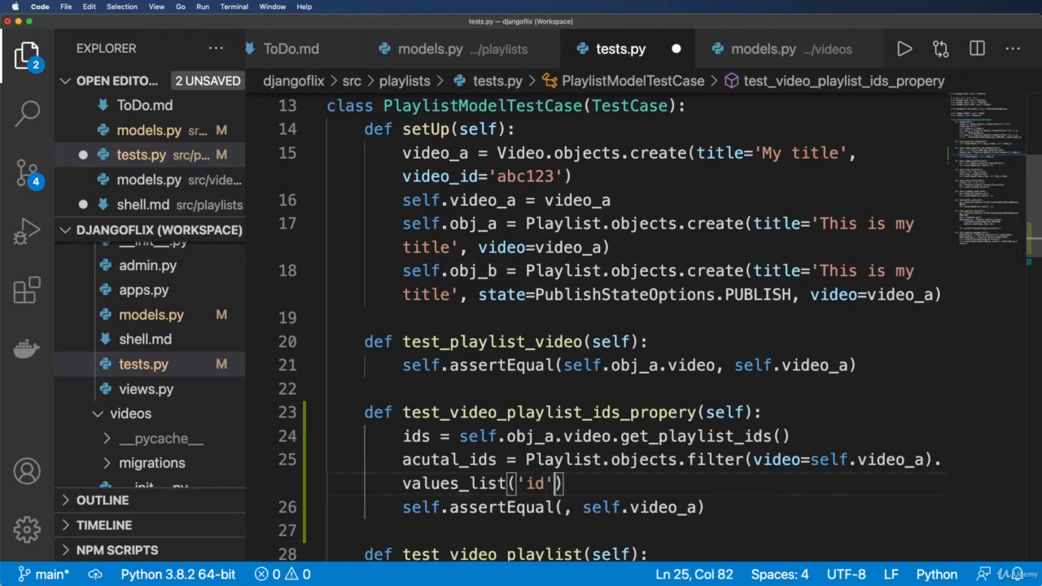
pyautogui.write(', flat=True')
pyautogui.click(554, 506)
pyautogui.write('ids')
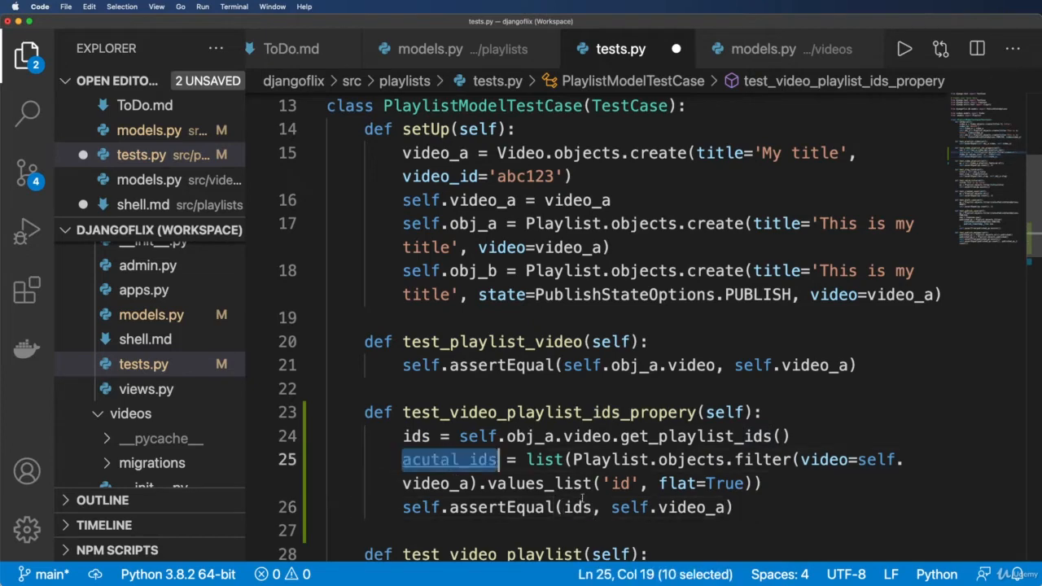
pyautogui.write('acutal_ids')
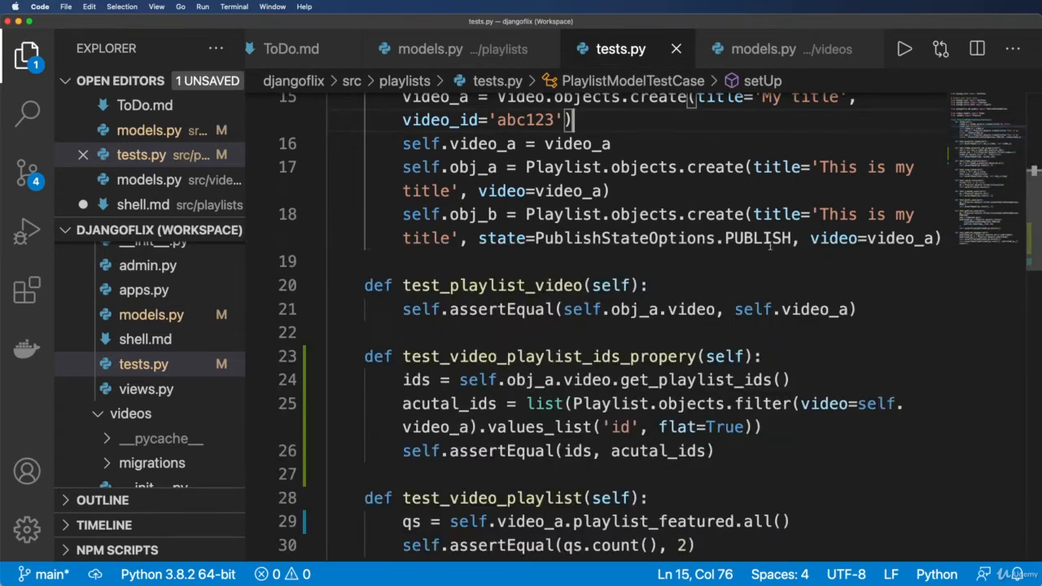
# Review the playlist_set reference in get_playlist_ids and run python manage.py test playlists
pyautogui.click(765, 49)
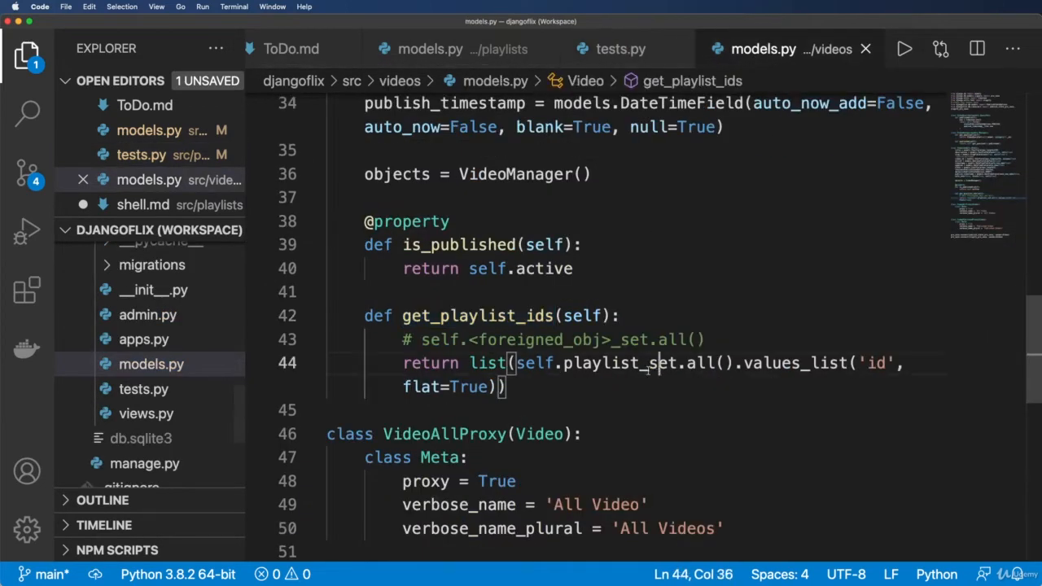
pyautogui.doubleClick(620, 363)
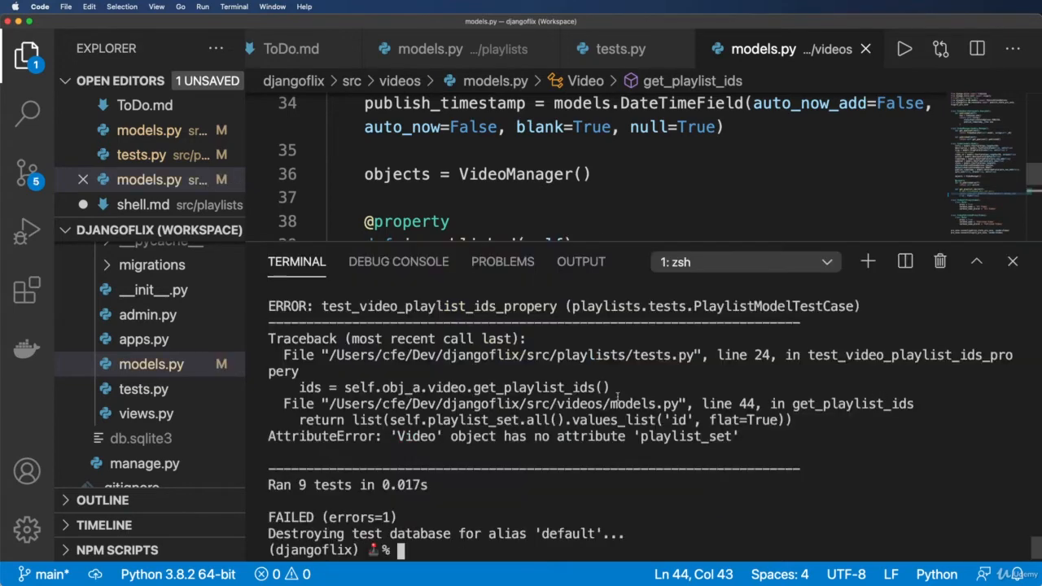
pyautogui.write('python manage.py test playlists')
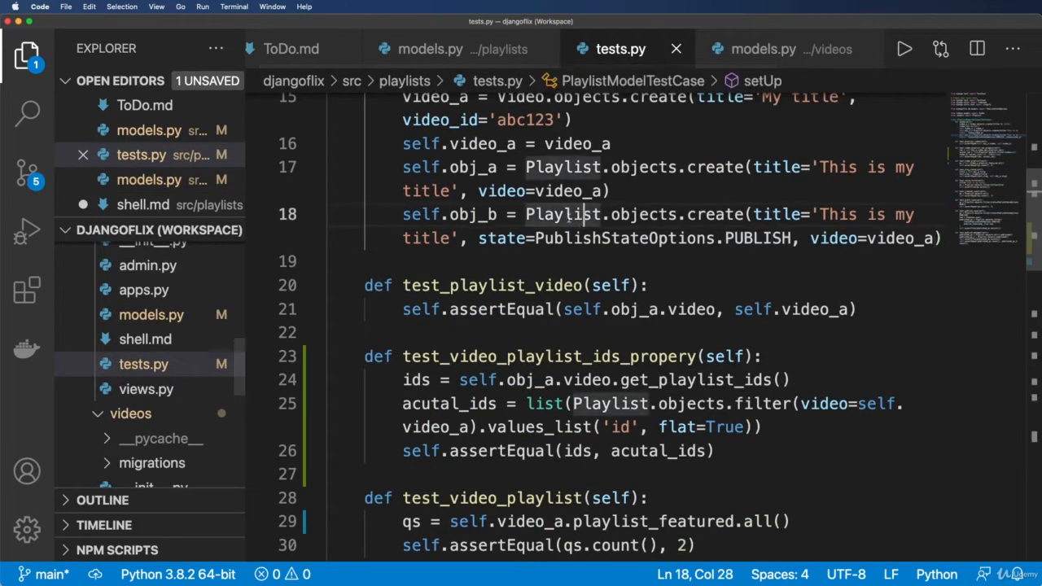
pyautogui.moveTo(701, 337)
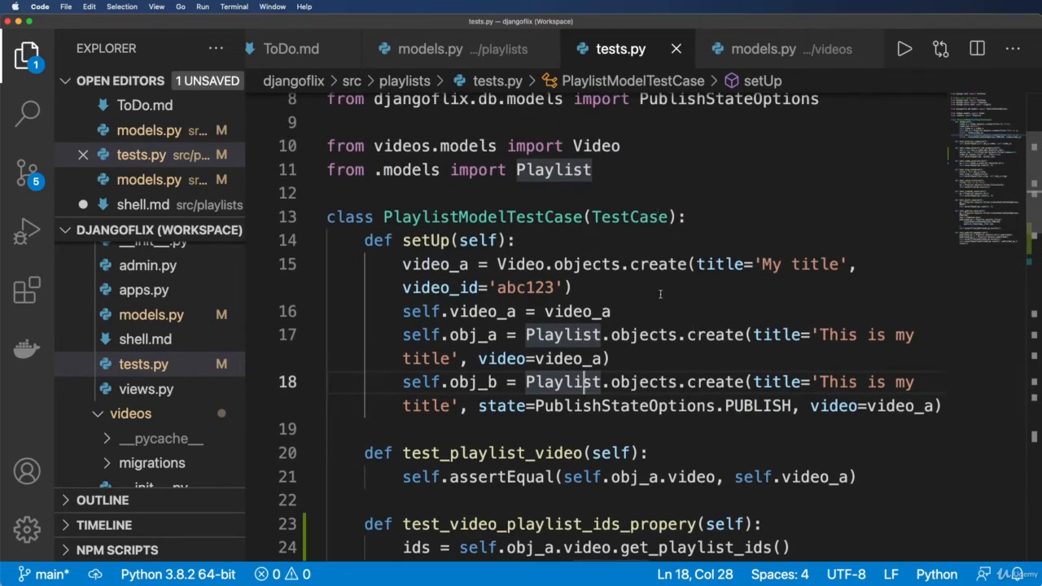
# Mark the setUp creation code, then bring up playlists/models.py to review the videos field
pyautogui.scroll(-3)
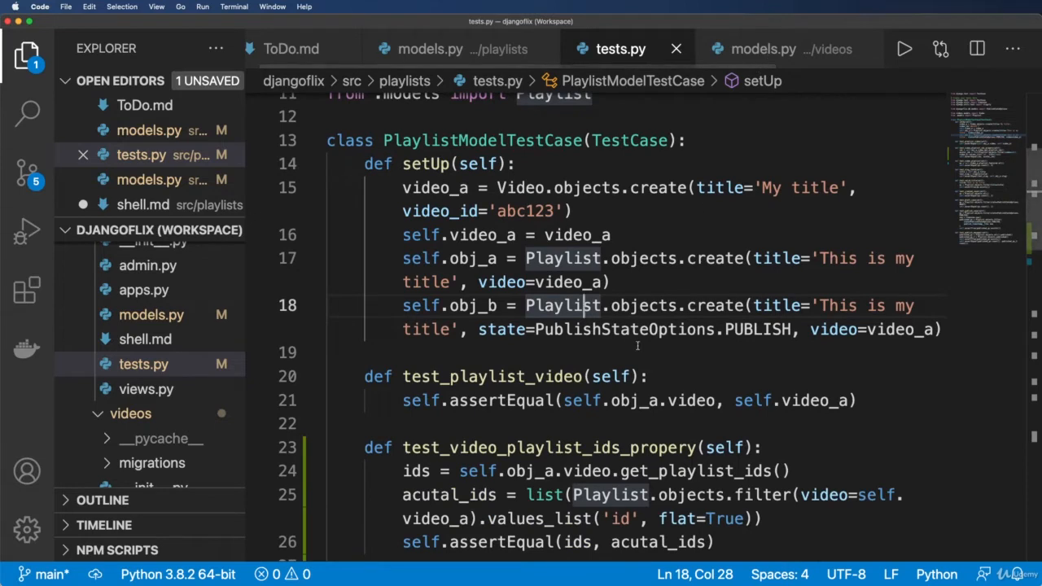
pyautogui.doubleClick(546, 447)
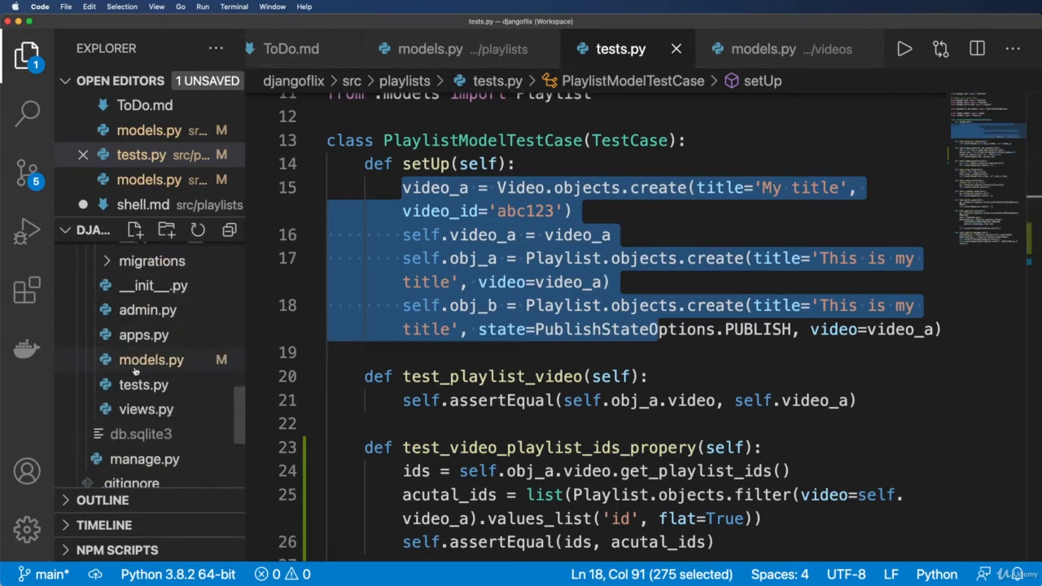
pyautogui.click(144, 384)
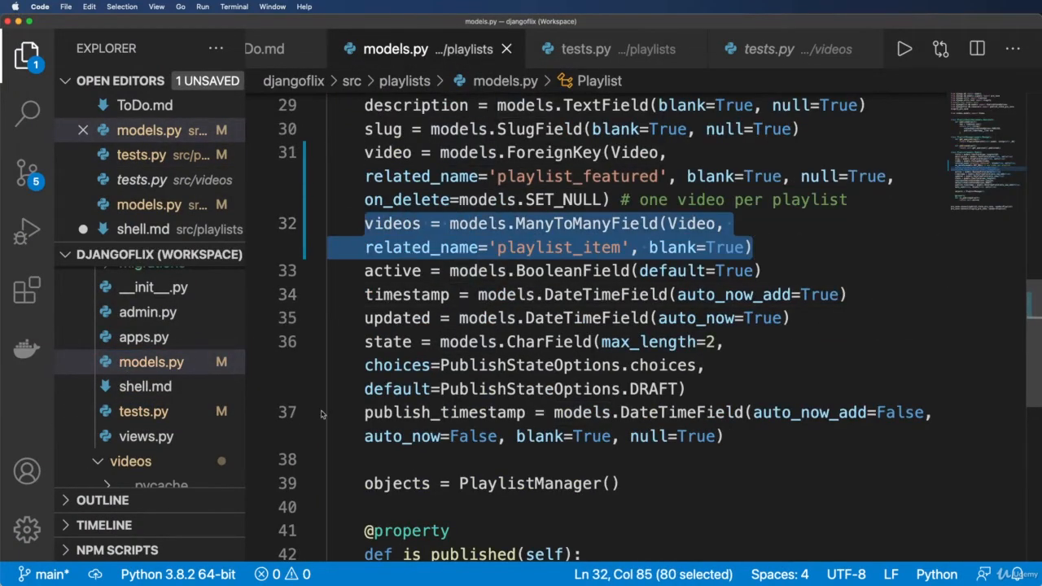
# Back in tests.py setUp, add the self.video_a = video_a style assignments for the new videos
pyautogui.click(586, 49)
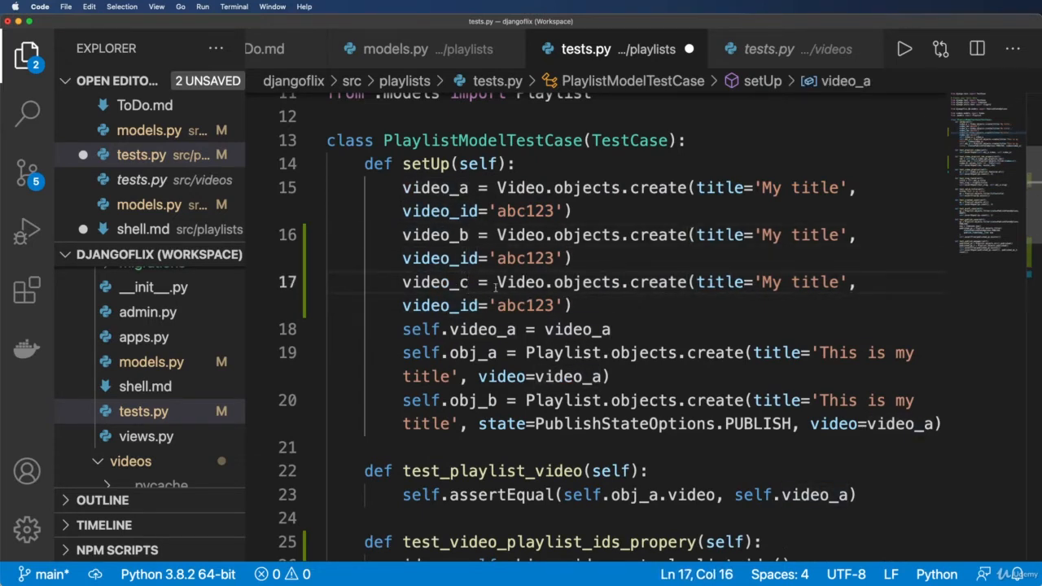
pyautogui.press('Enter')
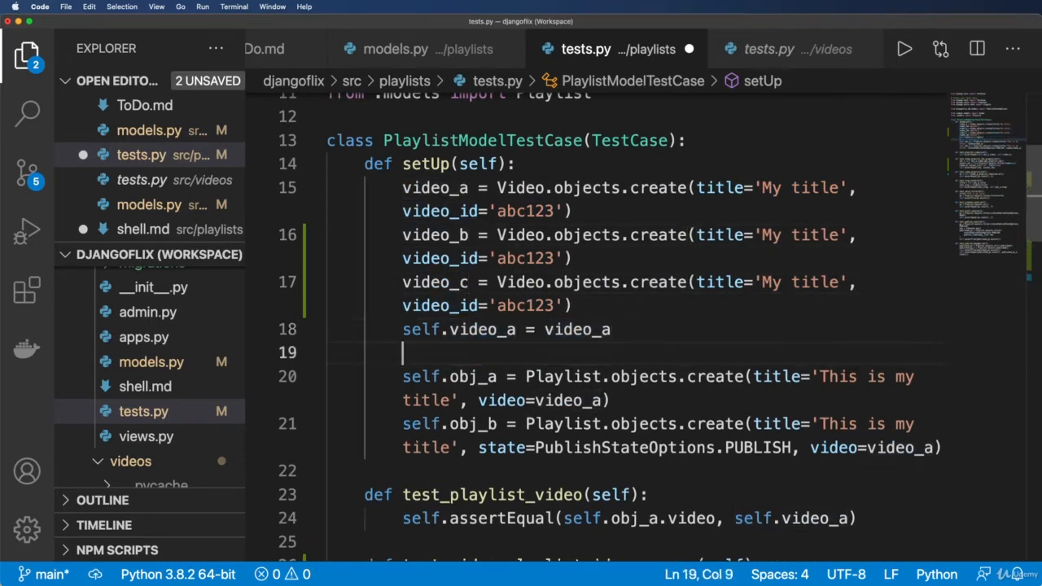
pyautogui.write('self.video_a = video_a')
pyautogui.write('self.video_b = video_b')
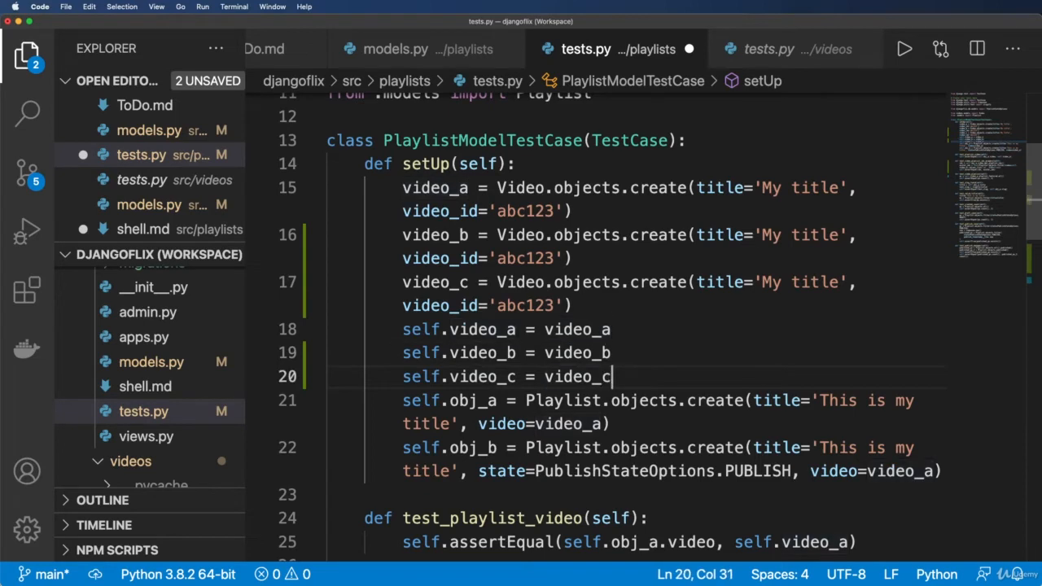
# Move video creation into a create_videos(self) method and call self.create_videos() from setUp
pyautogui.press('Cmd+s')
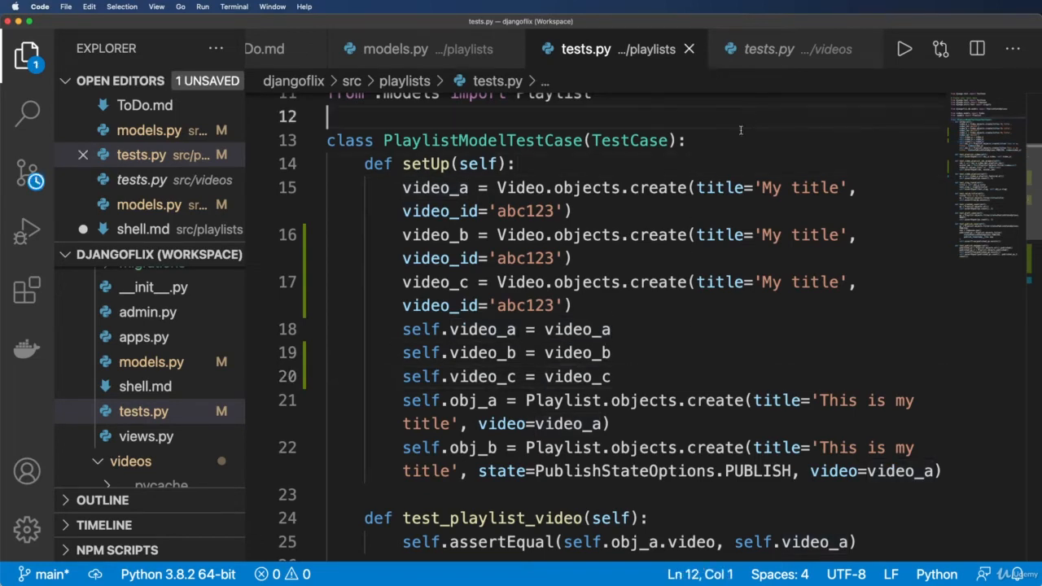
pyautogui.write('def create')
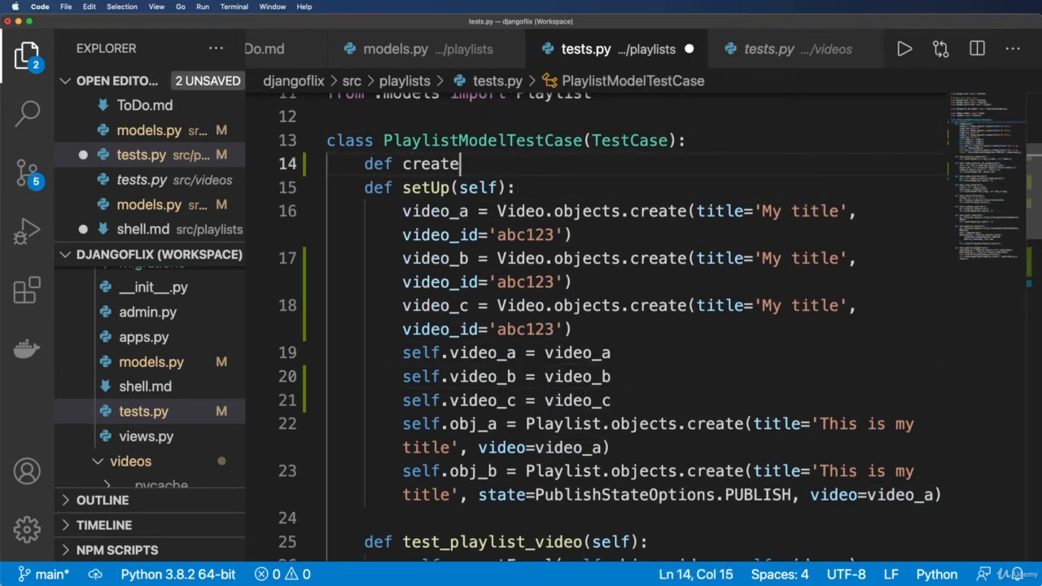
pyautogui.write('_videos(self):')
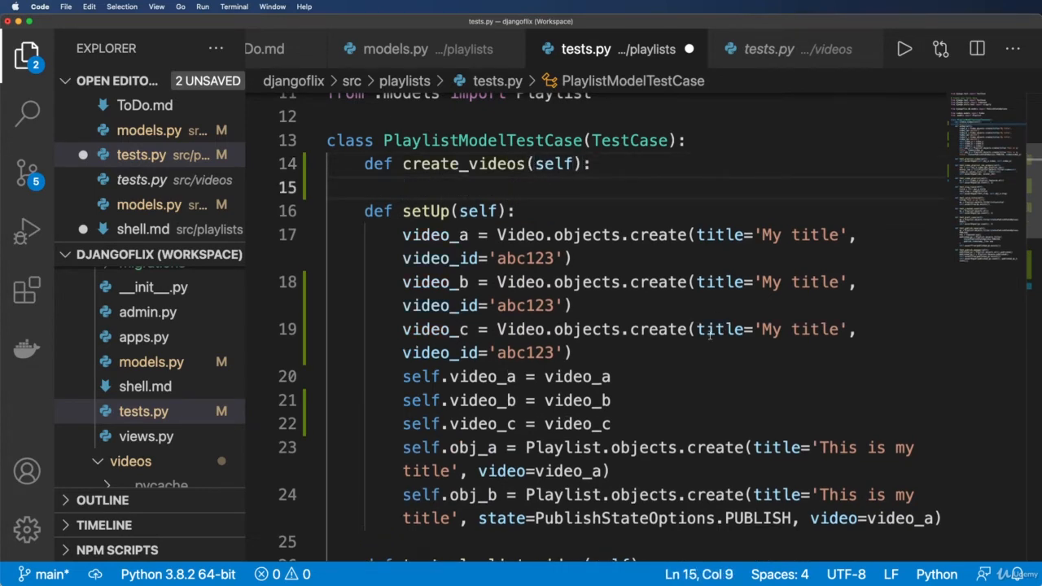
pyautogui.moveTo(402, 235); pyautogui.dragTo(611, 423)
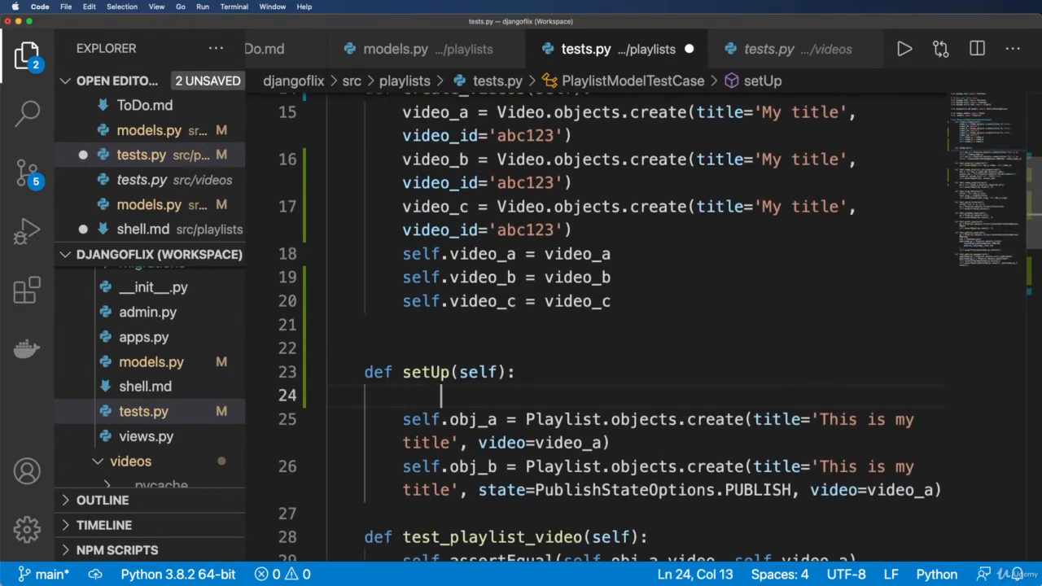
pyautogui.write('self.create_videos()')
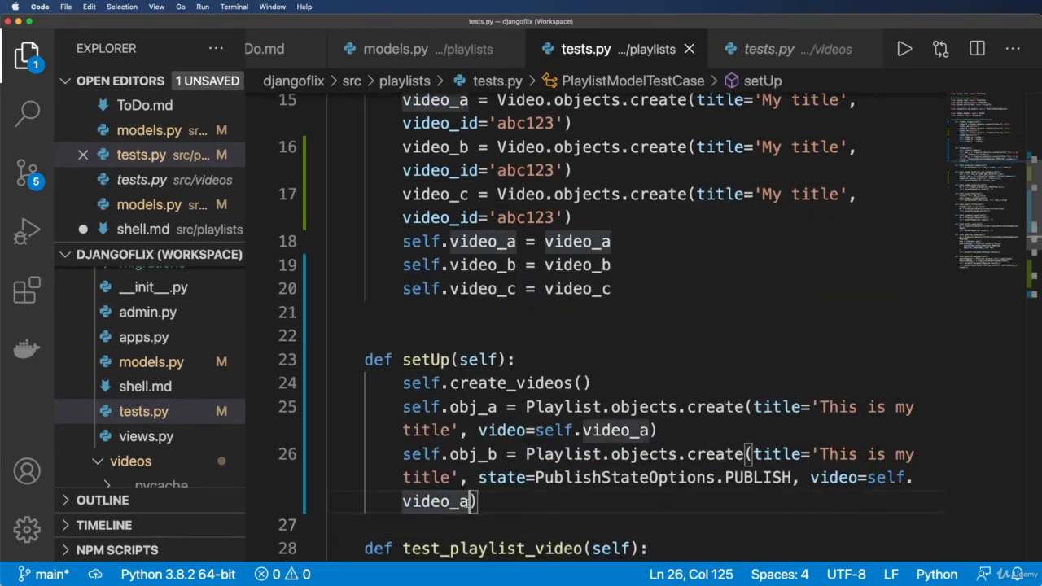
# Pass videos=[self.video_a, self.video_b, self.video_c] to obj_b's Playlist create and save
pyautogui.write(',')
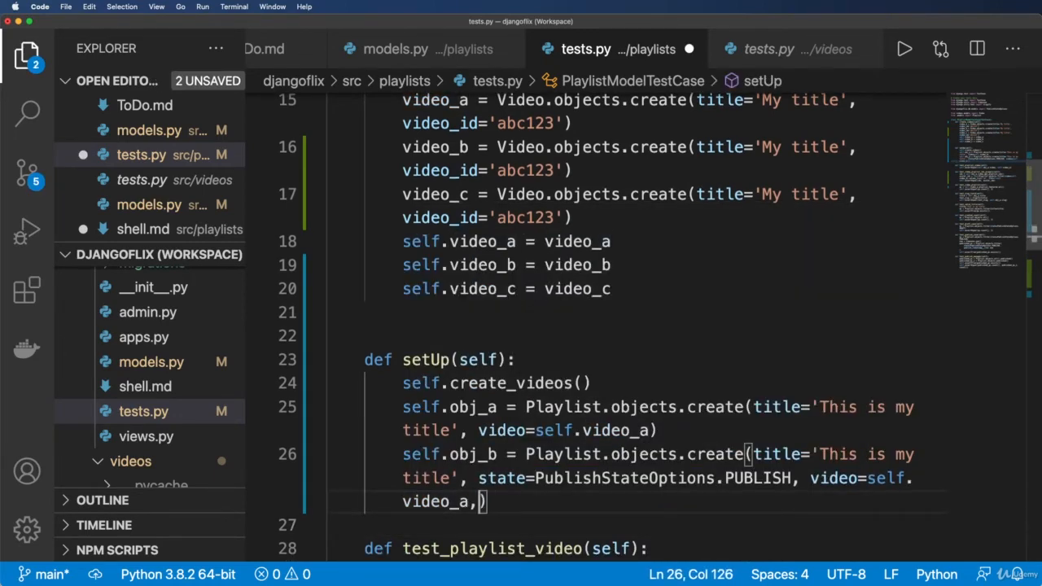
pyautogui.write('videos=[]')
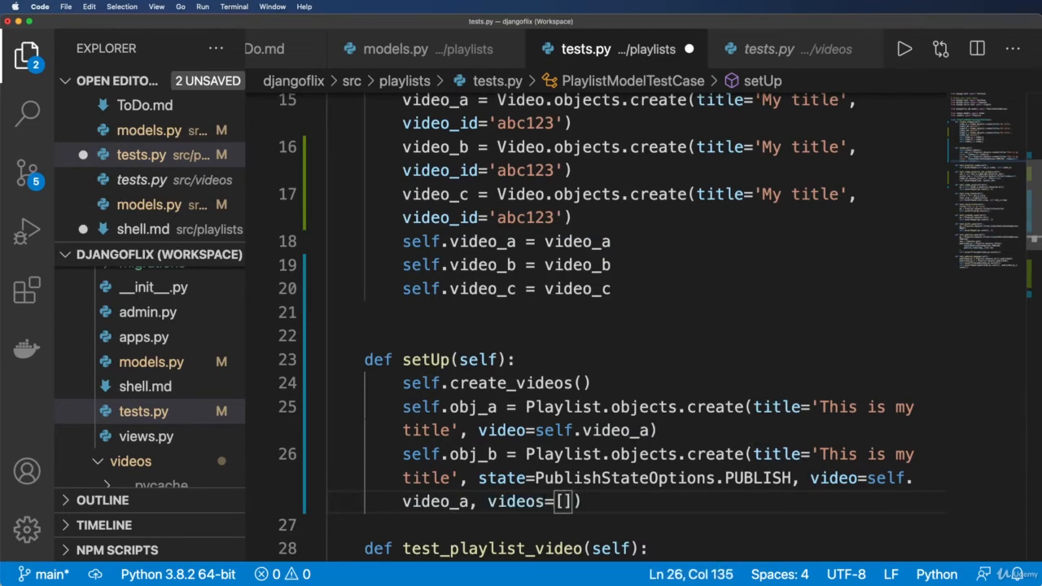
pyautogui.write('self.video_a, self.video_b, s')
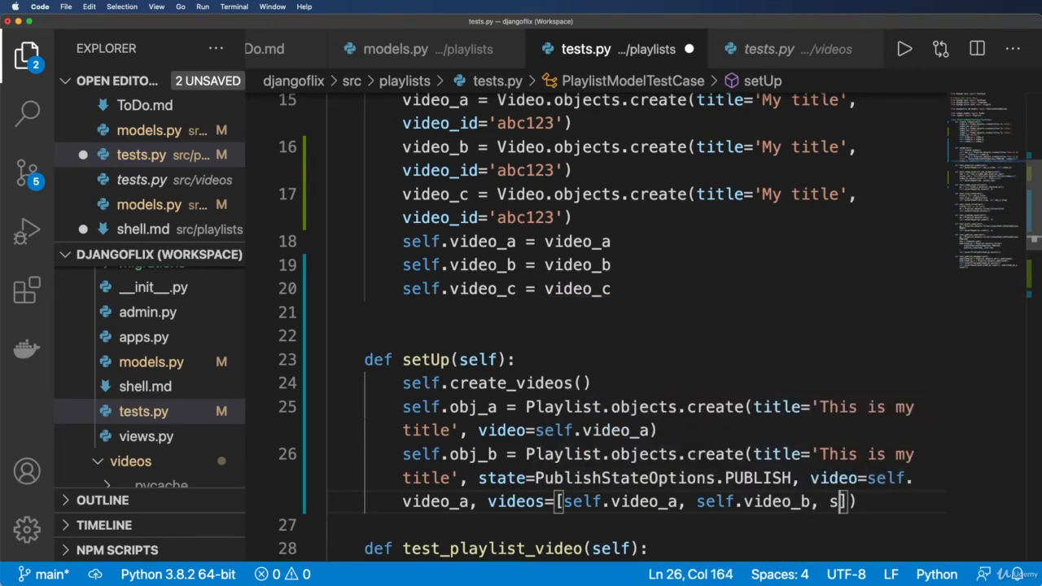
pyautogui.write('elf.video_c')
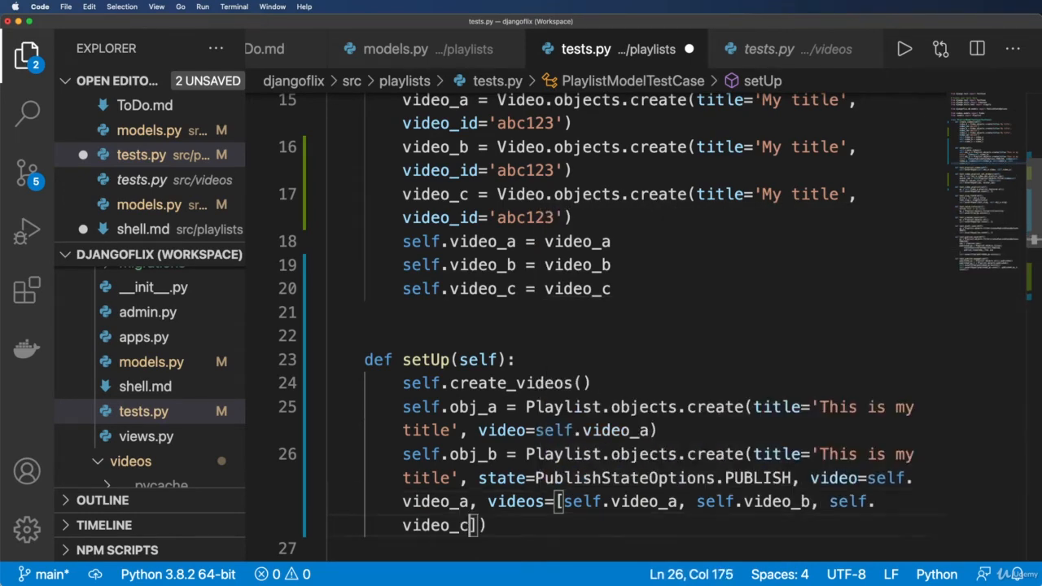
pyautogui.press('cmd+s')
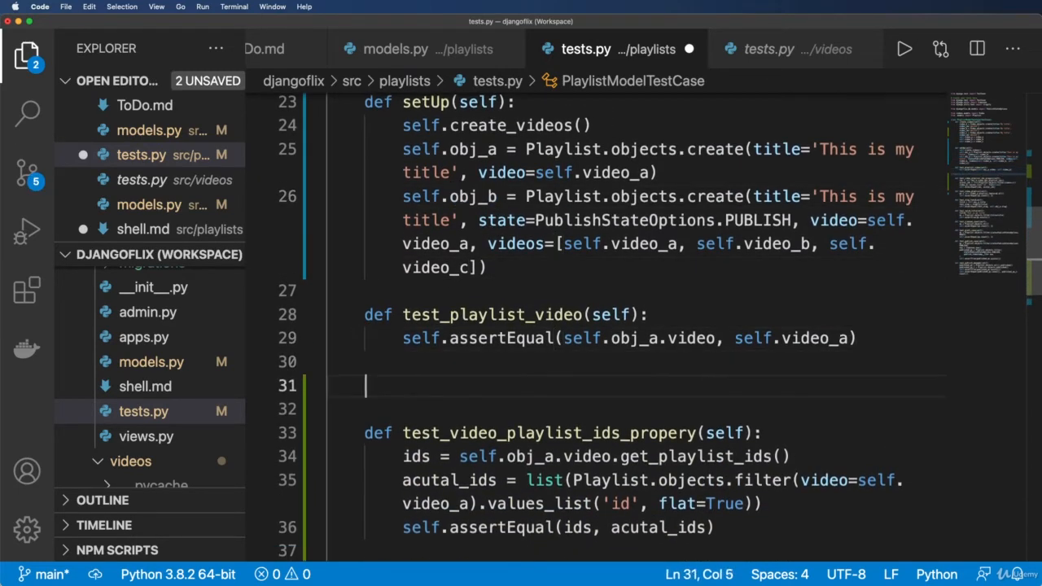
# Start a new def test_playlist_video_items(self) test below test_playlist_video
pyautogui.write('def test_')
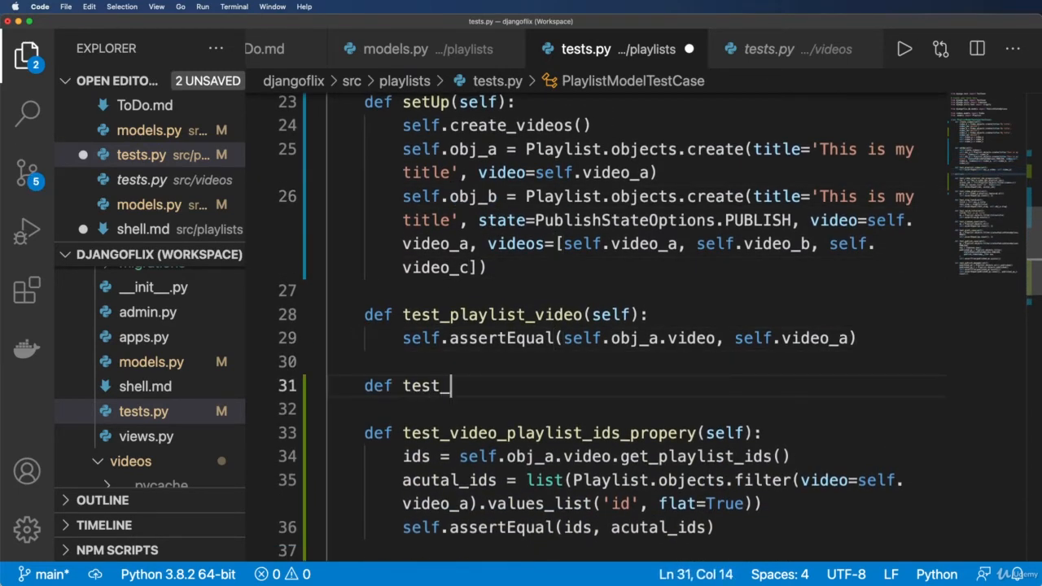
pyautogui.write('playlist_vide')
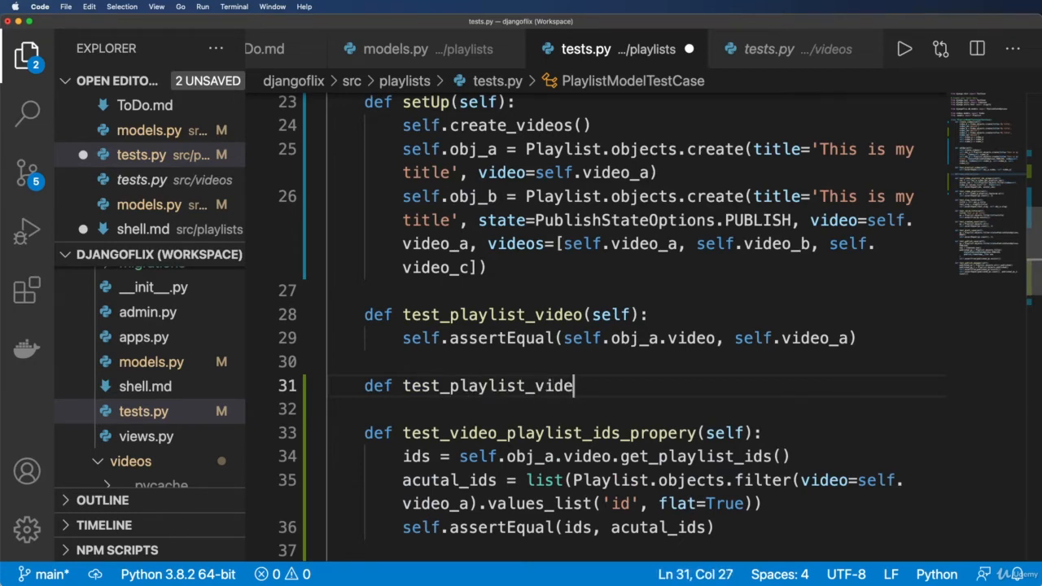
pyautogui.write('_items()')
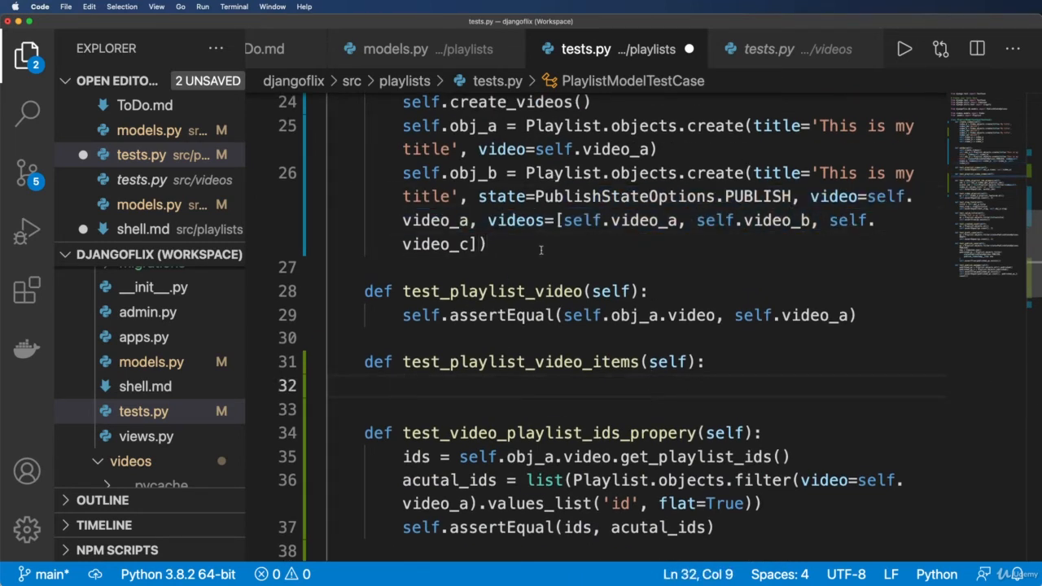
pyautogui.doubleClick(440, 173)
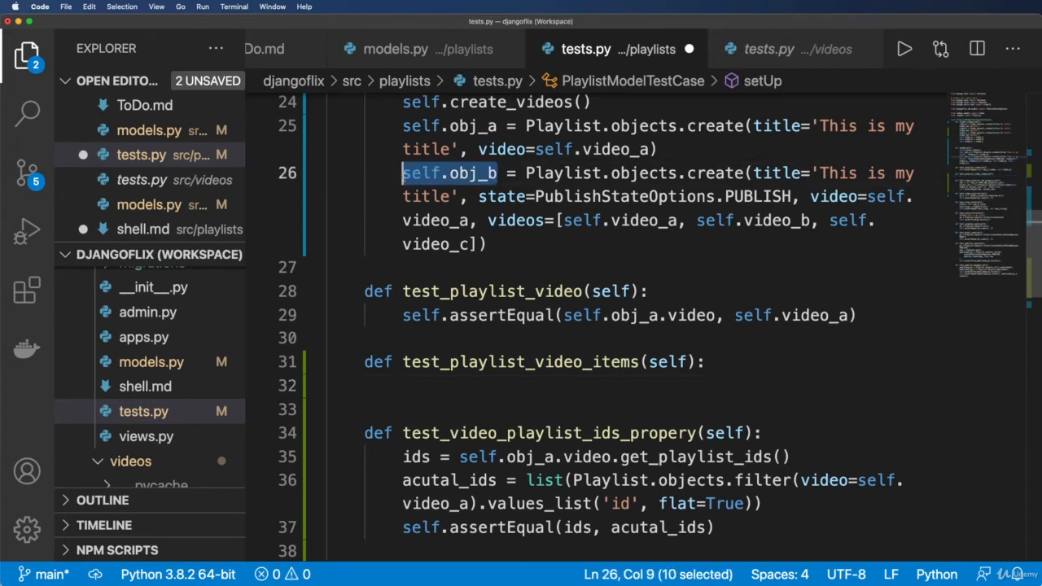
# Compute count = self.obj_b.videos.all().count() and begin a self.assertEqual assertion
pyautogui.write('c')
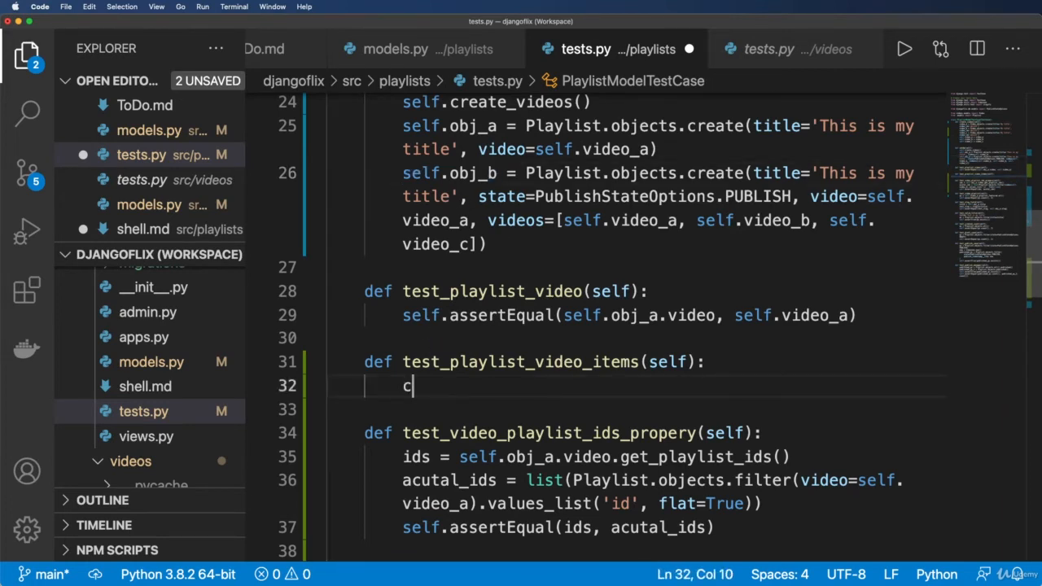
pyautogui.write('ount = self.obj_b')
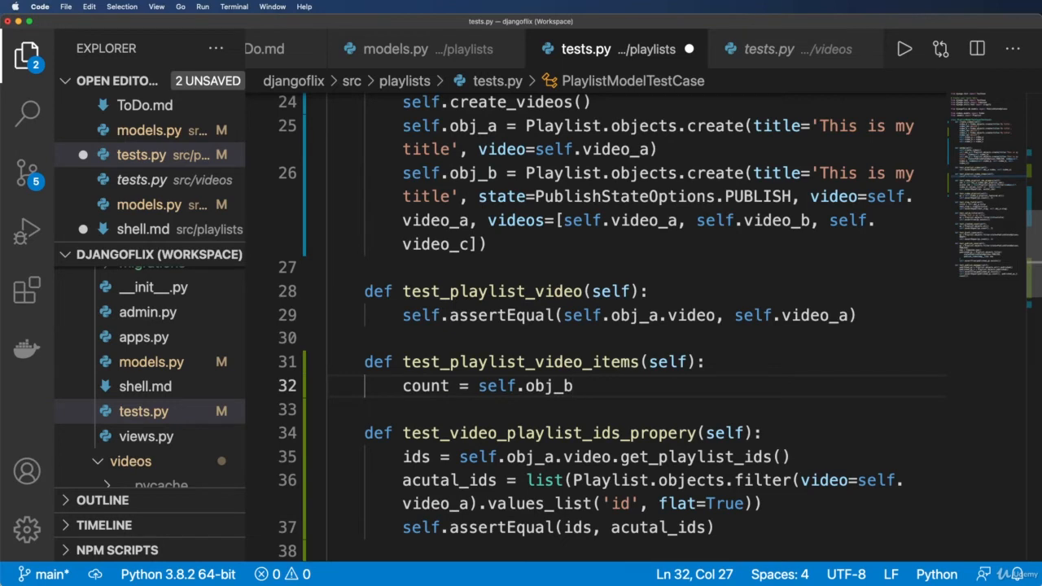
pyautogui.write('.videos.all')
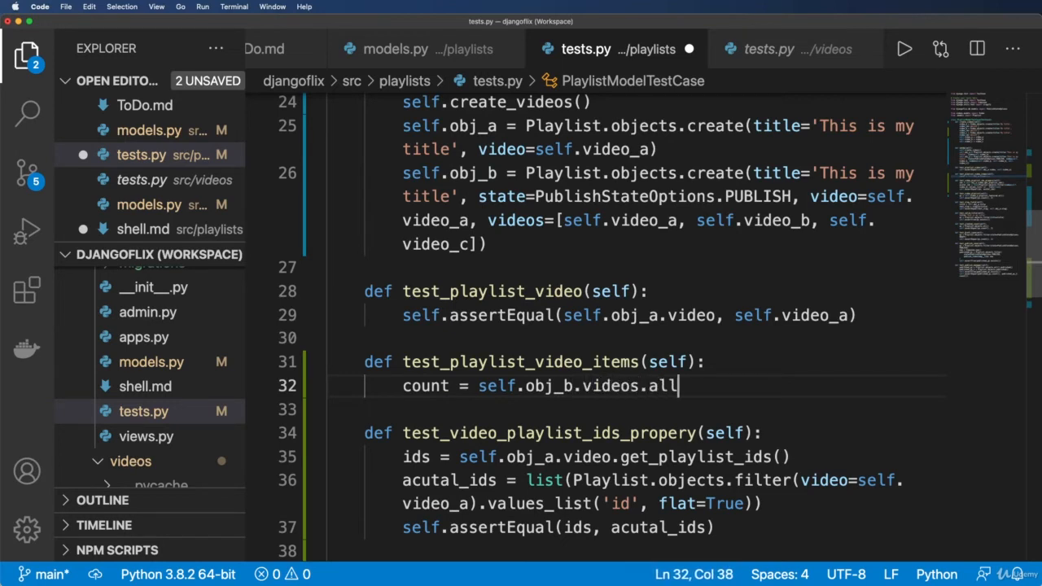
pyautogui.write('().count()')
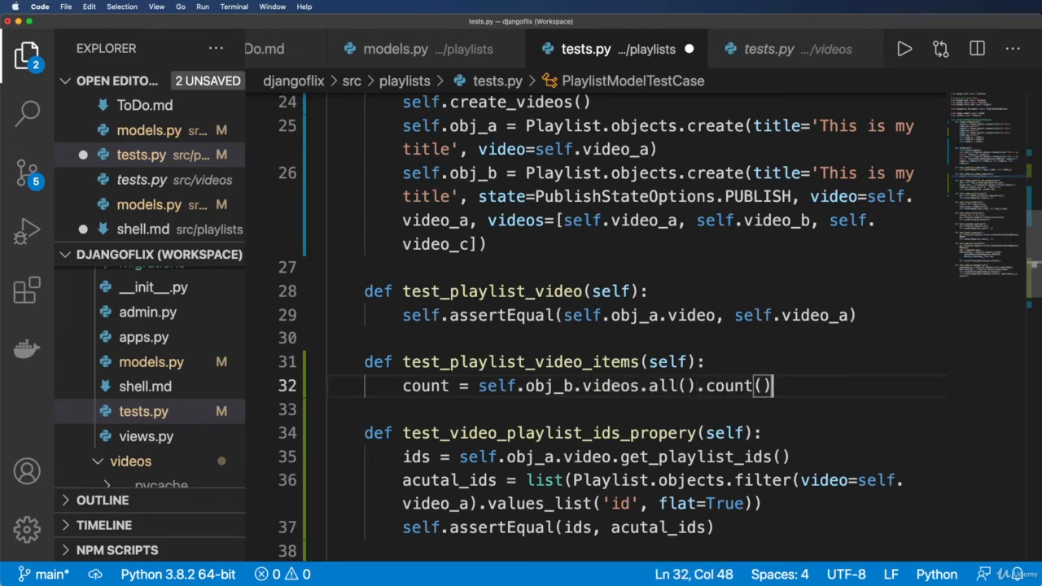
pyautogui.write('sel')
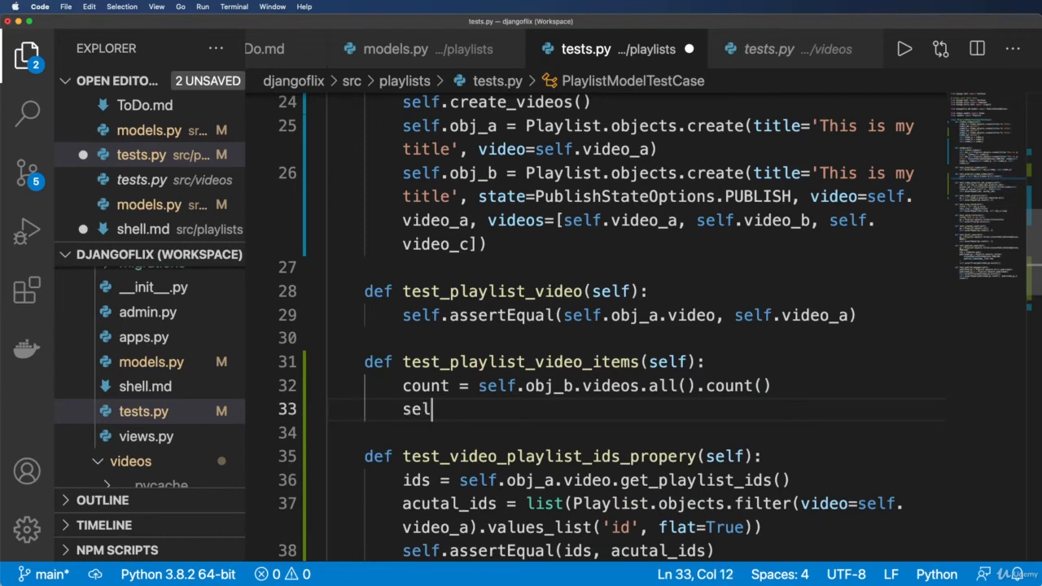
pyautogui.write('.assertE')
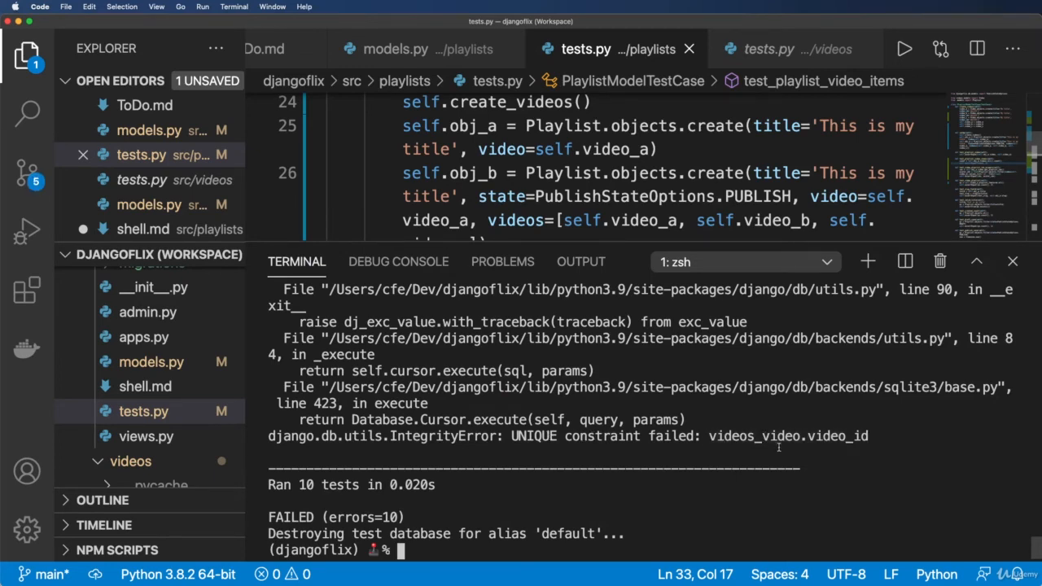
pyautogui.moveTo(985, 243)
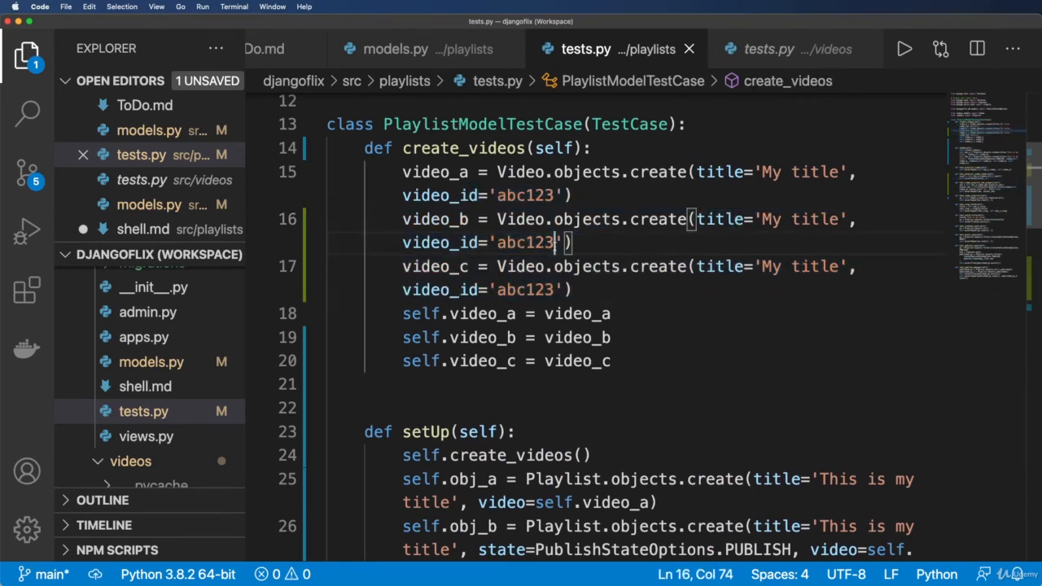
# Change the duplicate video_ids to 'abc1233'/'abc1234' and rerun python manage.py test playlists
pyautogui.write('3')
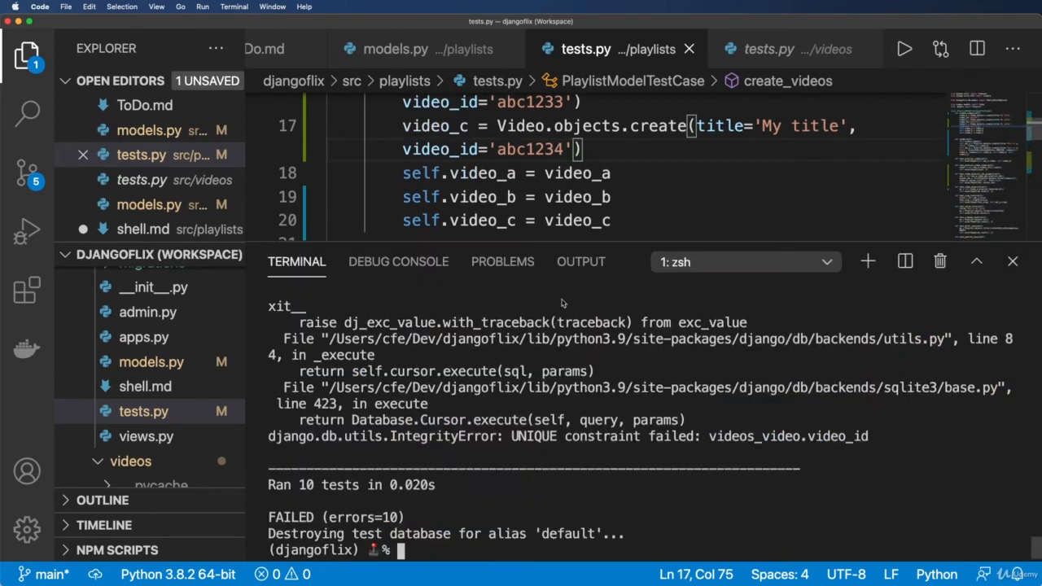
pyautogui.write('python manage.py test playlists')
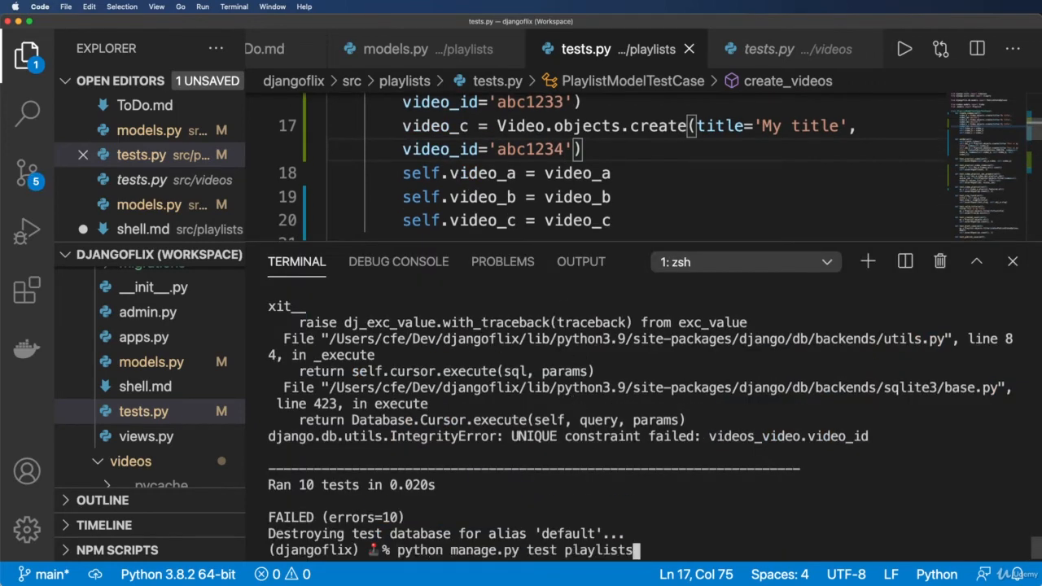
pyautogui.press('Enter')
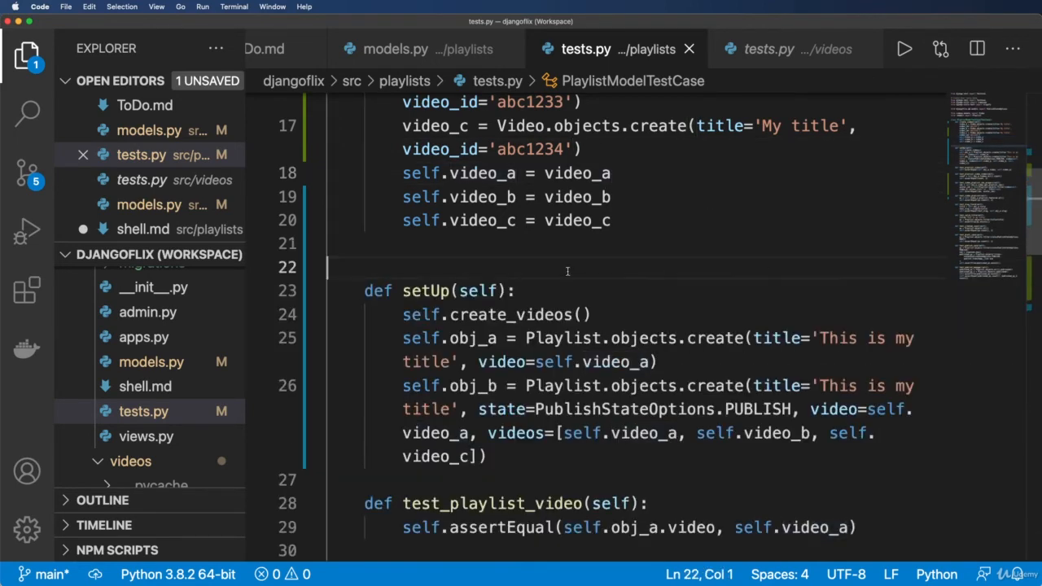
pyautogui.moveTo(534, 420)
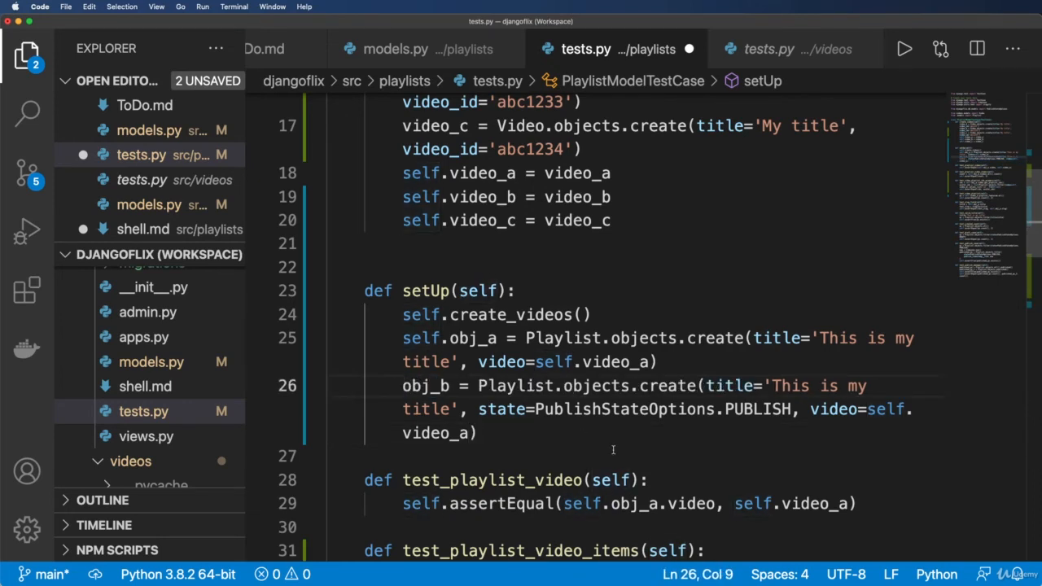
# Attach the three videos with obj_b.videos.set([...]), call obj_b.save(), store on self, and rerun the playlists tests
pyautogui.write('obj_')
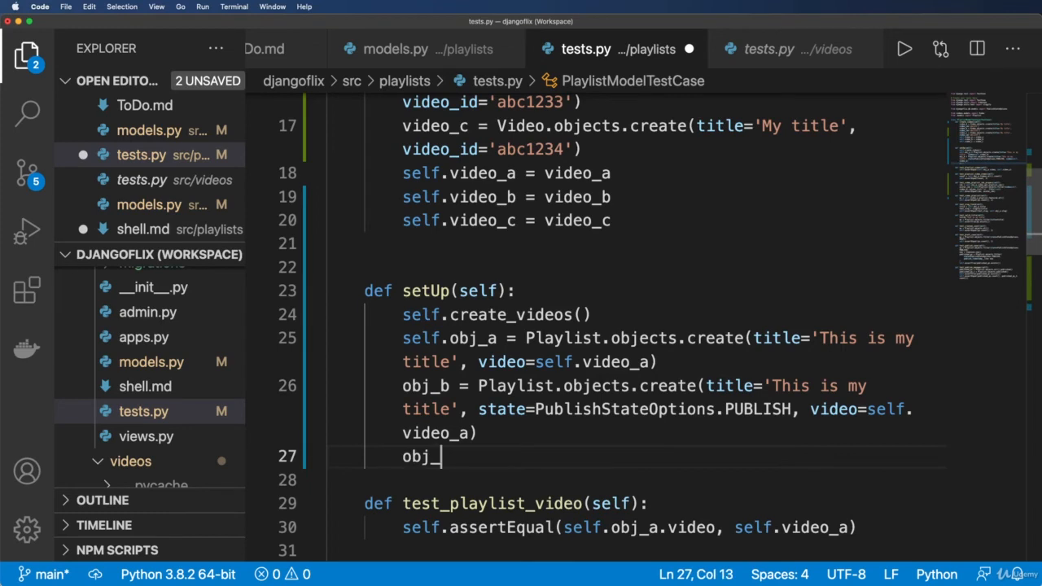
pyautogui.write('b.v')
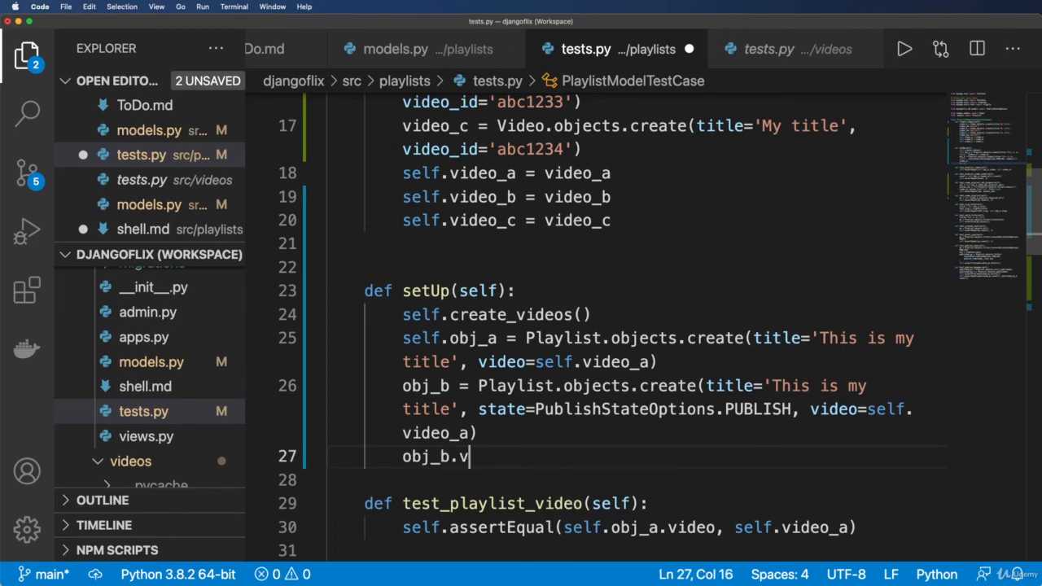
pyautogui.write('ideos.set([self.video_a, self.video_b, self.video_c])')
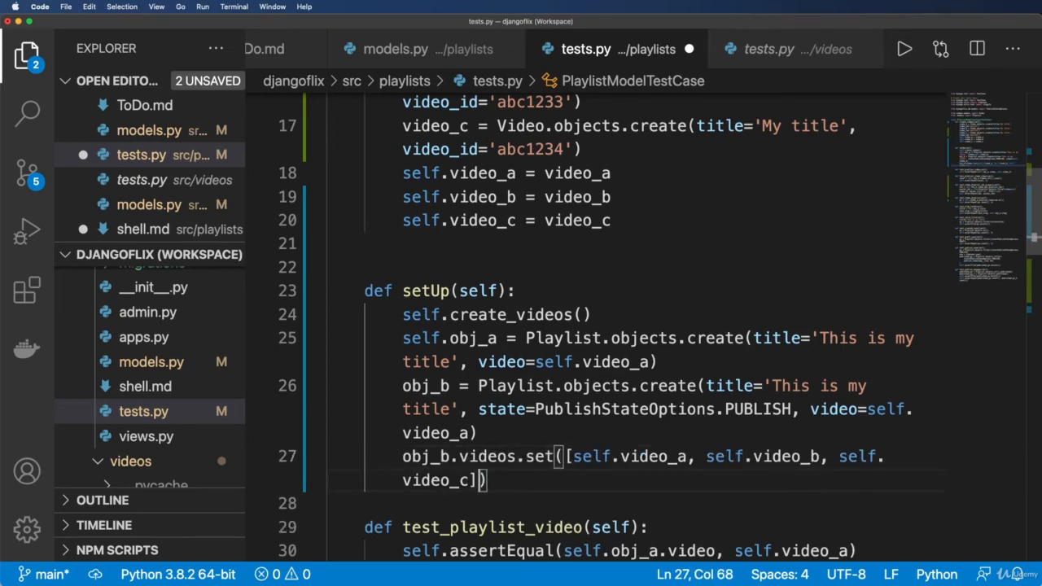
pyautogui.write('o')
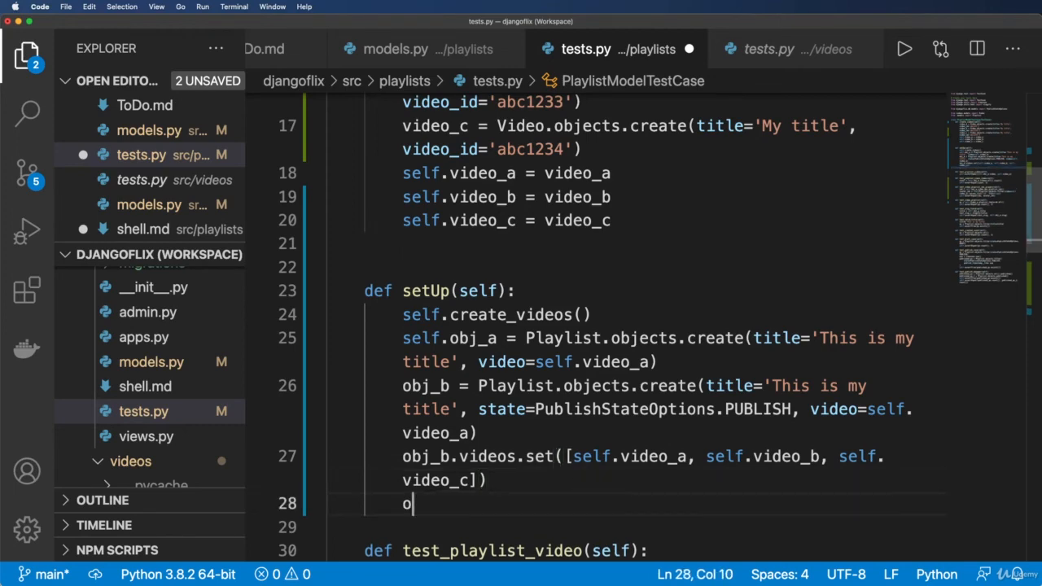
pyautogui.write('bj_b.save()')
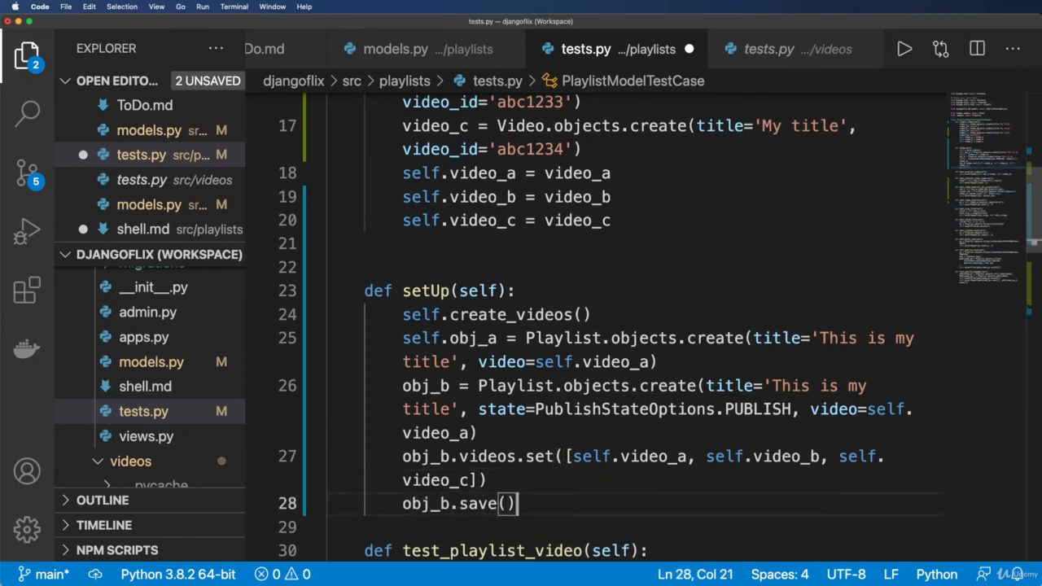
pyautogui.write('self.obj')
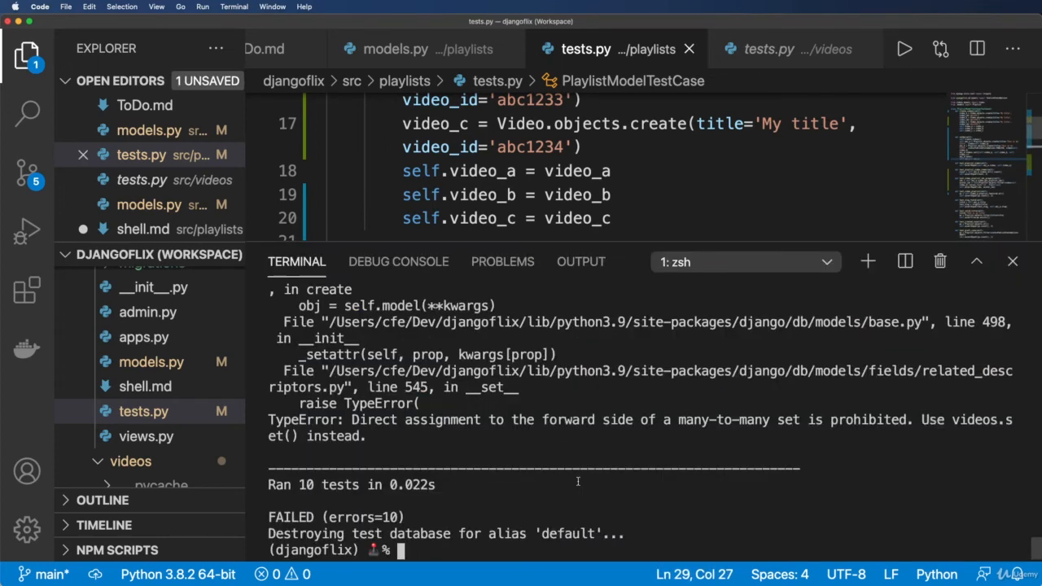
pyautogui.write('python manage.py test playlists')
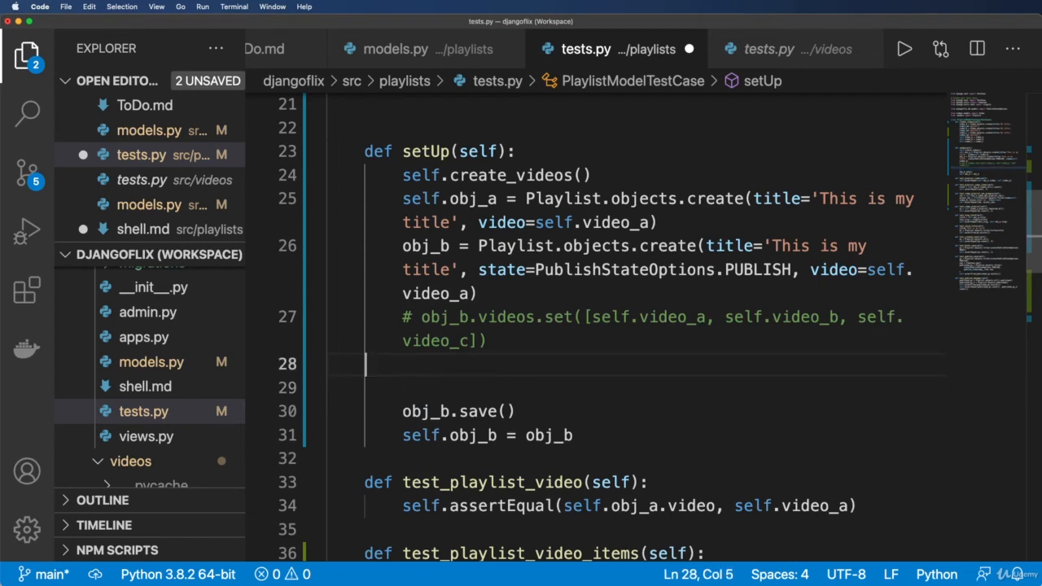
# Re-add the obj_b.videos.set([video_a, video_b, video_c]) line and define v_qs = Video.objects.all() before it
pyautogui.write('obj_b.videos.set([self.video_a, self.video_b, self.video_c])')
pyautogui.write('Videos =')
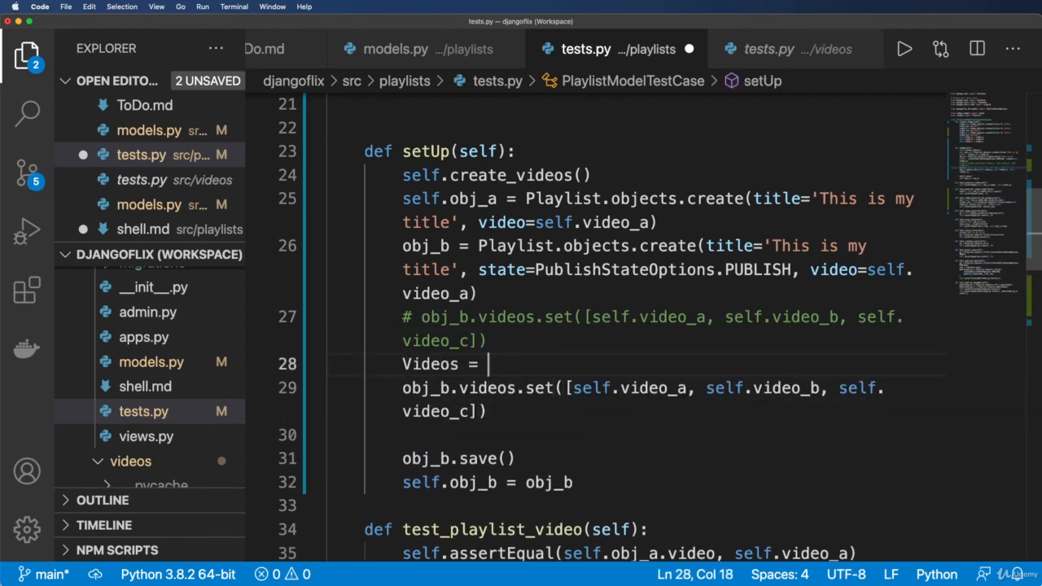
pyautogui.press('Backspace')
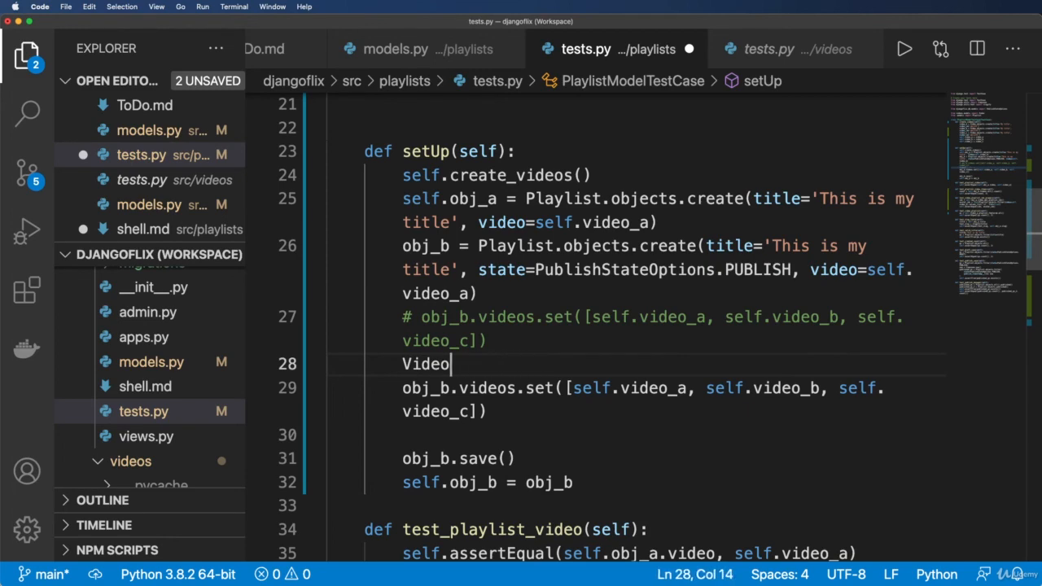
pyautogui.write('v_qs =')
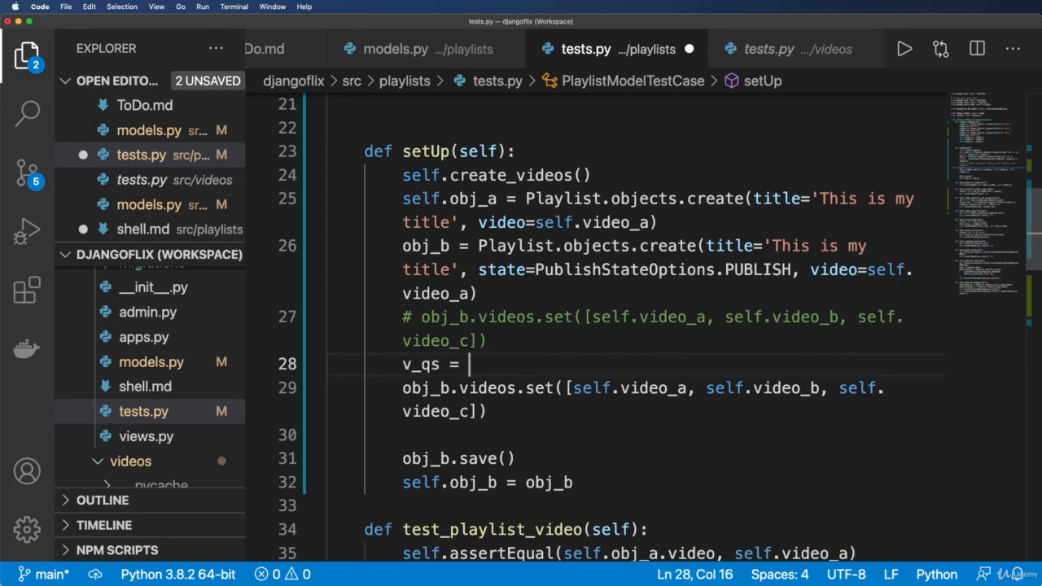
pyautogui.write('Video.object')
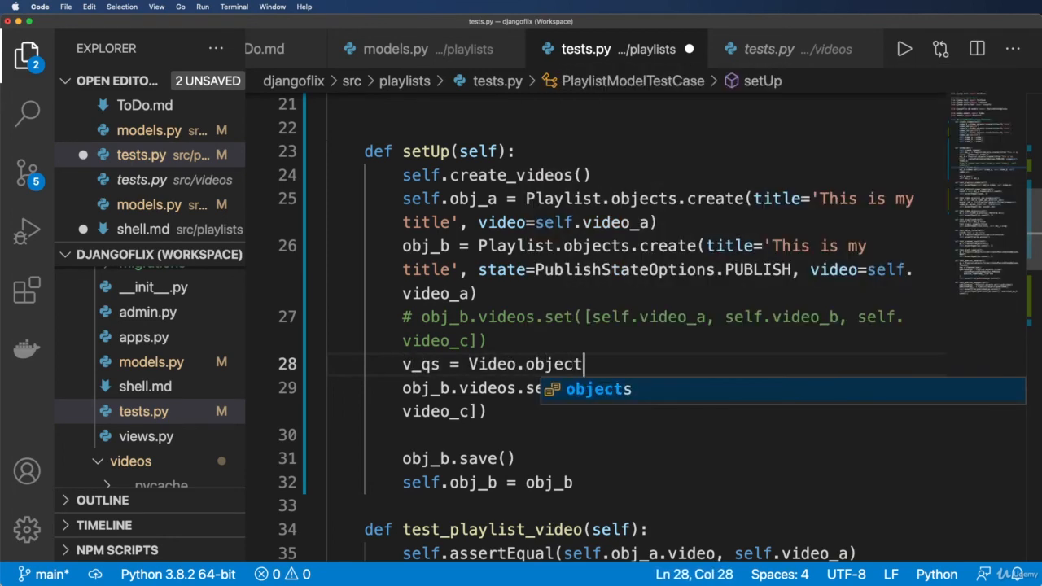
pyautogui.write('s.all()')
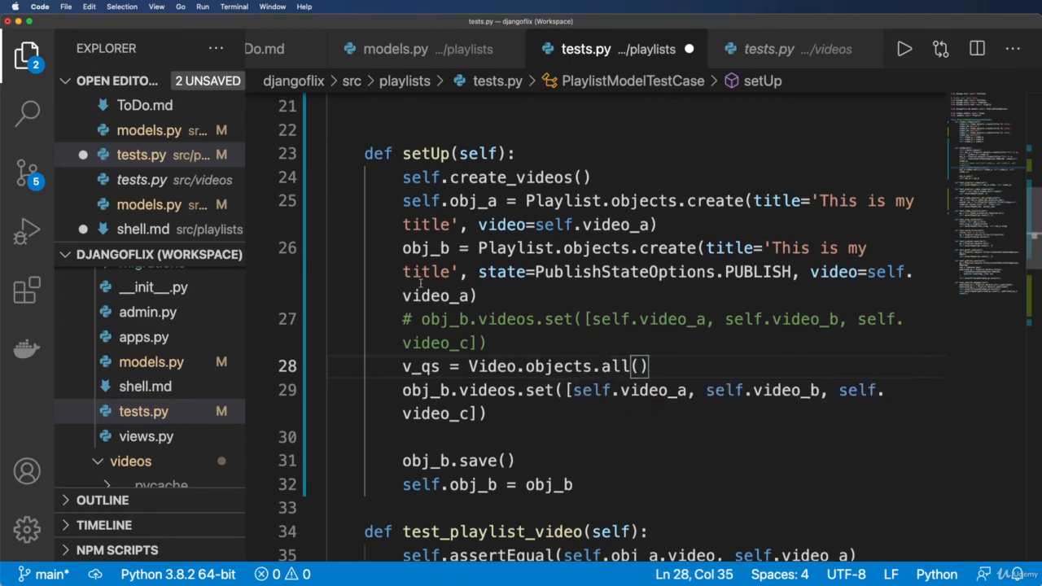